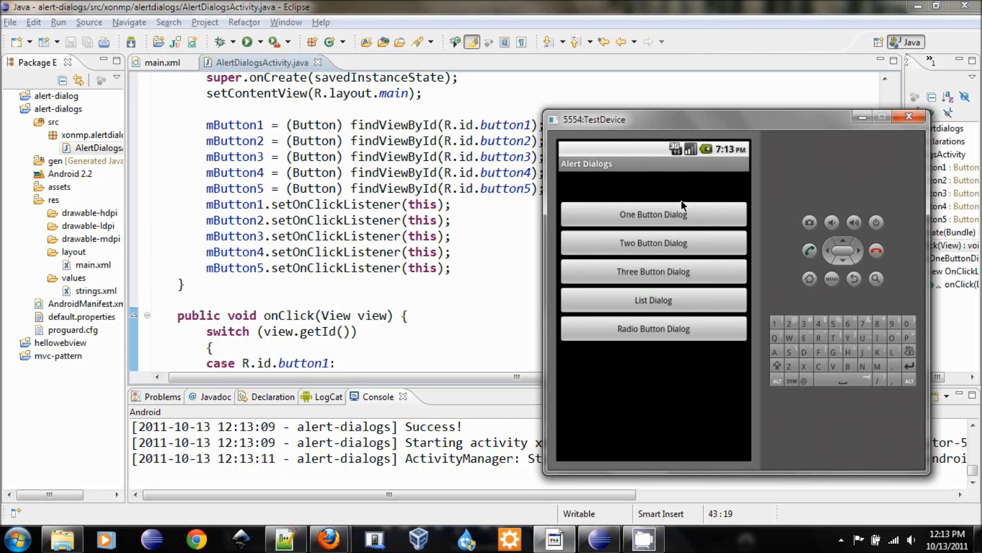
Show the one-button Greetings dialog, acknowledge it with OK, then tap the radio button dialog entry
{"action": "left_click", "coordinate": [652, 214]}
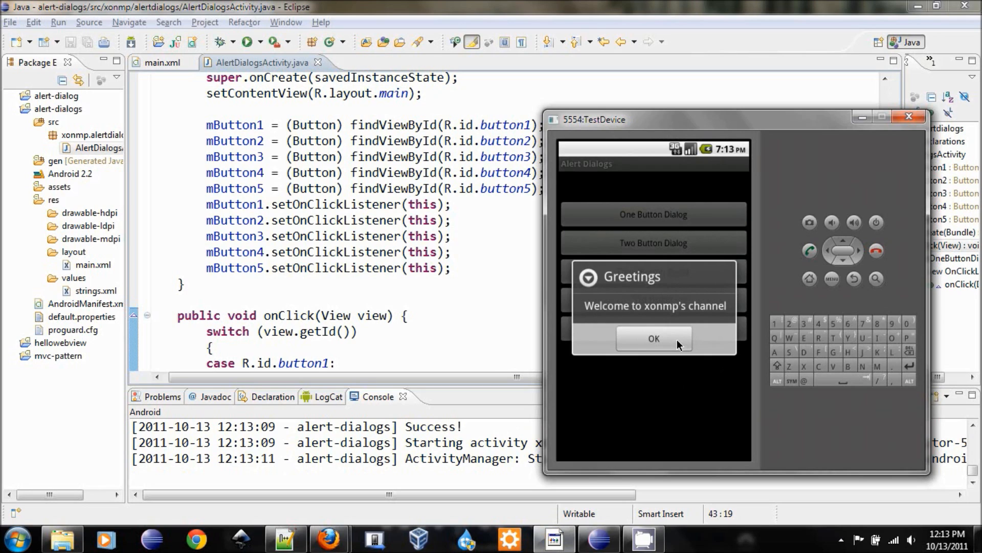
{"action": "left_click", "coordinate": [653, 339]}
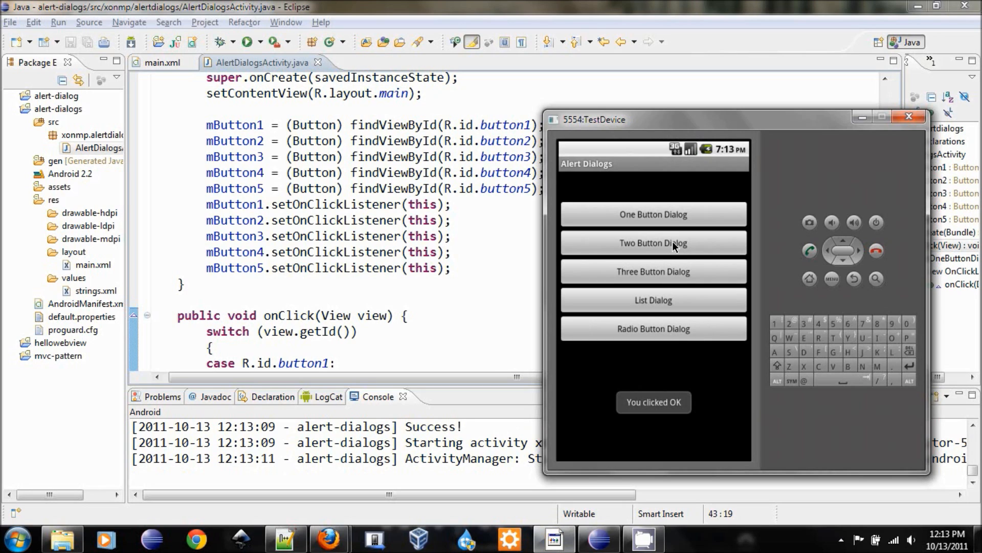
{"action": "left_click", "coordinate": [653, 329]}
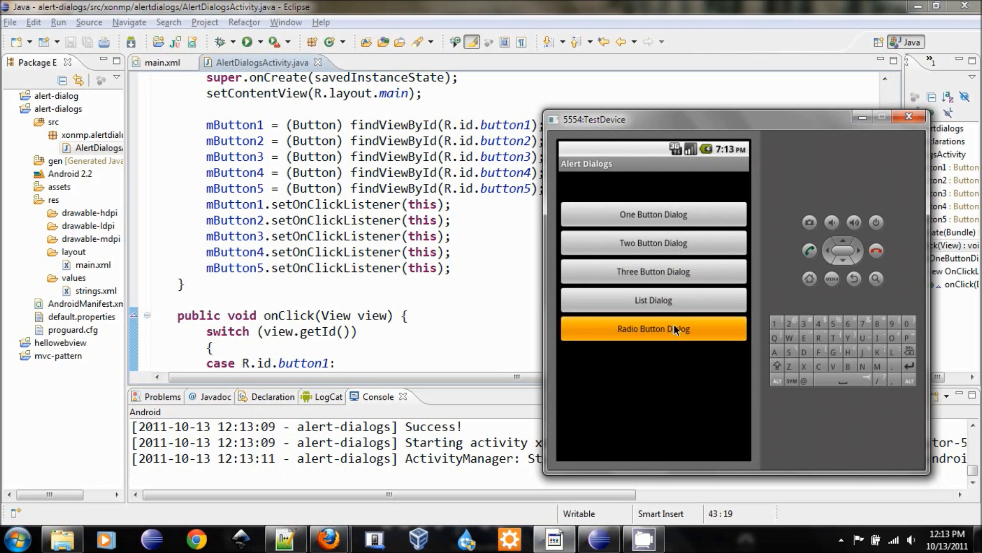
{"action": "mouse_move", "coordinate": [670, 271]}
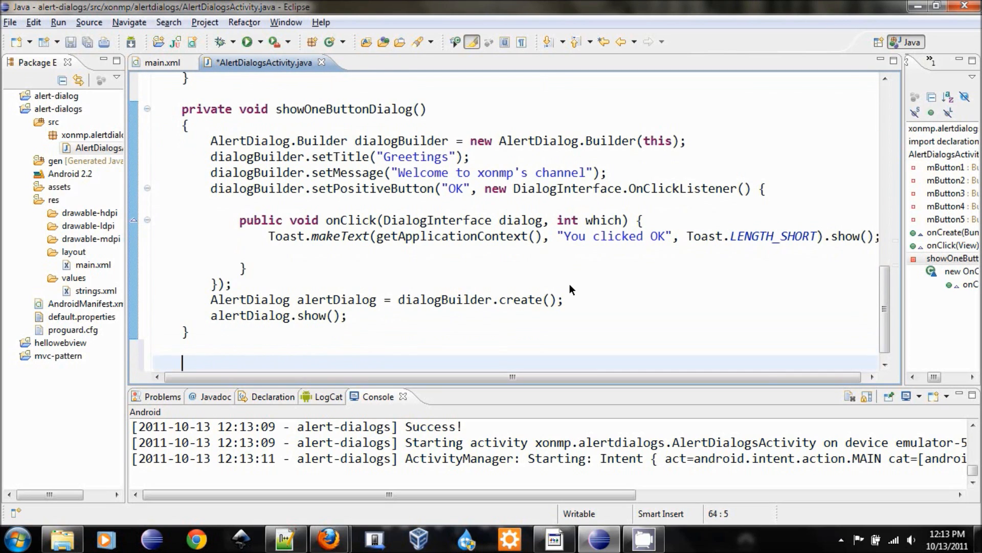
Retitle the pasted showTwoButtonDialog's dialog from Greetings to 'Delete Confirm'
{"action": "scroll", "scroll_direction": "down", "scroll_amount": 3}
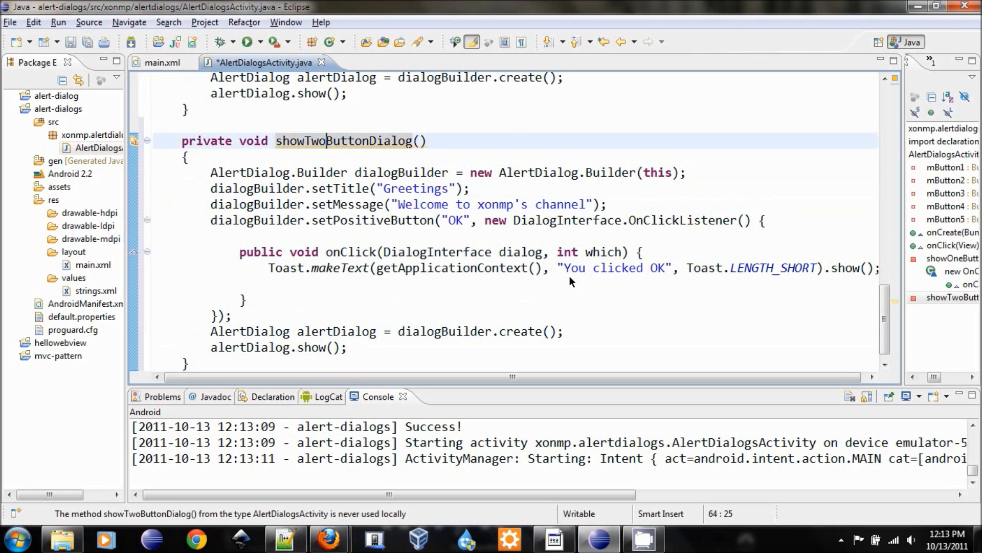
{"action": "left_click", "coordinate": [431, 188]}
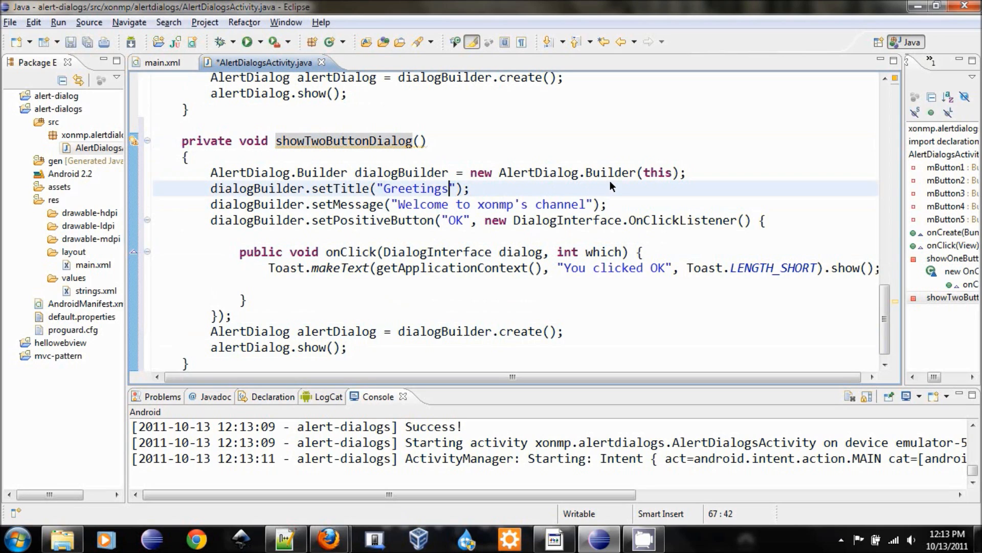
{"action": "double_click", "coordinate": [414, 188]}
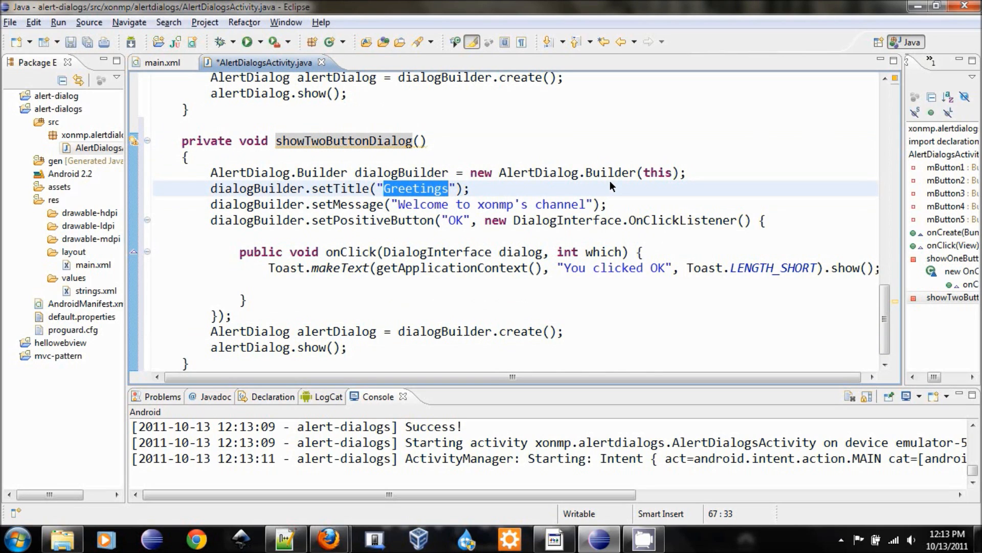
{"action": "type", "text": "DE"}
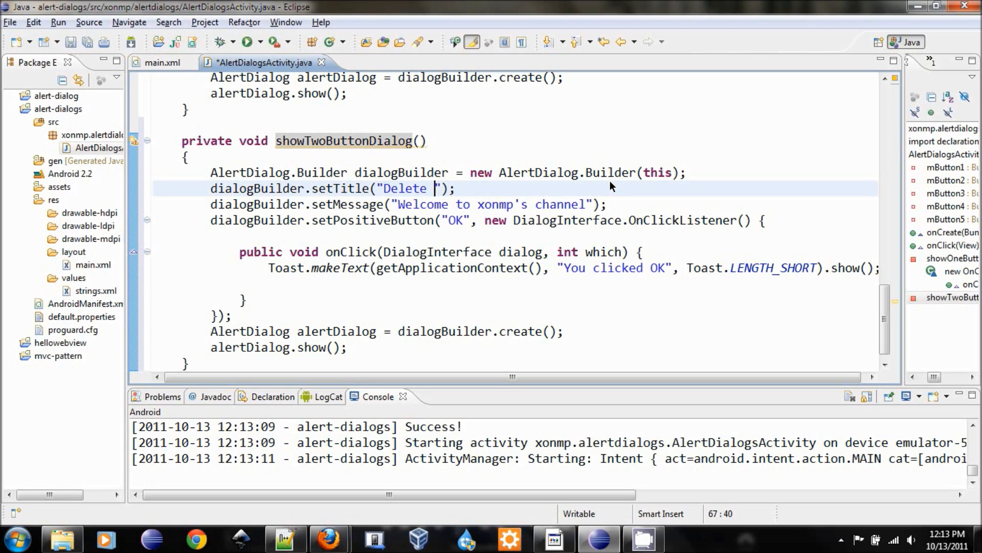
{"action": "type", "text": "Confirm"}
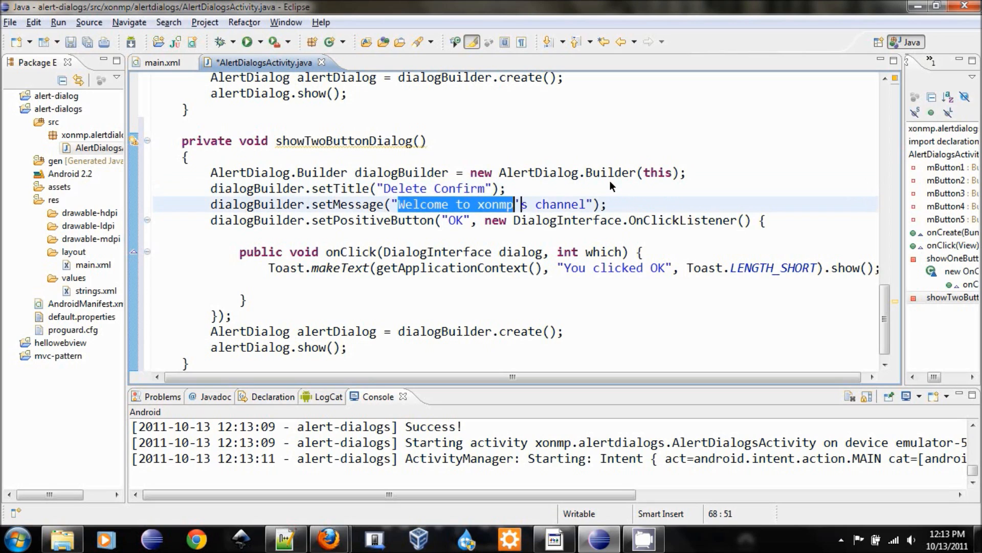
Set its message to 'Are you sure you want to delete this?'
{"action": "type", "text": "Are"}
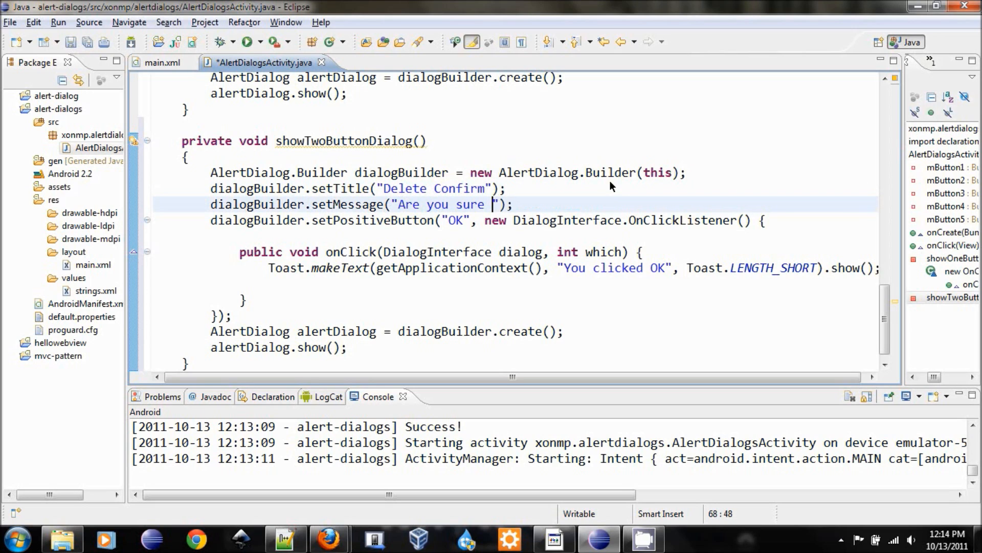
{"action": "type", "text": "you want to de"}
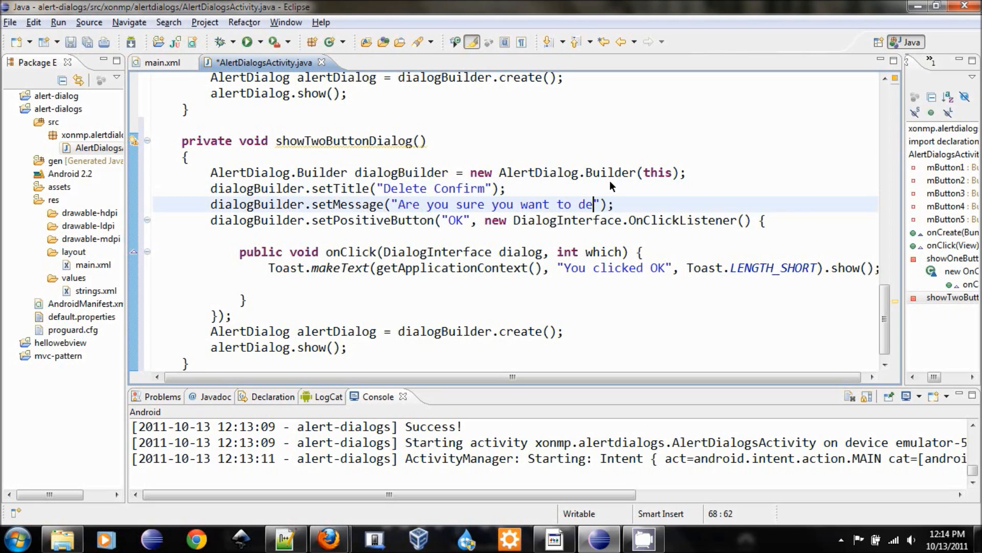
{"action": "type", "text": "lete this?"}
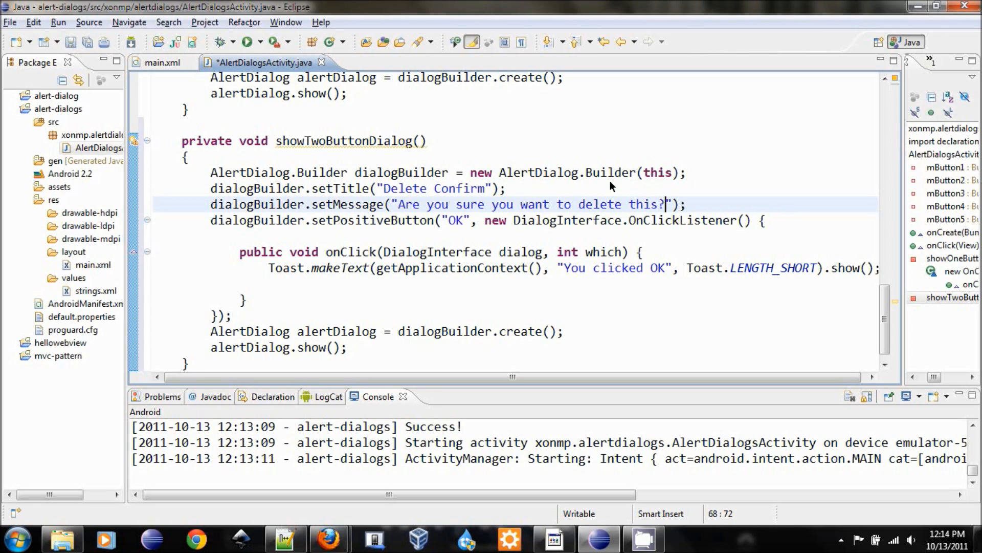
{"action": "mouse_move", "coordinate": [475, 235]}
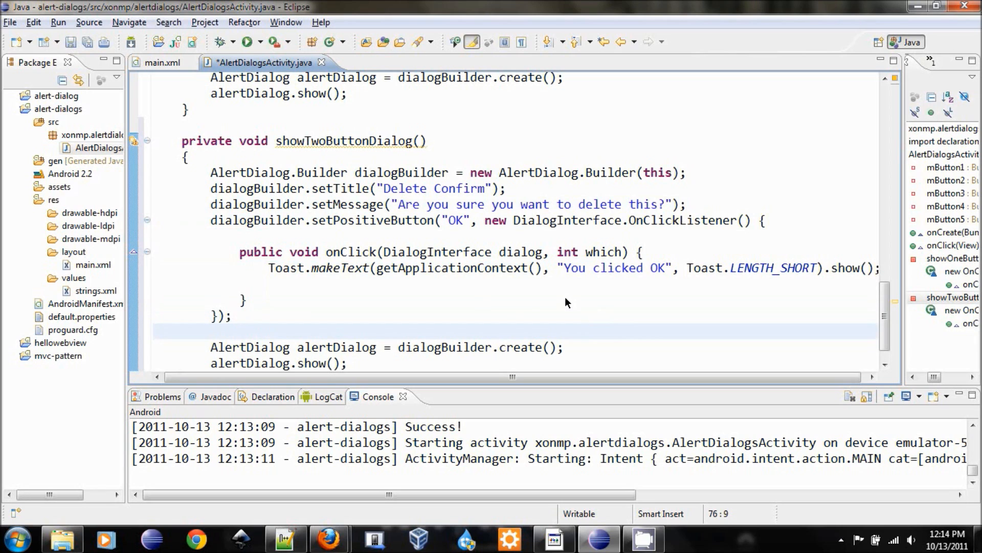
Add a NO negative button whose OnClickListener shows a 'You clicked NO' toast
{"action": "type", "text": "dialogBuilder.setne"}
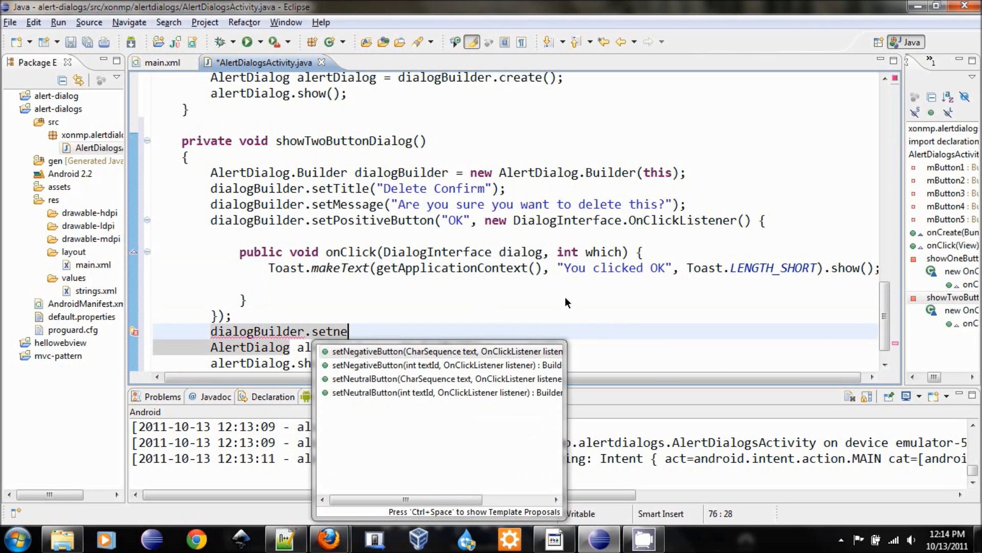
{"action": "left_click", "coordinate": [445, 350]}
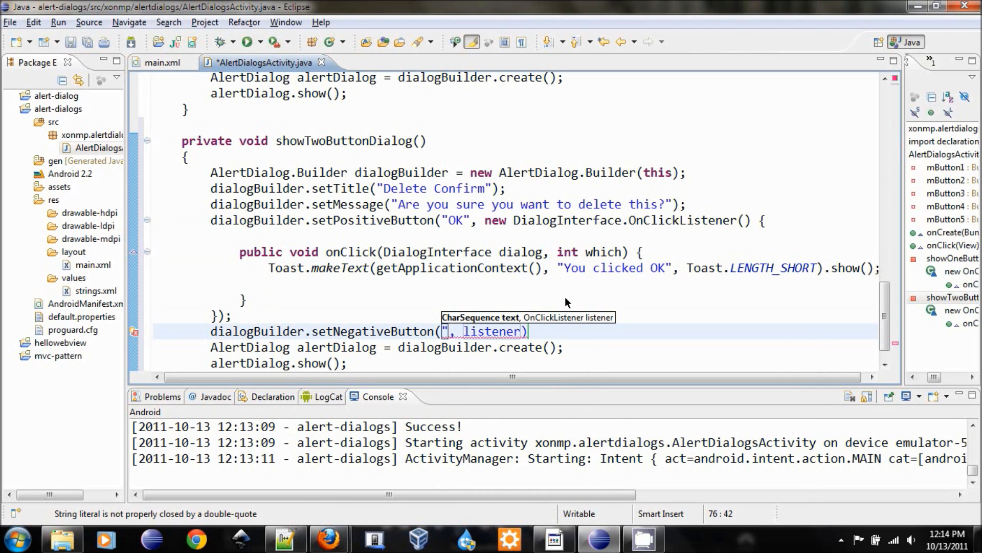
{"action": "type", "text": "NO\""}
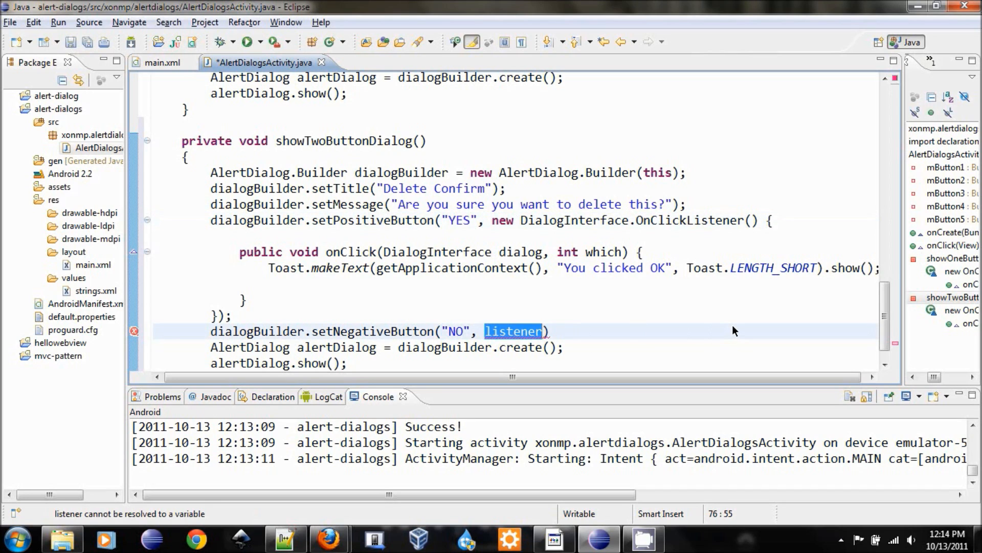
{"action": "type", "text": "new DialogInterfa"}
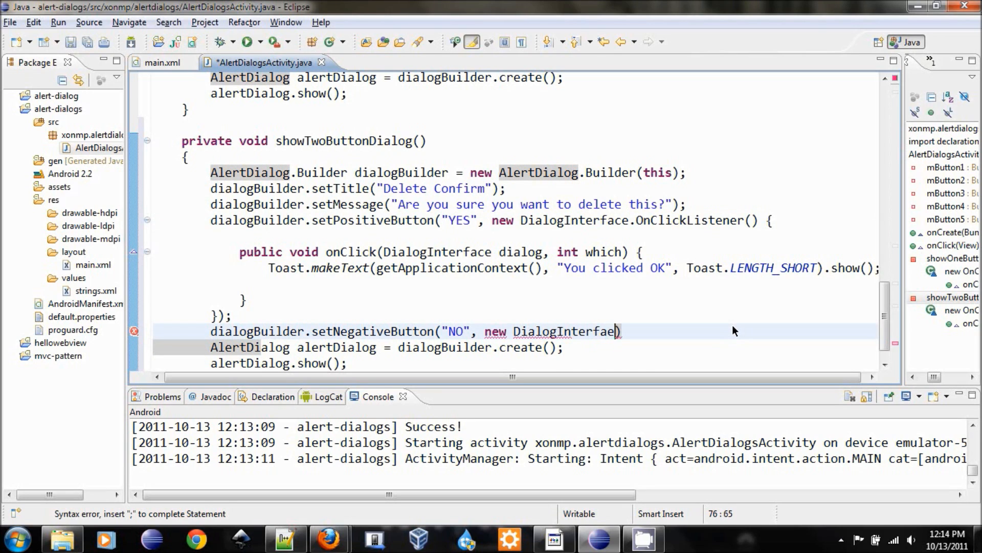
{"action": "type", "text": ".OnClickListener("}
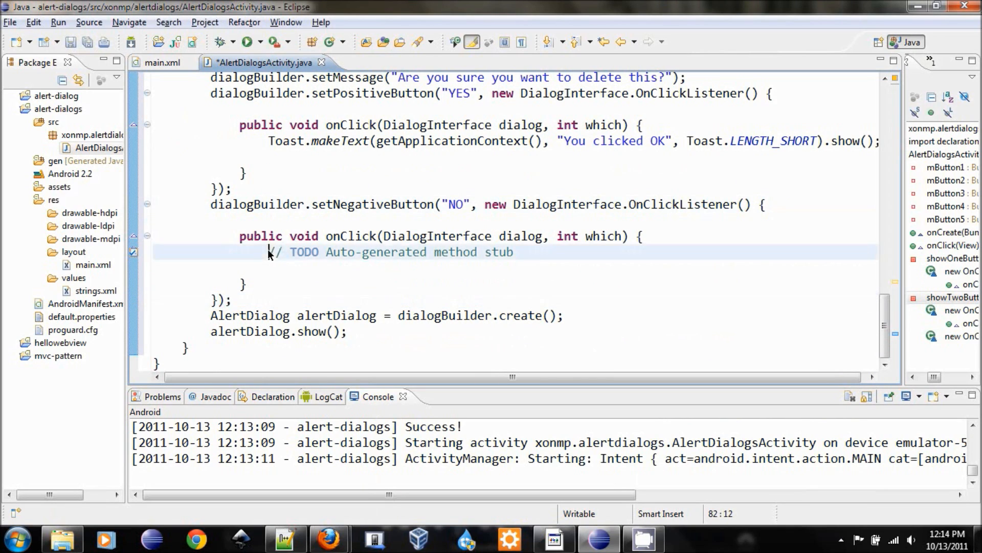
{"action": "type", "text": "Toas"}
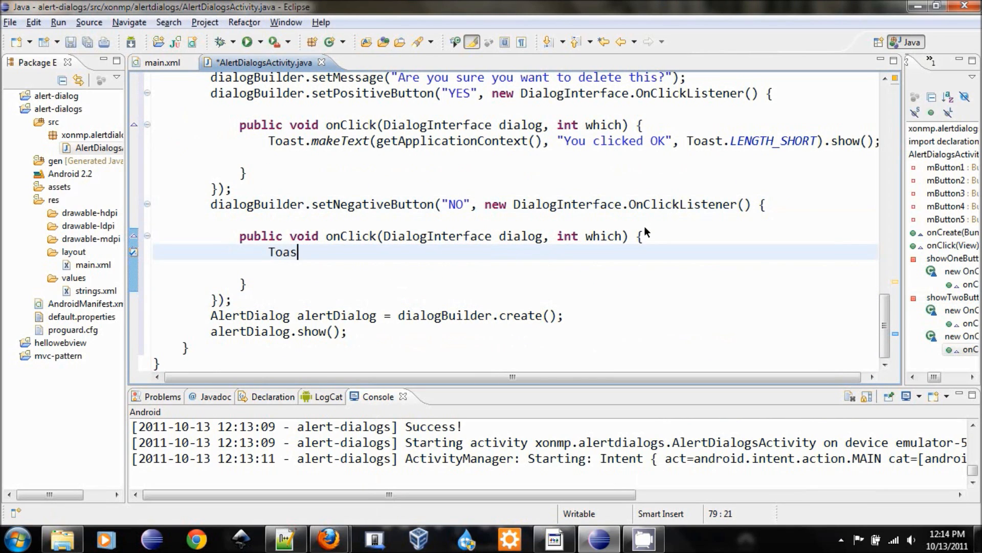
{"action": "type", "text": "t.makeText(getApplicationContext(), \"You clicked NO\", Toast.LENGTH_SHORT"}
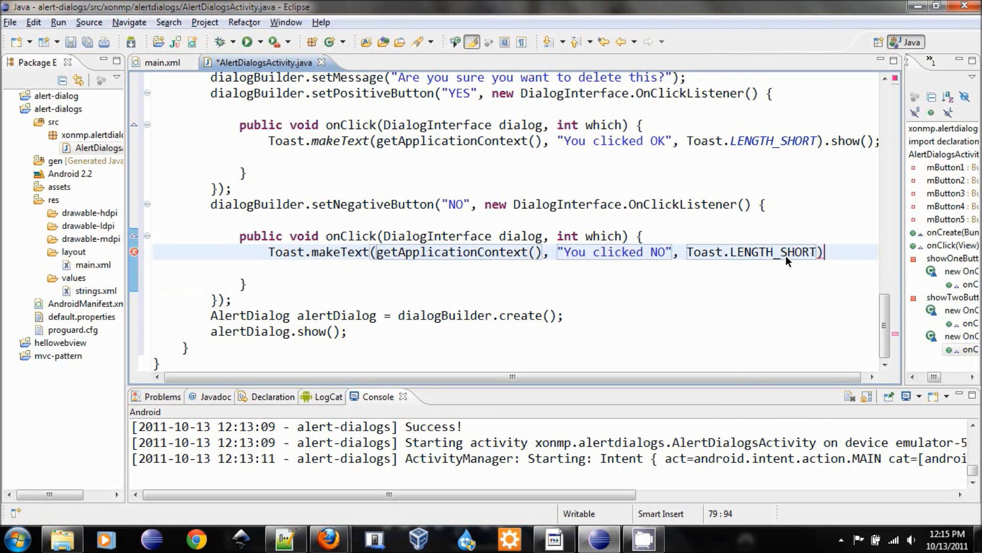
{"action": "type", "text": ".show();"}
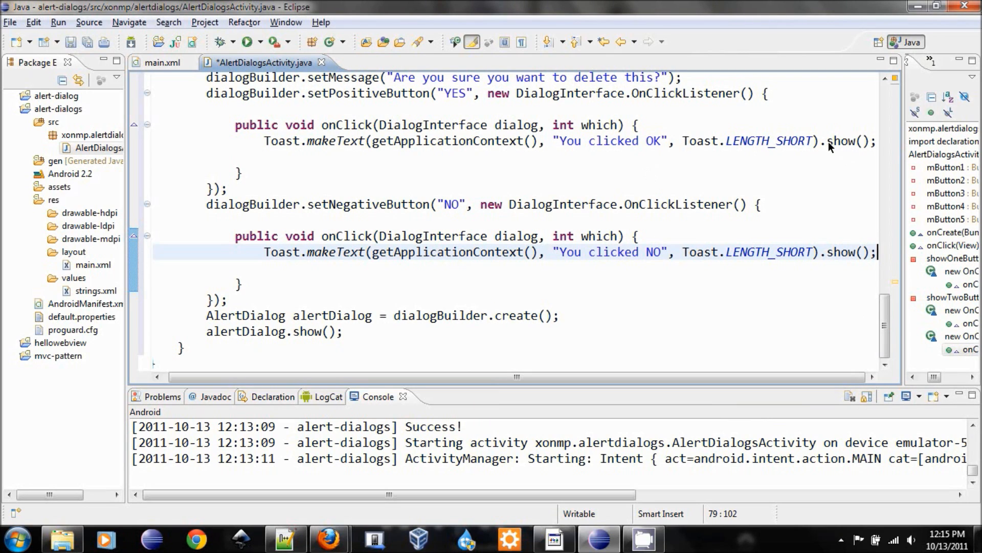
Change the positive button's toast text from OK to YES
{"action": "double_click", "coordinate": [847, 141]}
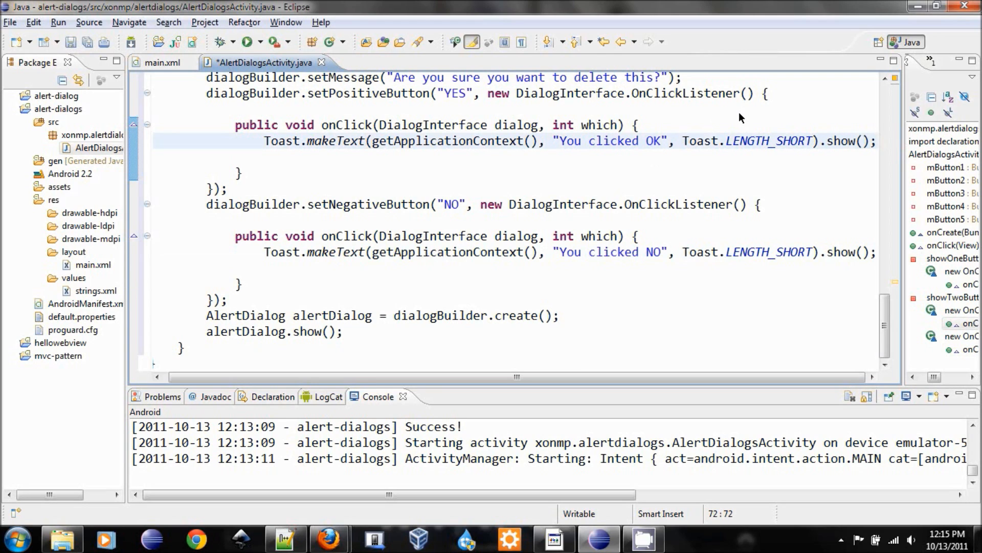
{"action": "key", "text": "BackSpace"}
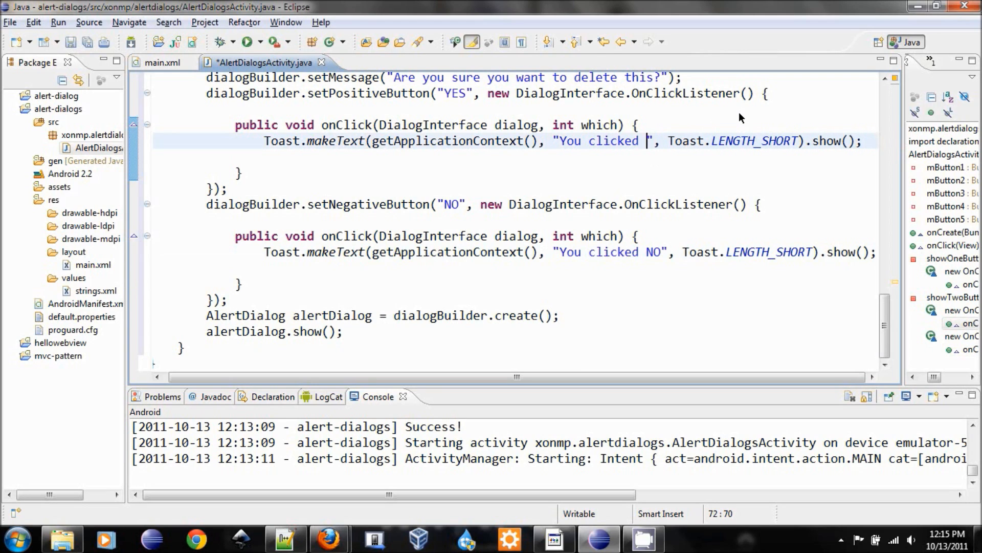
{"action": "type", "text": "YES"}
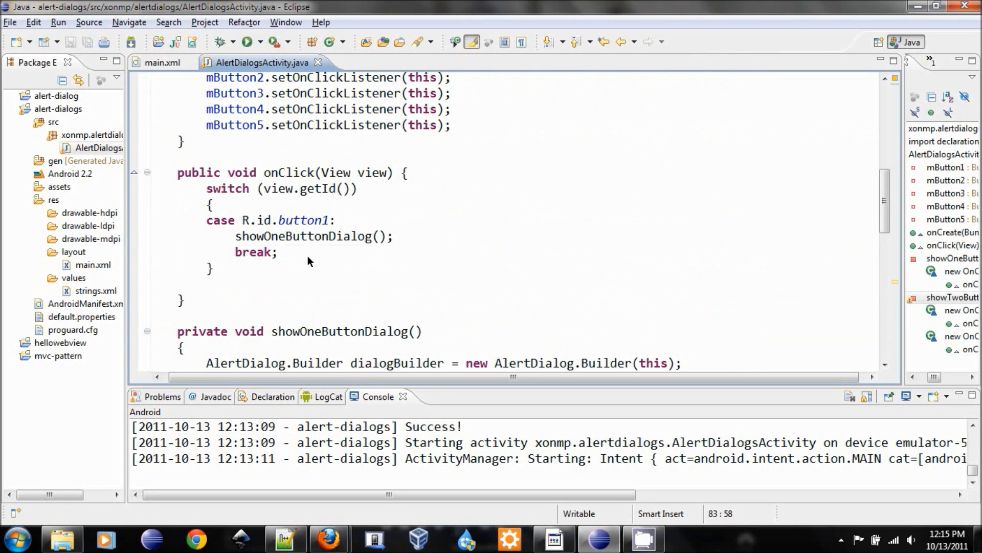
Add a case R.id.button2 that calls showTwoButtonDialog()
{"action": "type", "text": "case"}
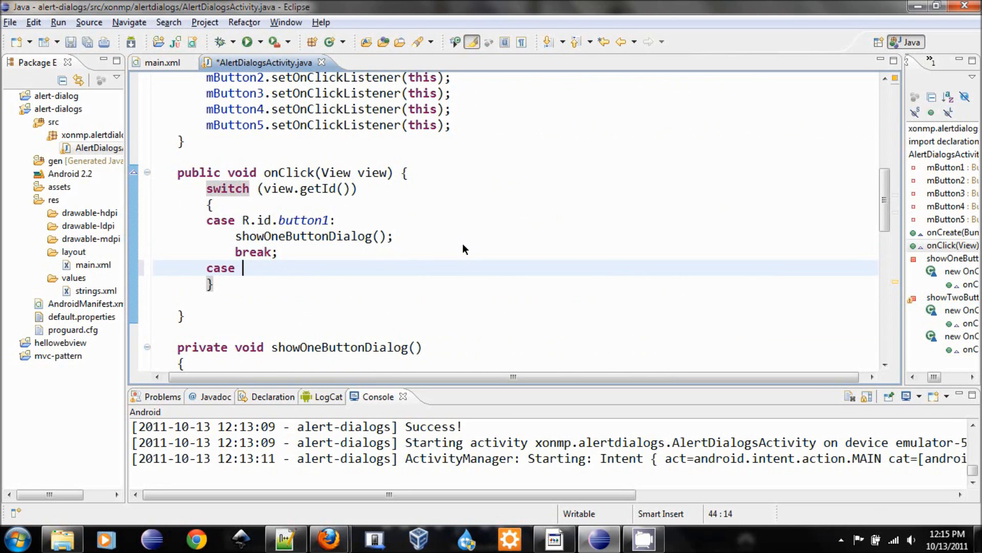
{"action": "type", "text": "R.id.button2:"}
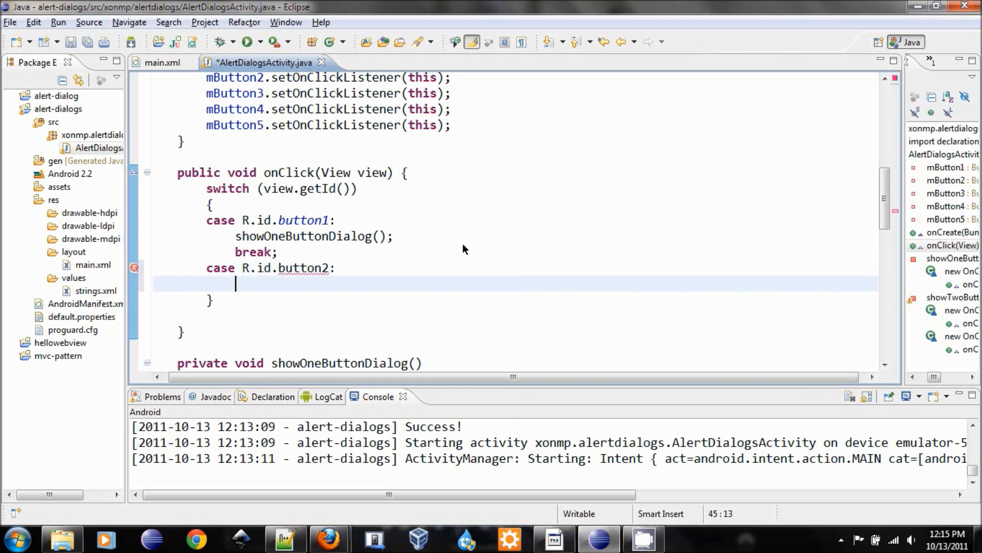
{"action": "type", "text": "showTwoBu"}
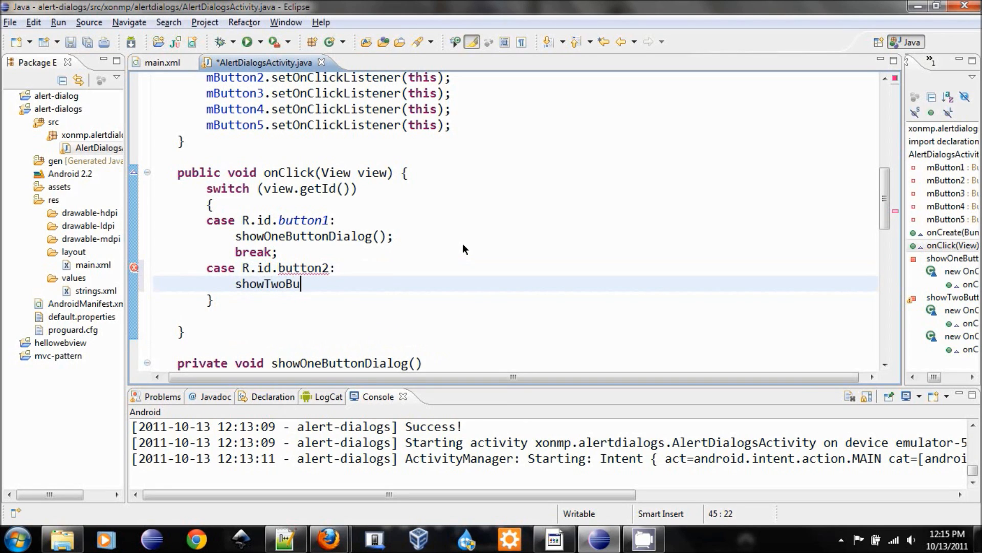
{"action": "type", "text": "ttonDialog"}
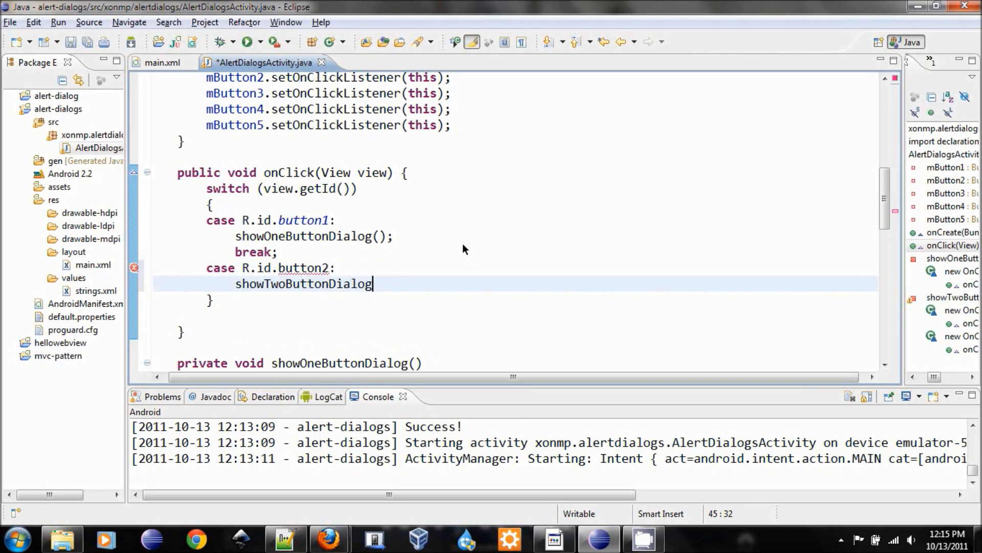
{"action": "type", "text": "();"}
{"action": "type", "text": "break;"}
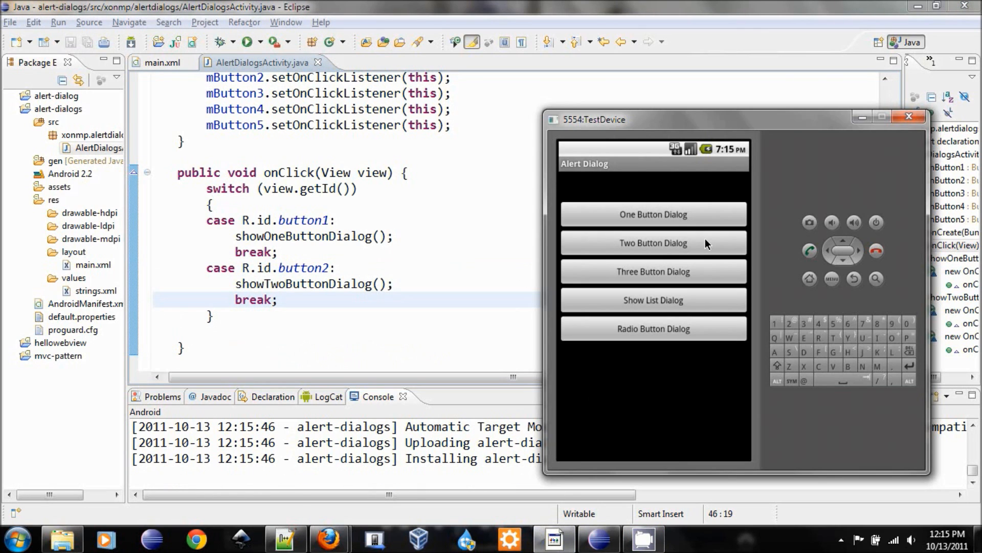
Show the Delete Confirm dialog twice, answering YES then NO to see both toasts
{"action": "left_click", "coordinate": [653, 243]}
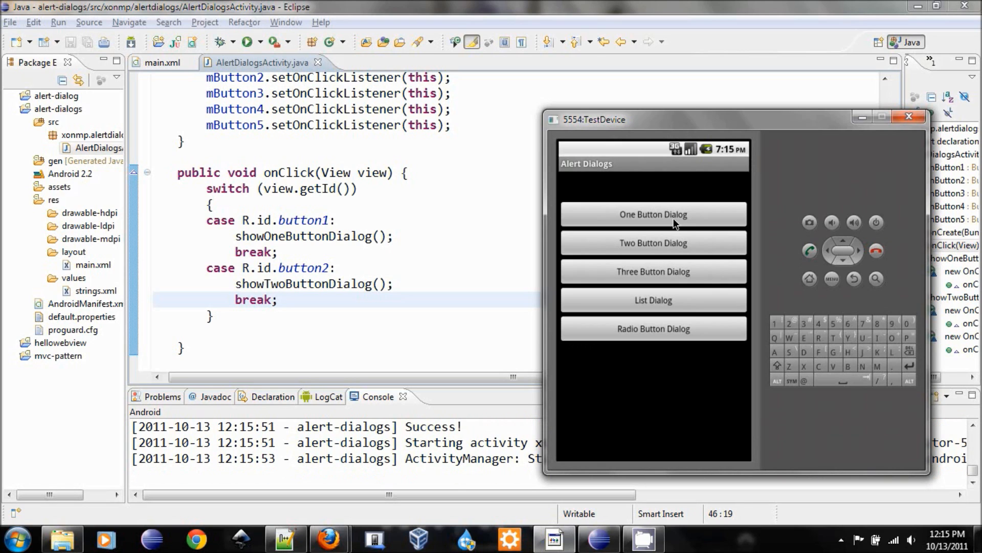
{"action": "mouse_move", "coordinate": [675, 252]}
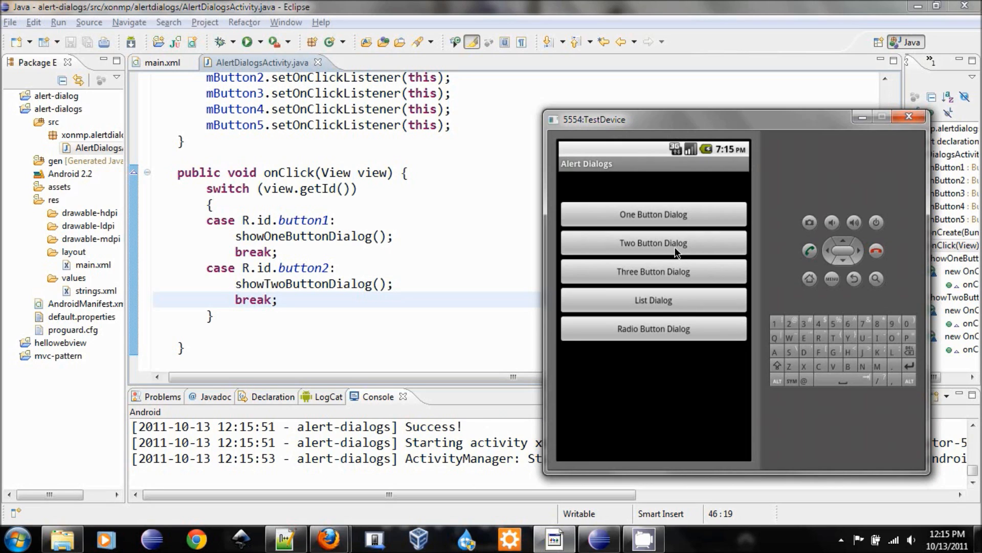
{"action": "left_click", "coordinate": [654, 243]}
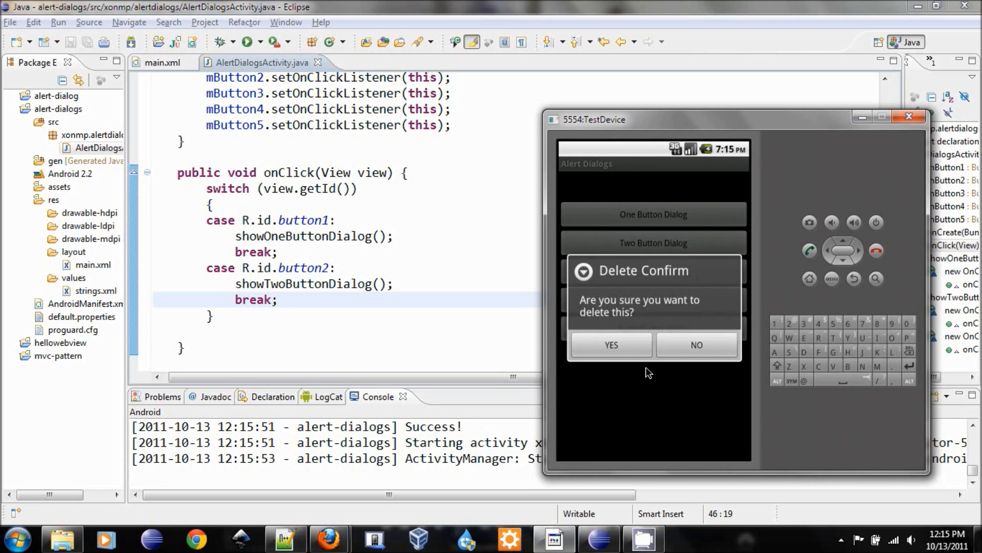
{"action": "left_click", "coordinate": [611, 344]}
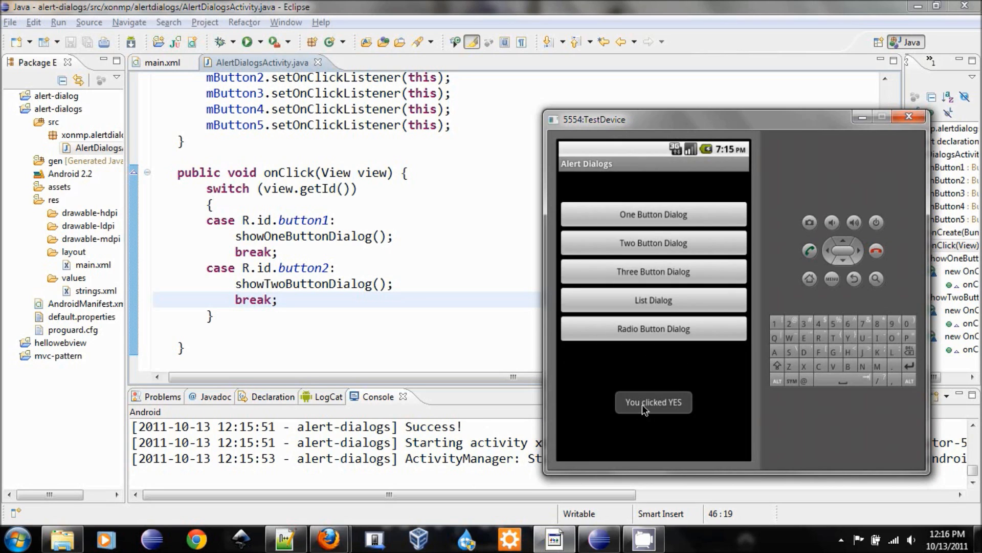
{"action": "left_click", "coordinate": [652, 242]}
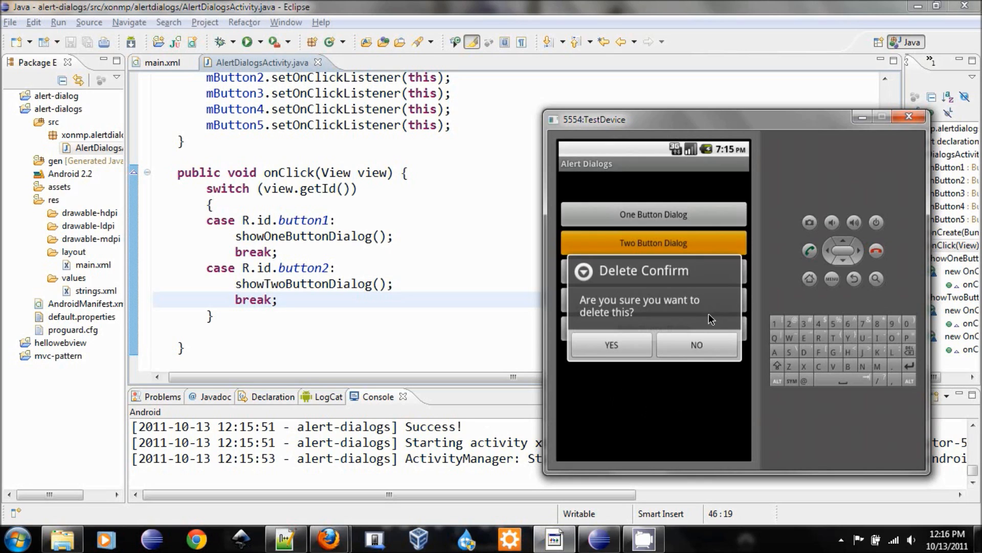
{"action": "left_click", "coordinate": [696, 345]}
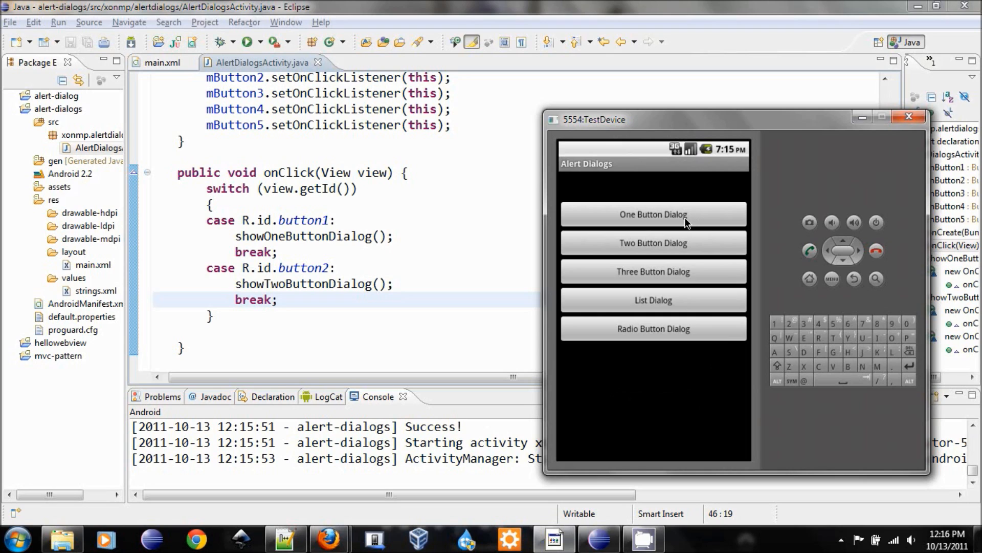
Acknowledge the Greetings dialog, then reopen Delete Confirm, answer NO and show it again
{"action": "left_click", "coordinate": [654, 214]}
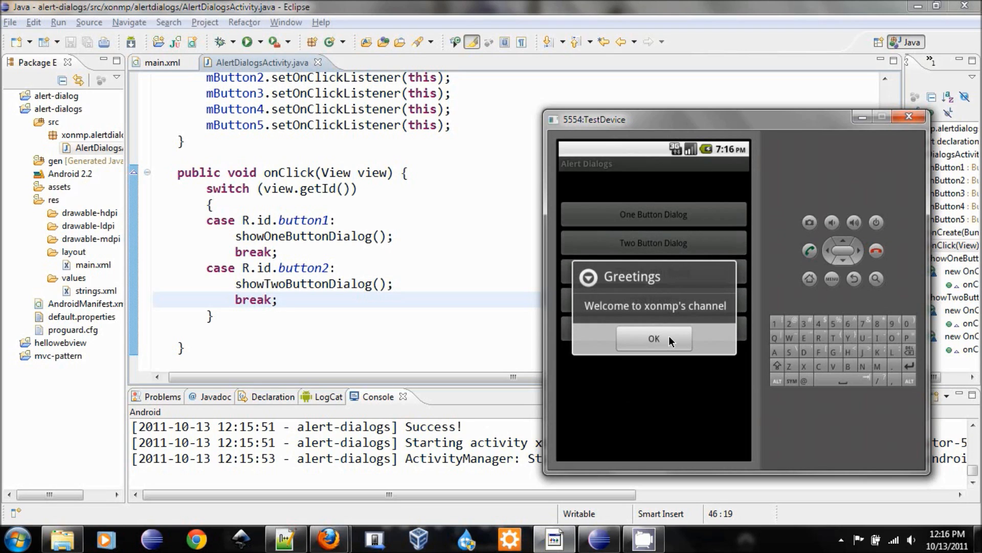
{"action": "left_click", "coordinate": [654, 339]}
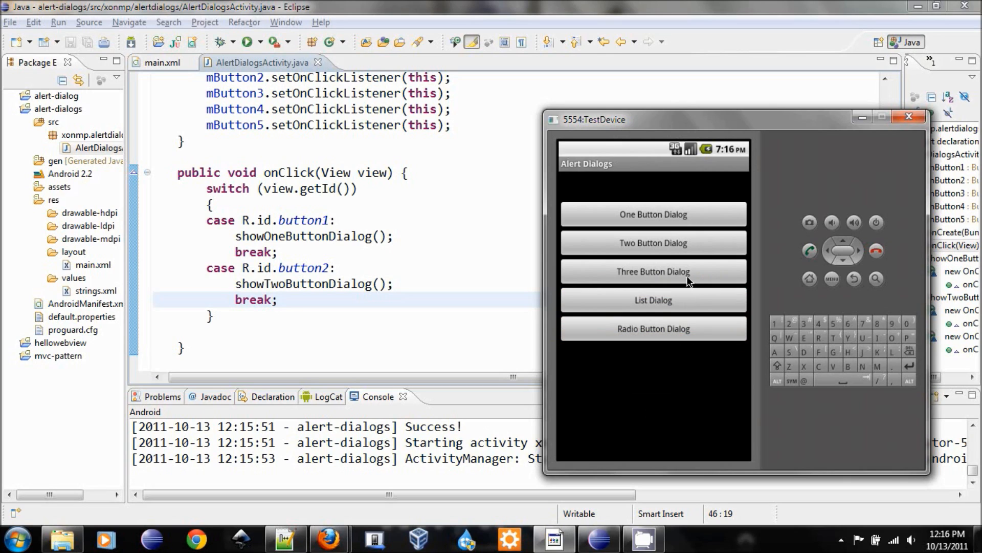
{"action": "mouse_move", "coordinate": [702, 245]}
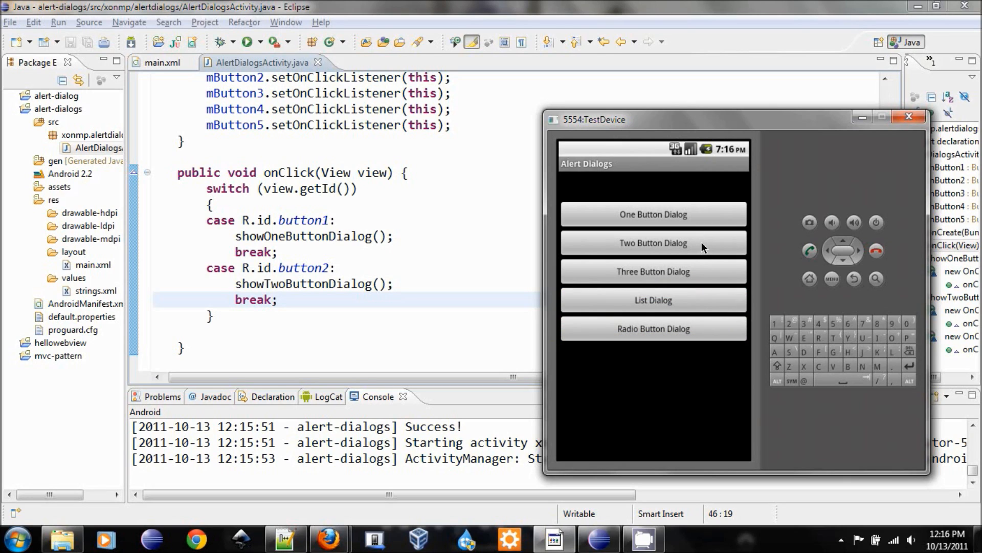
{"action": "left_click", "coordinate": [653, 243]}
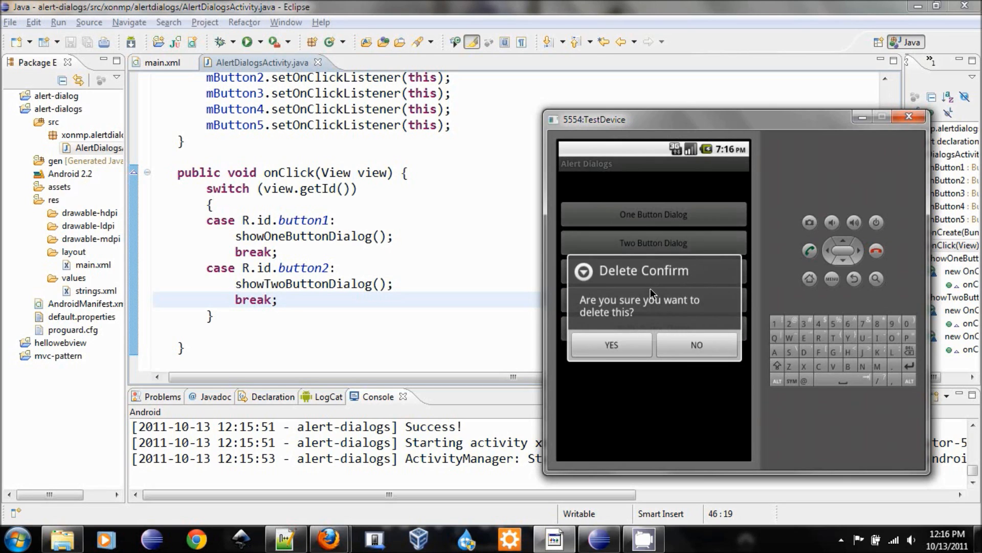
{"action": "mouse_move", "coordinate": [620, 348]}
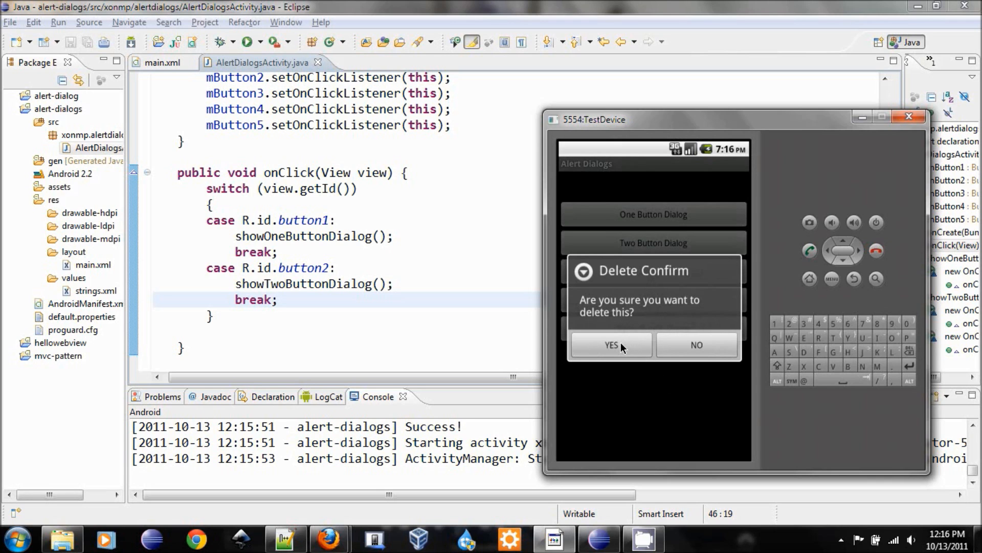
{"action": "scroll", "scroll_direction": "down", "scroll_amount": 3}
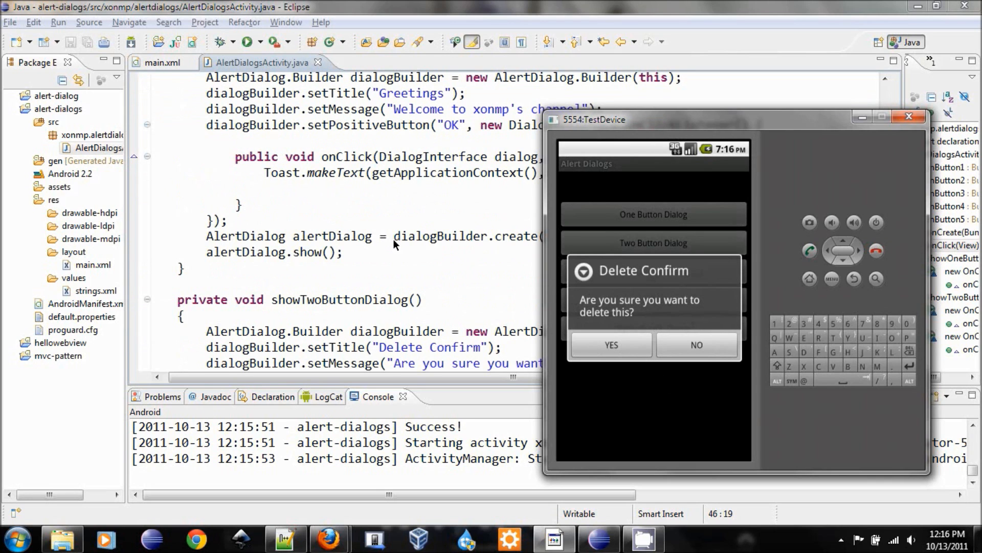
{"action": "left_click_drag", "start_coordinate": [590, 119], "coordinate": [648, 158]}
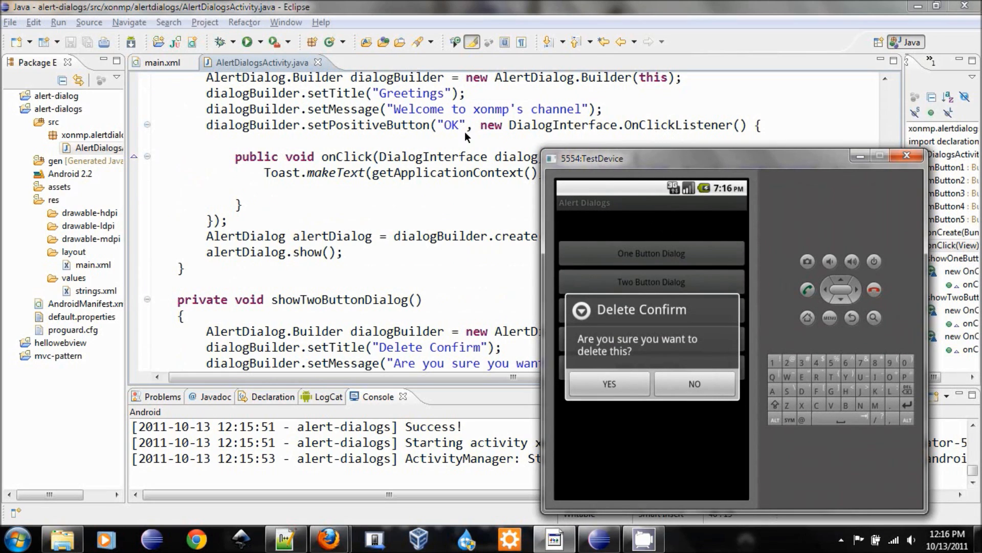
{"action": "mouse_move", "coordinate": [673, 381]}
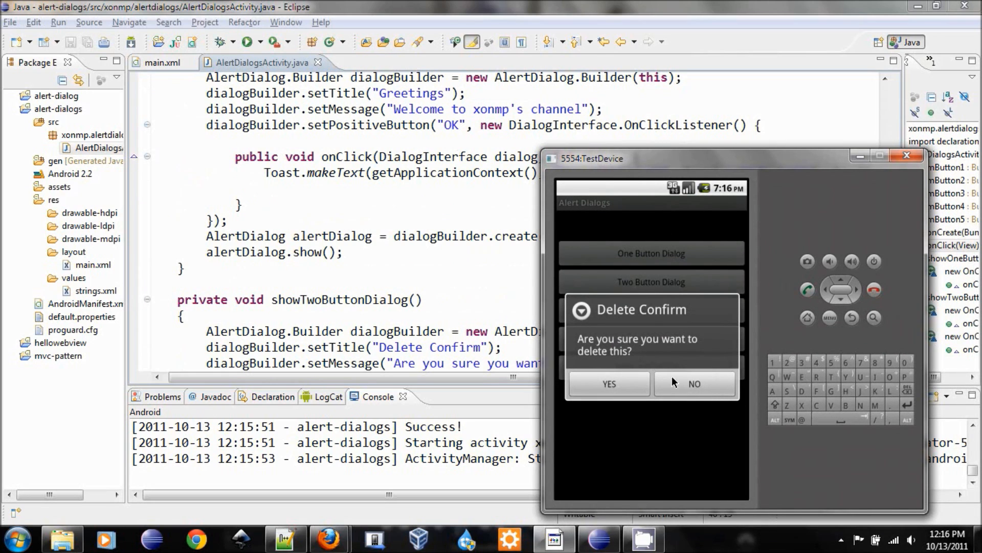
{"action": "left_click", "coordinate": [694, 383]}
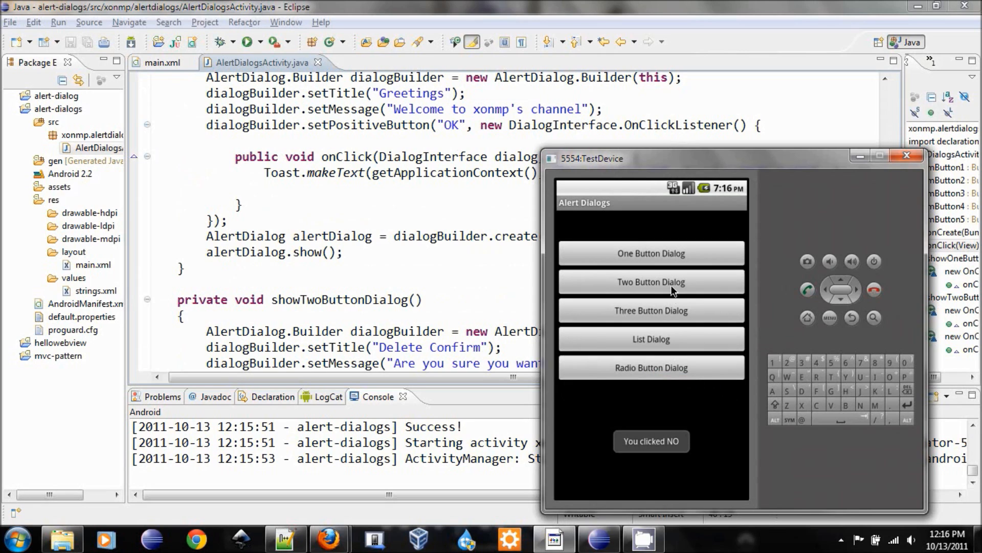
{"action": "left_click", "coordinate": [651, 282]}
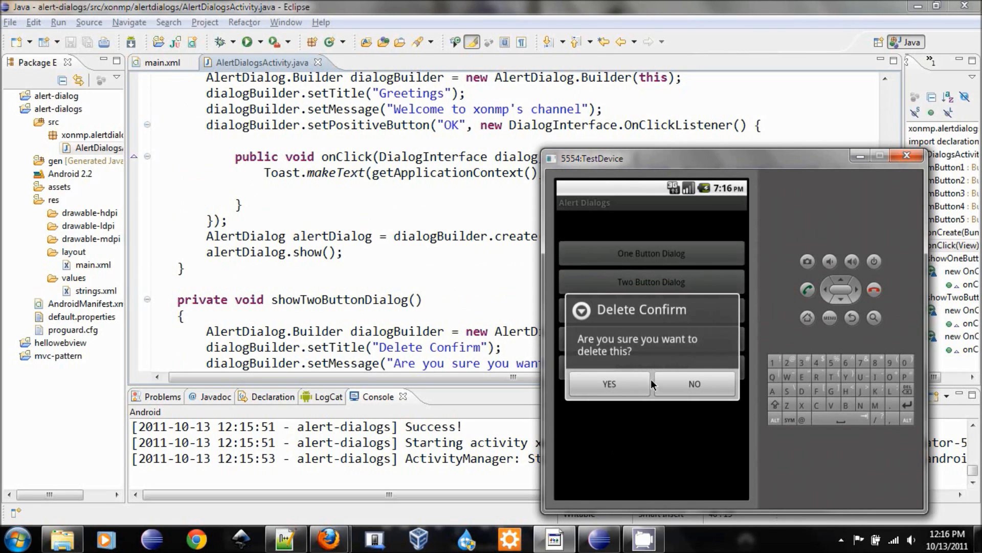
Copy showTwoButtonDialog into a showThreeButtonDialog method titled Save Confirm
{"action": "left_click", "coordinate": [694, 383]}
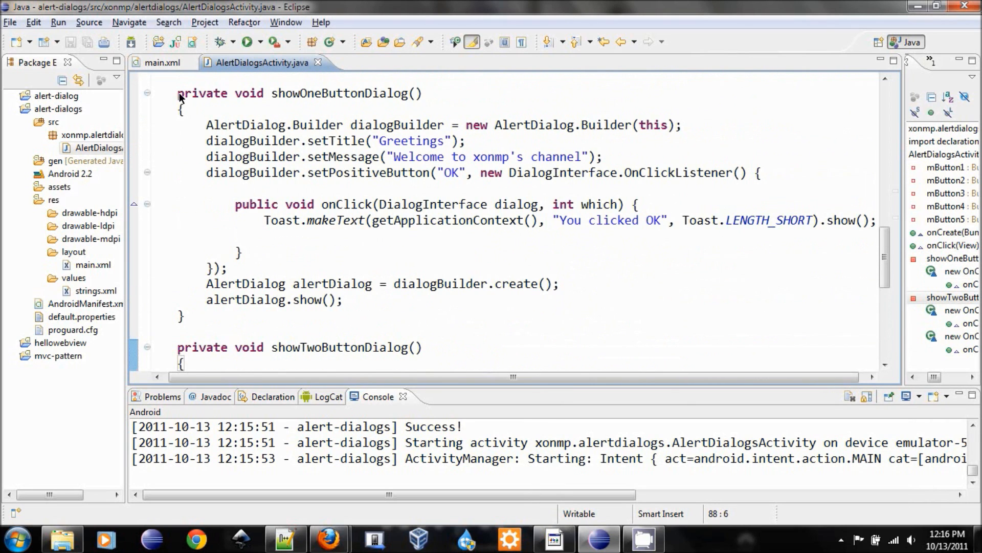
{"action": "left_click_drag", "start_coordinate": [178, 93], "coordinate": [182, 316]}
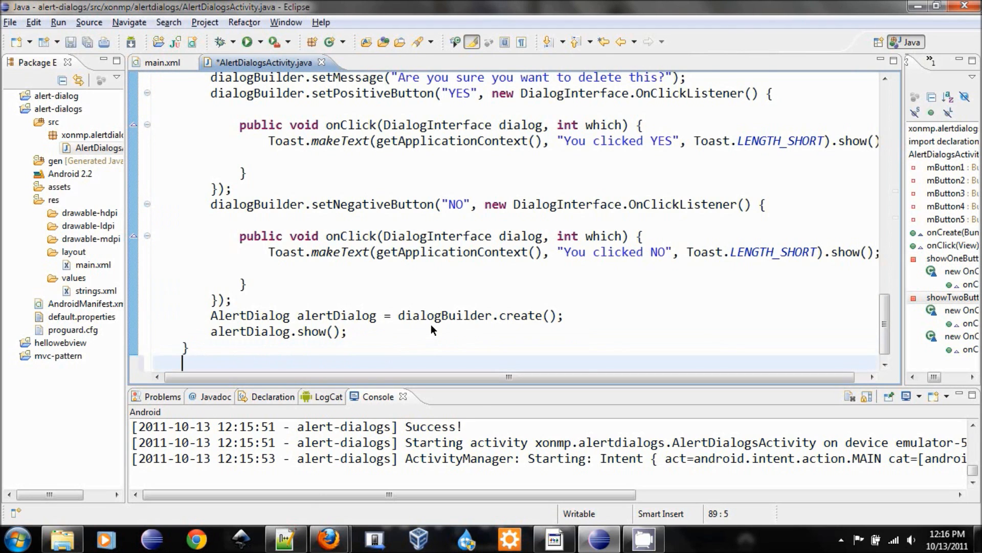
{"action": "scroll", "scroll_direction": "down", "scroll_amount": 3}
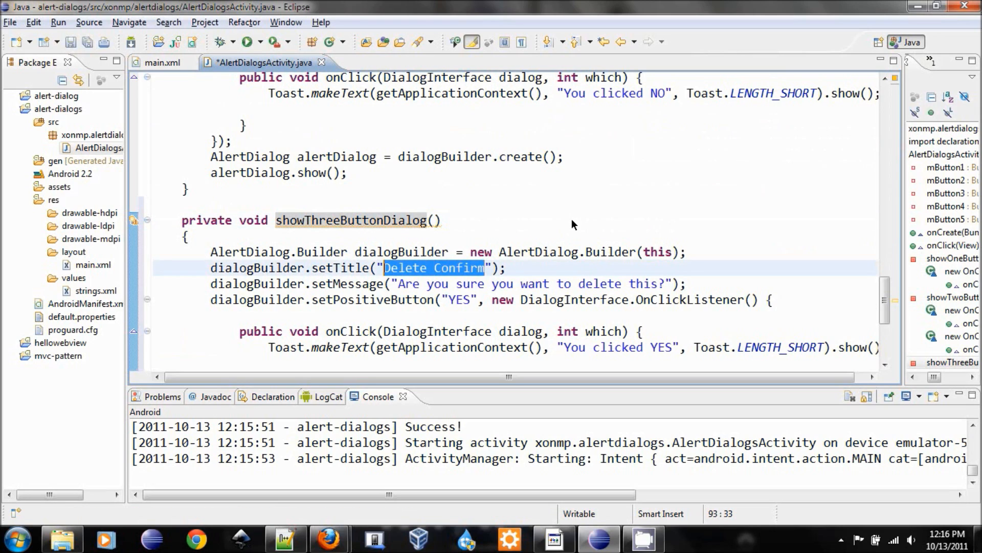
{"action": "type", "text": "Save"}
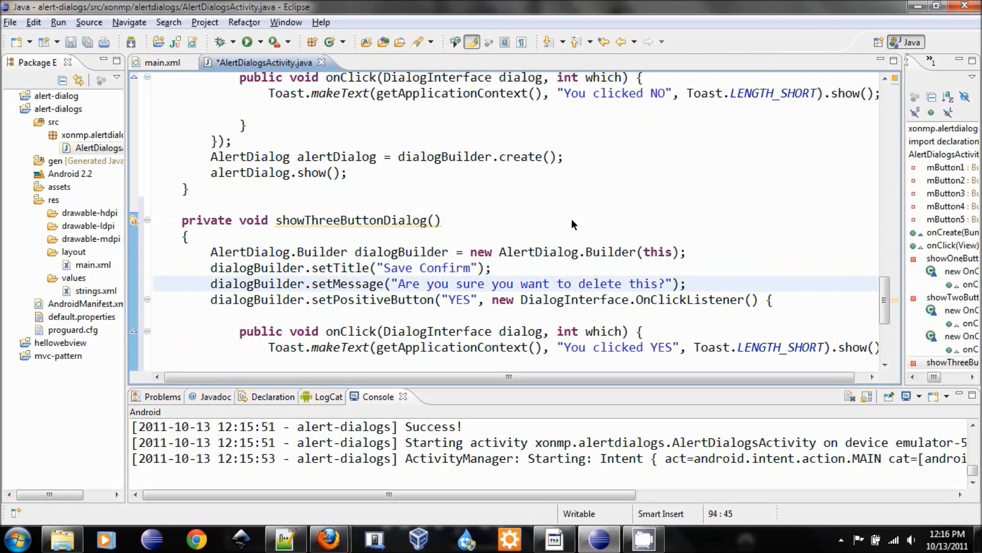
Change its message to a save-file question and the YES toast to 'You selected'
{"action": "double_click", "coordinate": [412, 283]}
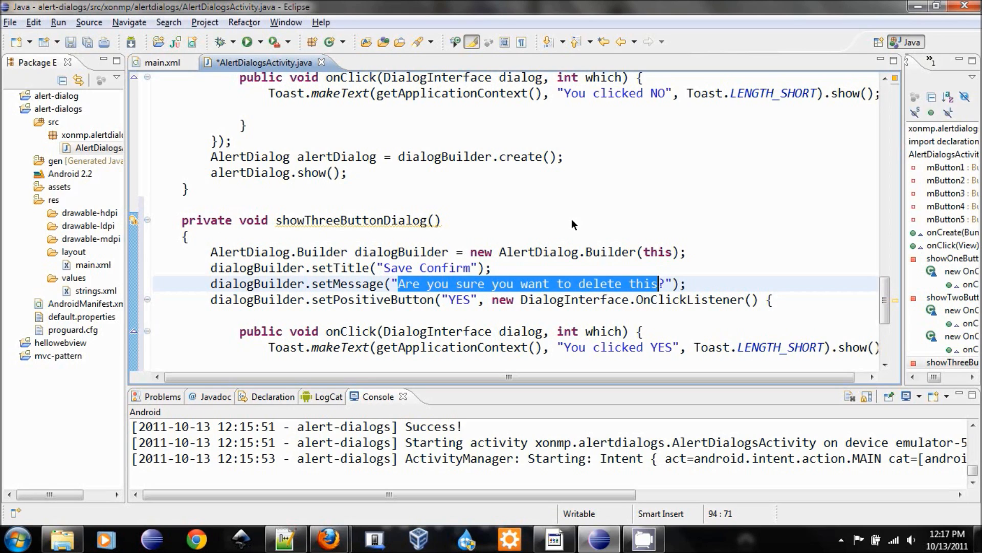
{"action": "type", "text": "Do you want to sav"}
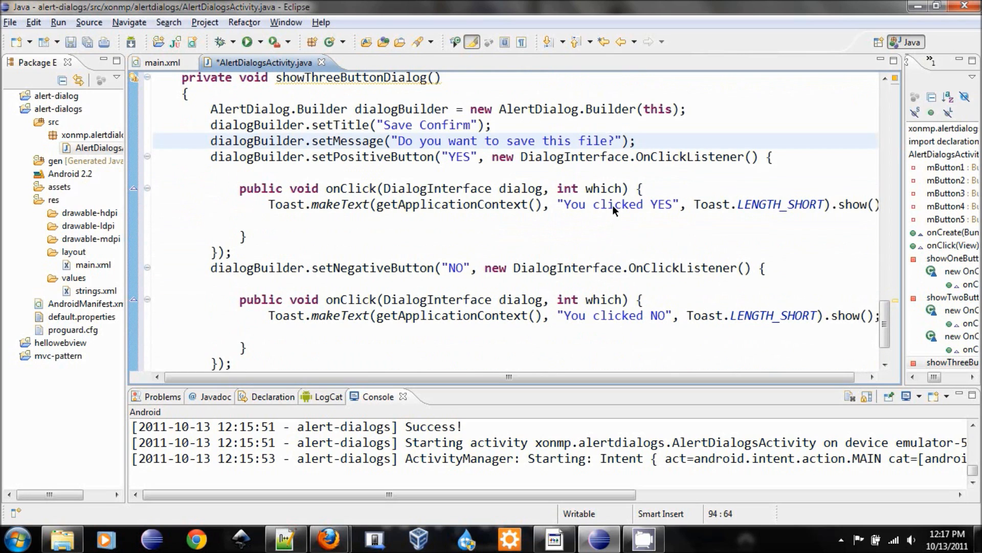
{"action": "double_click", "coordinate": [617, 204]}
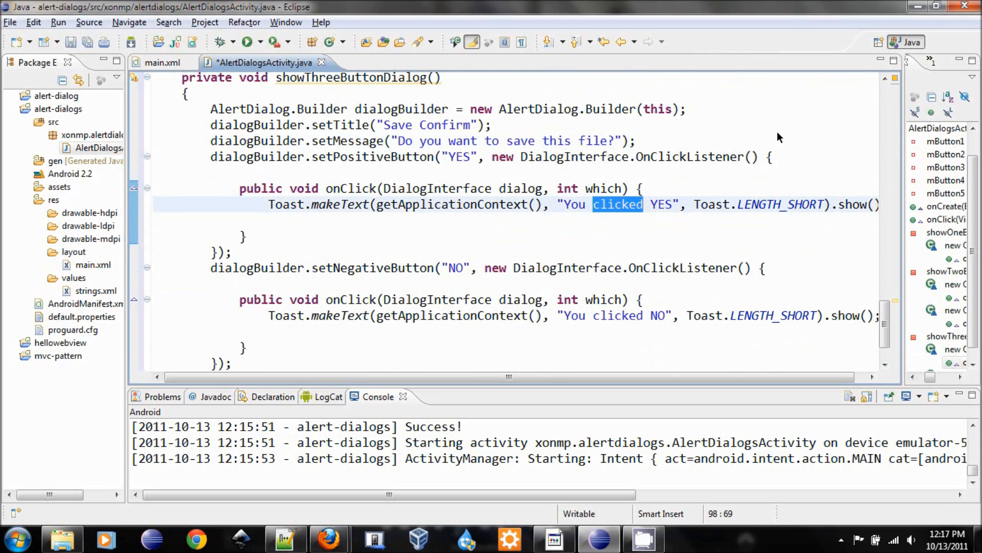
{"action": "type", "text": "select"}
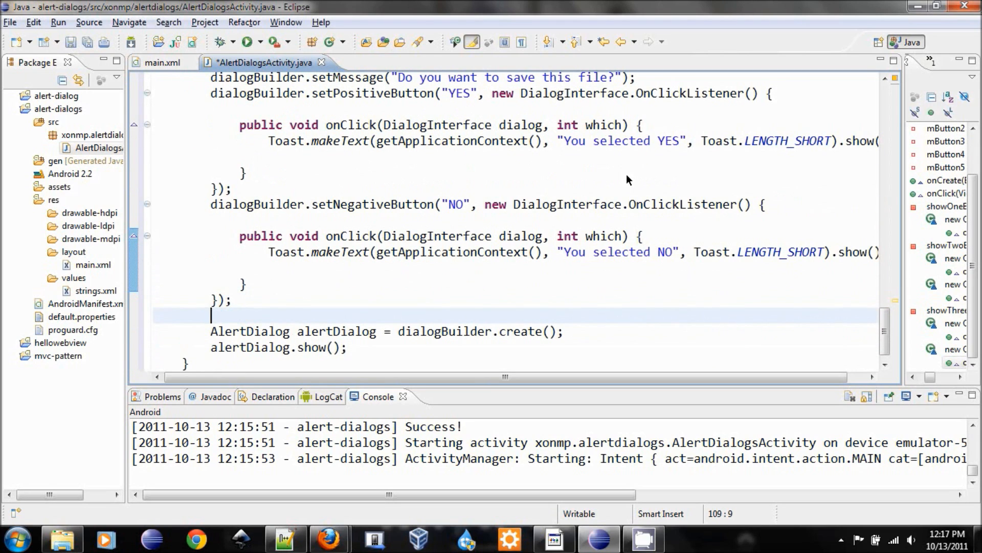
Add a CANCEL neutral button whose listener shows a short 'You selected CANCEL' toast
{"action": "type", "text": "dialogBuilder.setNeutralButton(\", listener"}
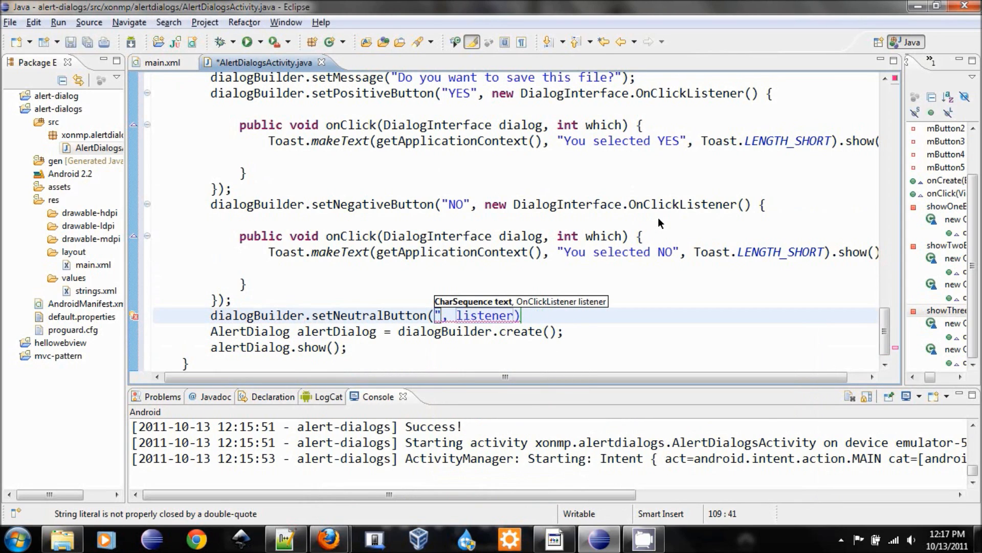
{"action": "type", "text": "CANCEL\""}
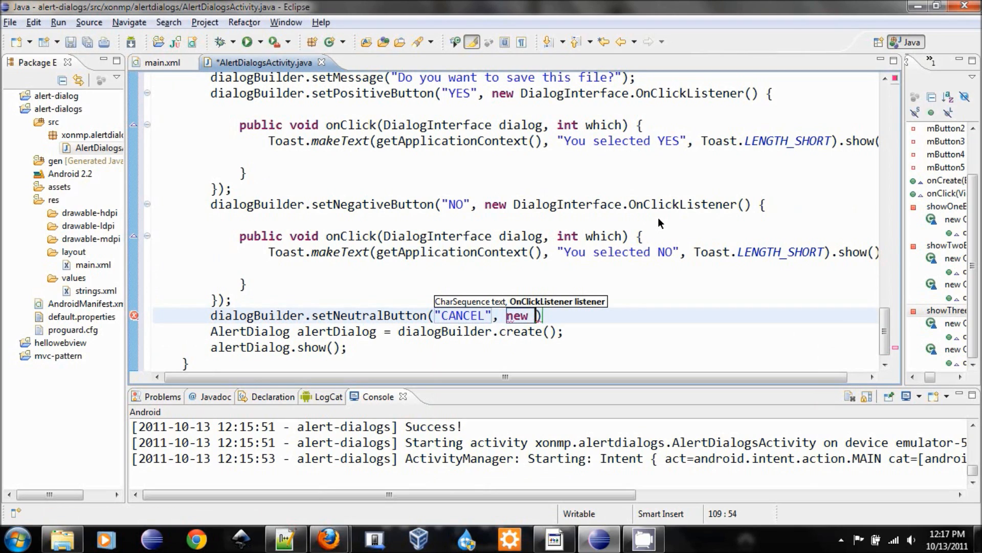
{"action": "type", "text": "DialogIn"}
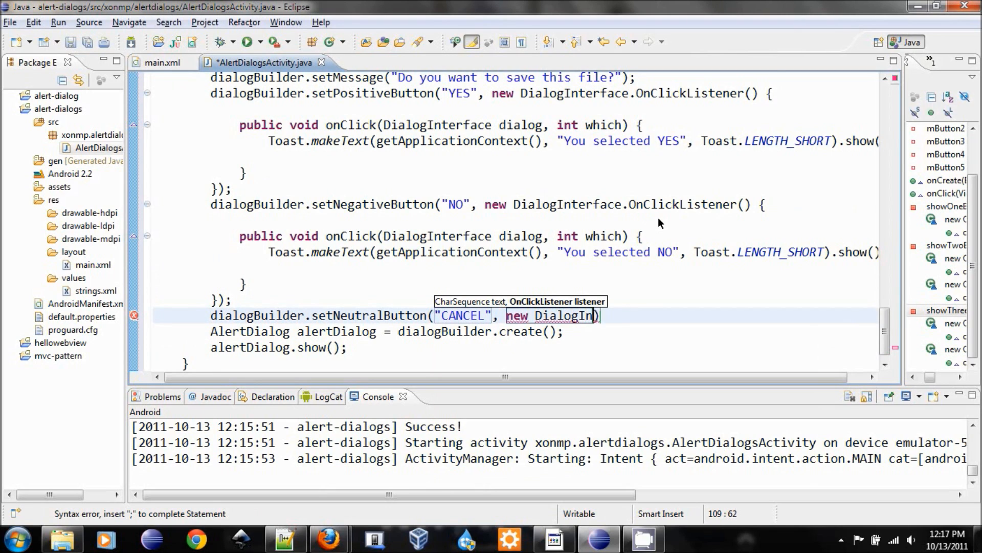
{"action": "type", "text": ".OnClickListener("}
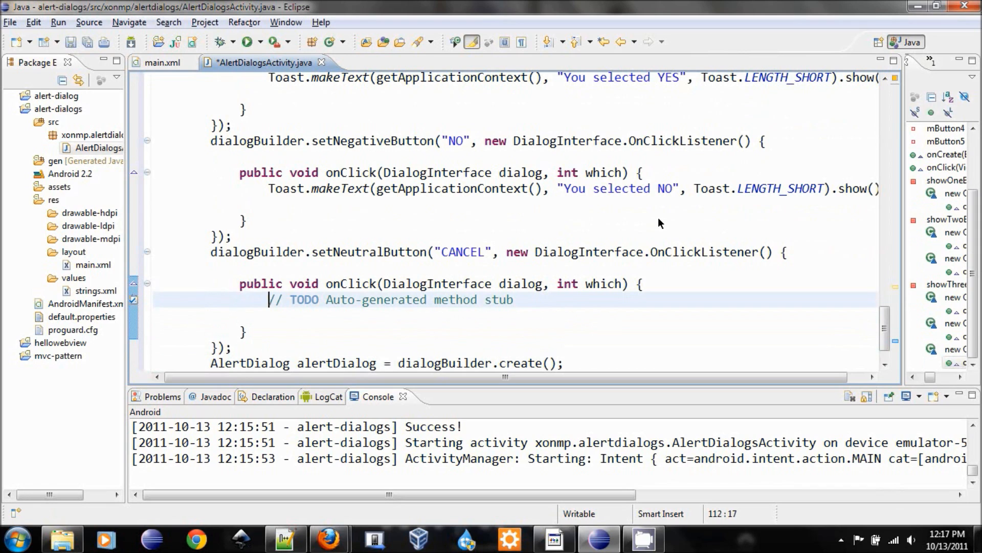
{"action": "type", "text": "Toa"}
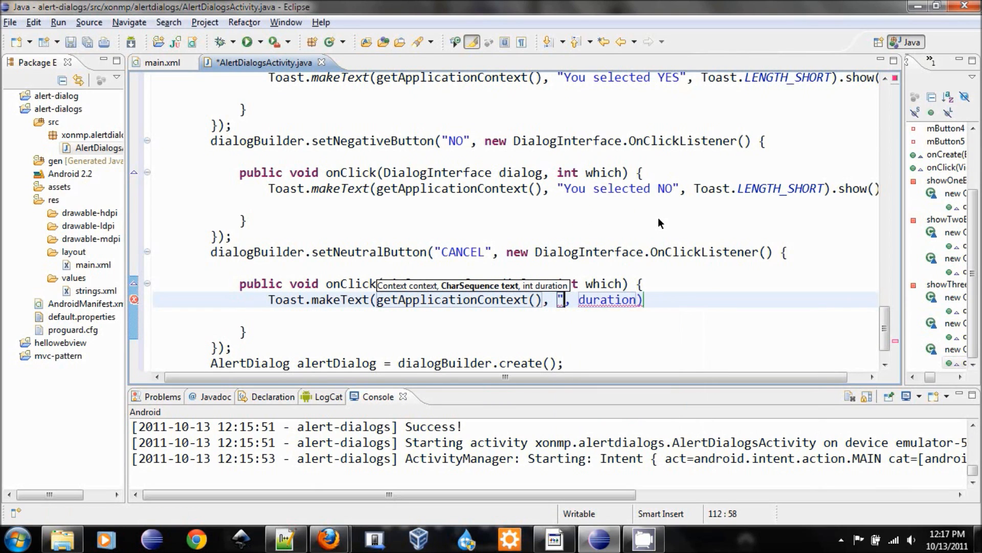
{"action": "type", "text": "You selected CANCEL"}
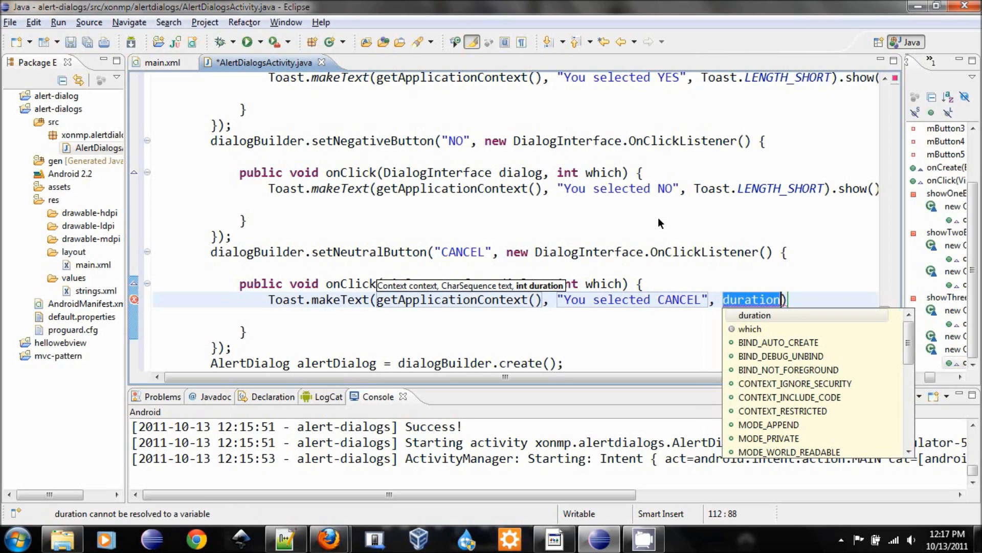
{"action": "type", "text": "To"}
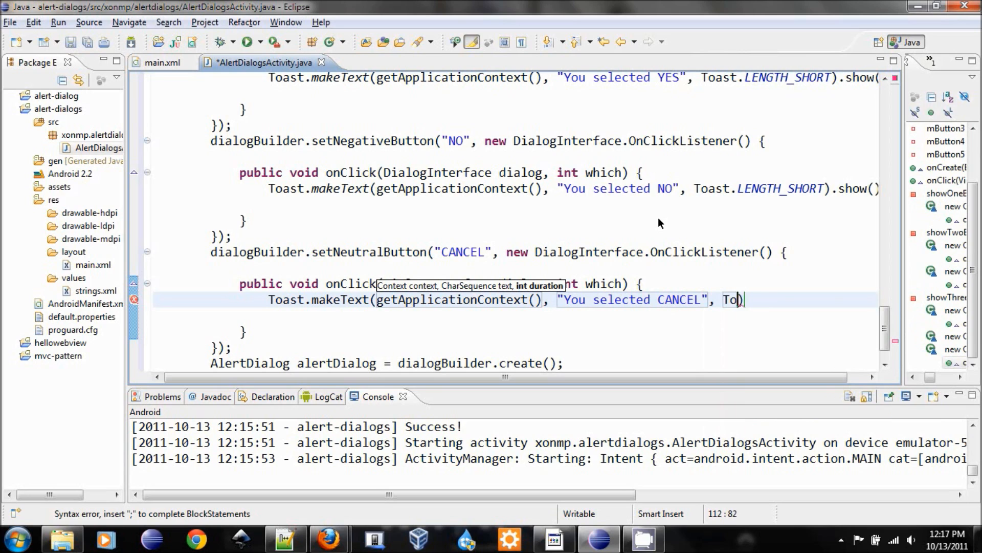
{"action": "type", "text": "ast.LENGTH_SHORT"}
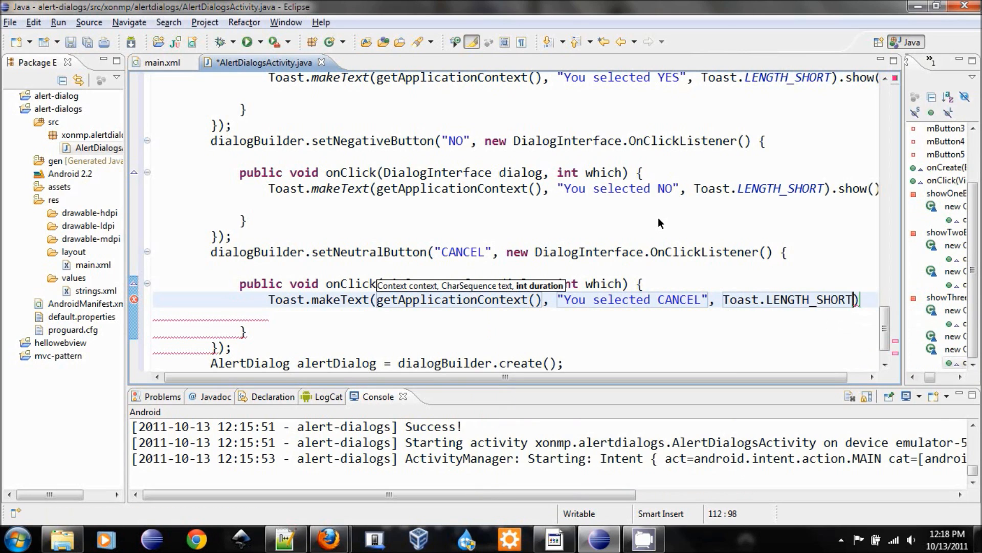
{"action": "type", "text": ".show"}
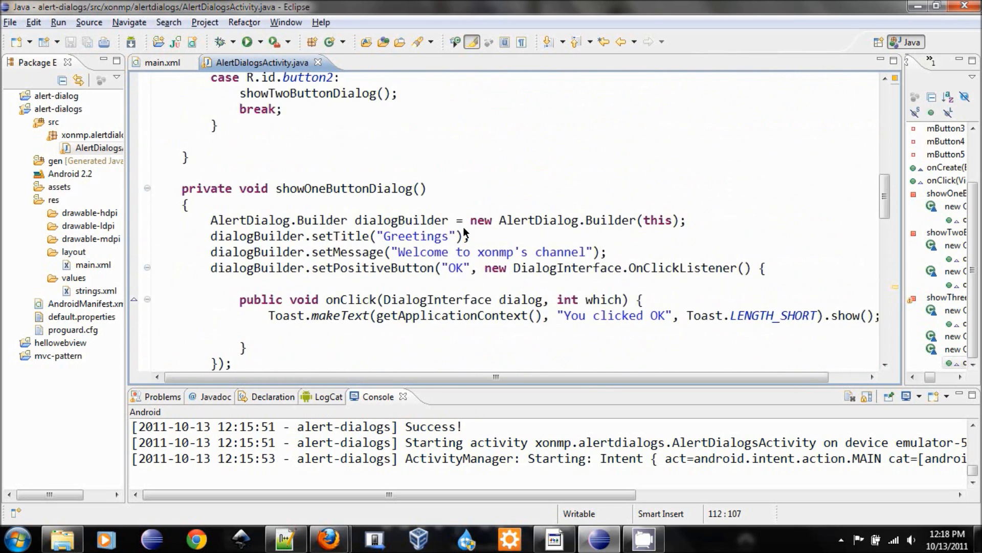
Add a case R.id.button3 that calls showThreeButtonDialog() and breaks
{"action": "type", "text": "c"}
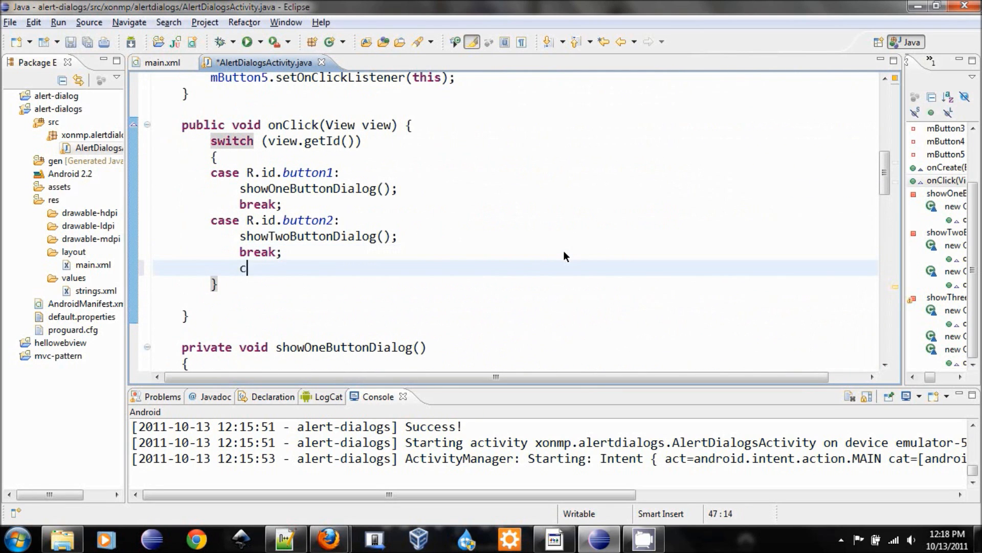
{"action": "type", "text": "ase R.id."}
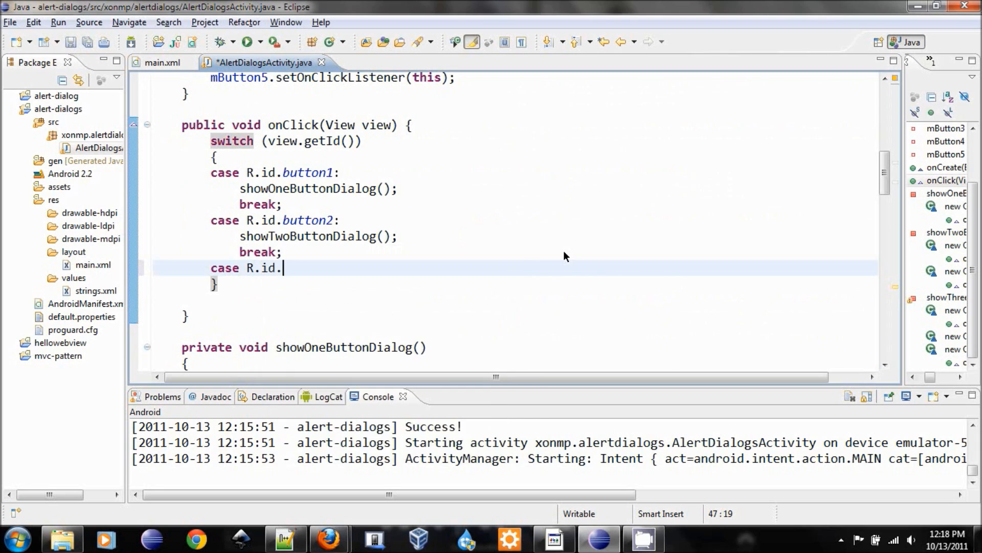
{"action": "type", "text": "button3"}
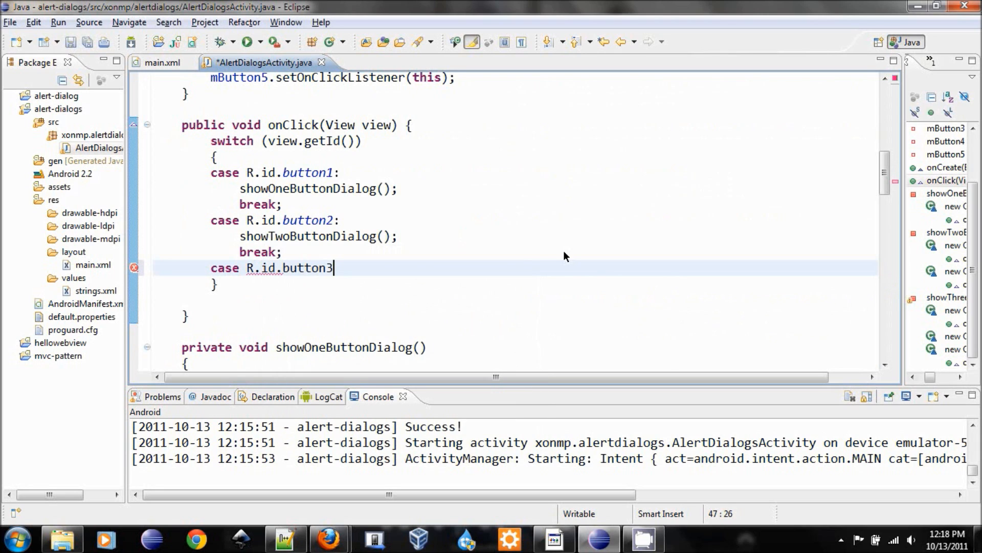
{"action": "key", "text": "Return"}
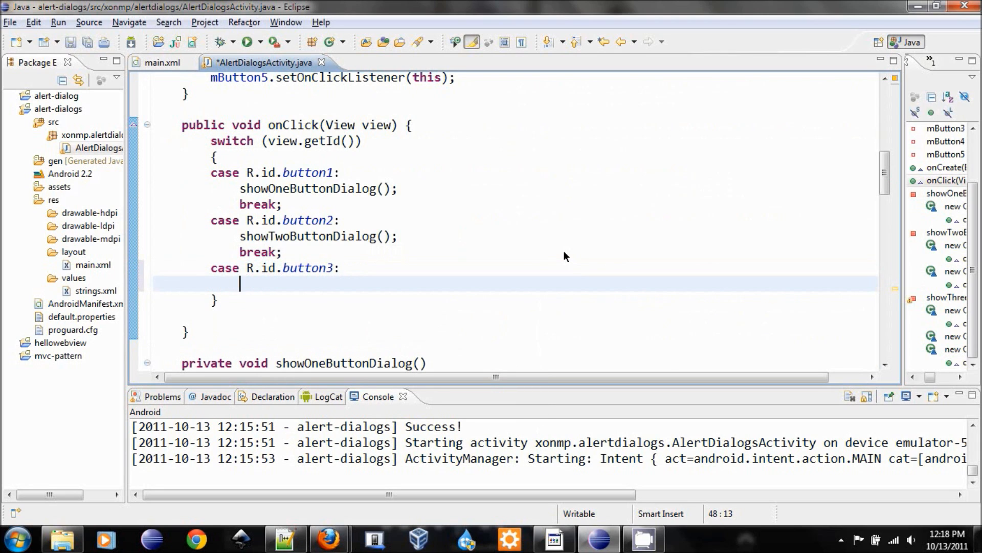
{"action": "type", "text": "showTr"}
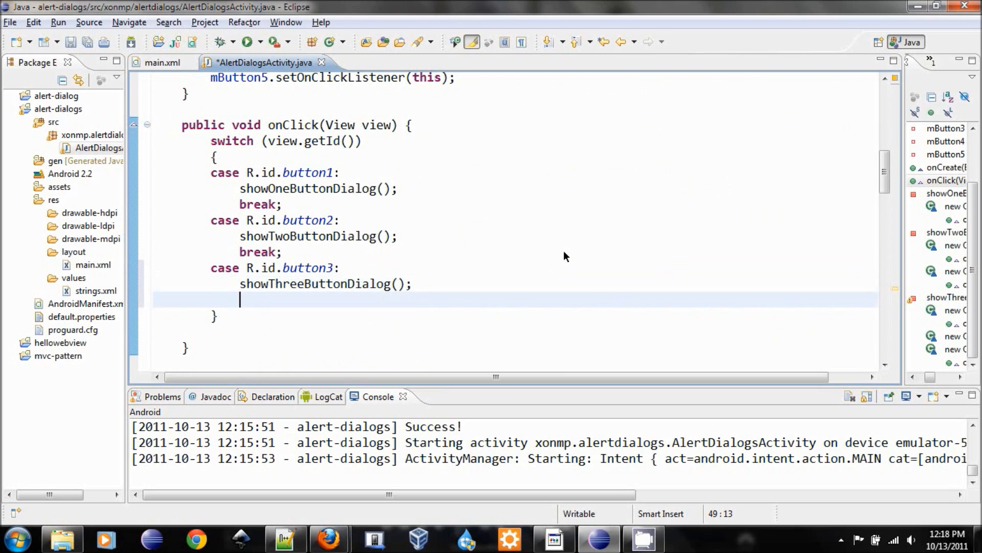
{"action": "type", "text": "brea"}
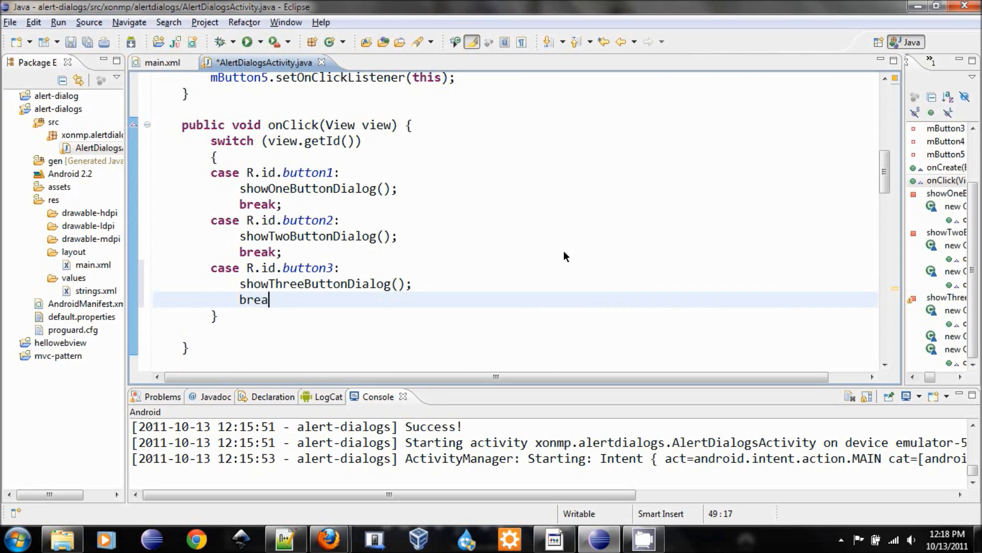
{"action": "type", "text": "k;"}
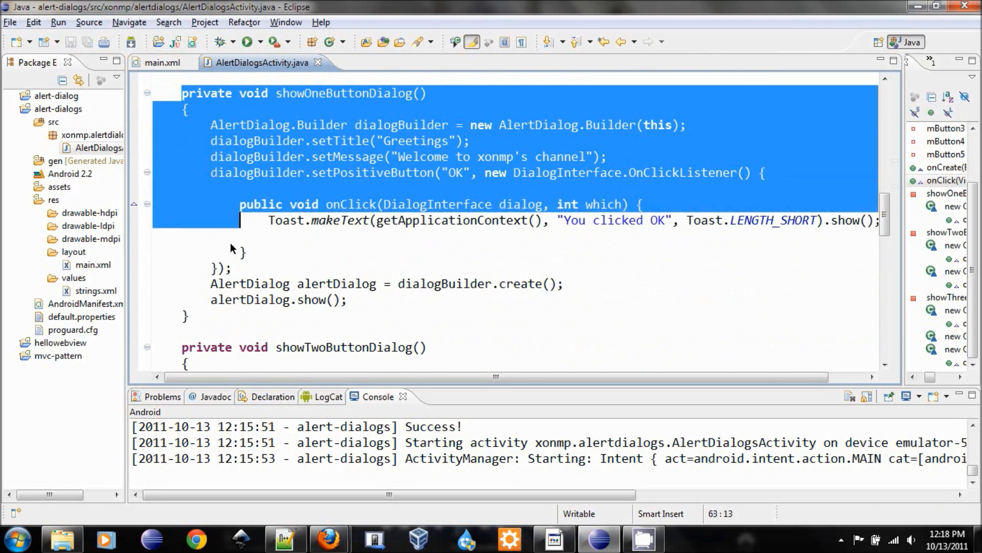
Rename the pasted method to showListDialog and declare a colors array of Red, Blue, Yellow
{"action": "scroll", "scroll_direction": "down", "scroll_amount": 3}
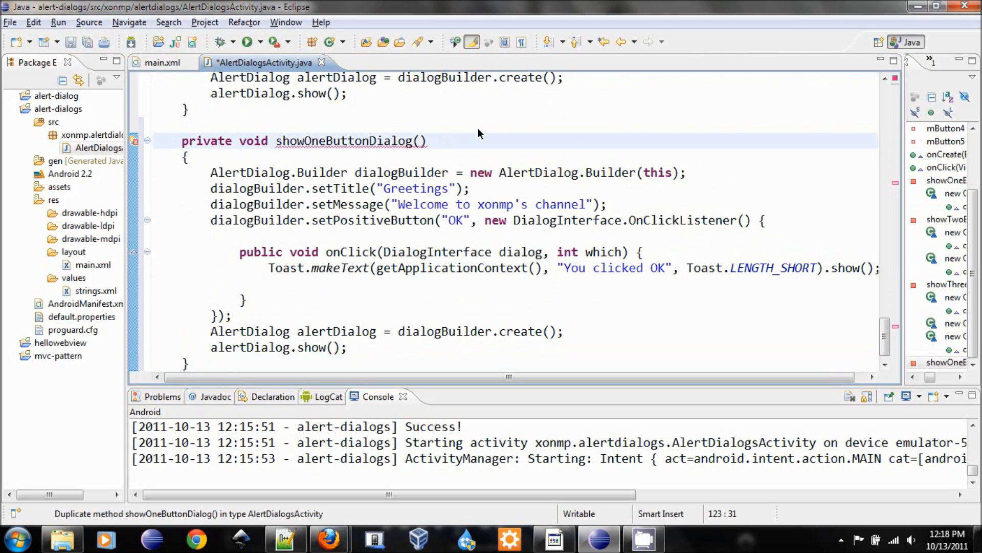
{"action": "double_click", "coordinate": [347, 142]}
{"action": "type", "text": "Lis"}
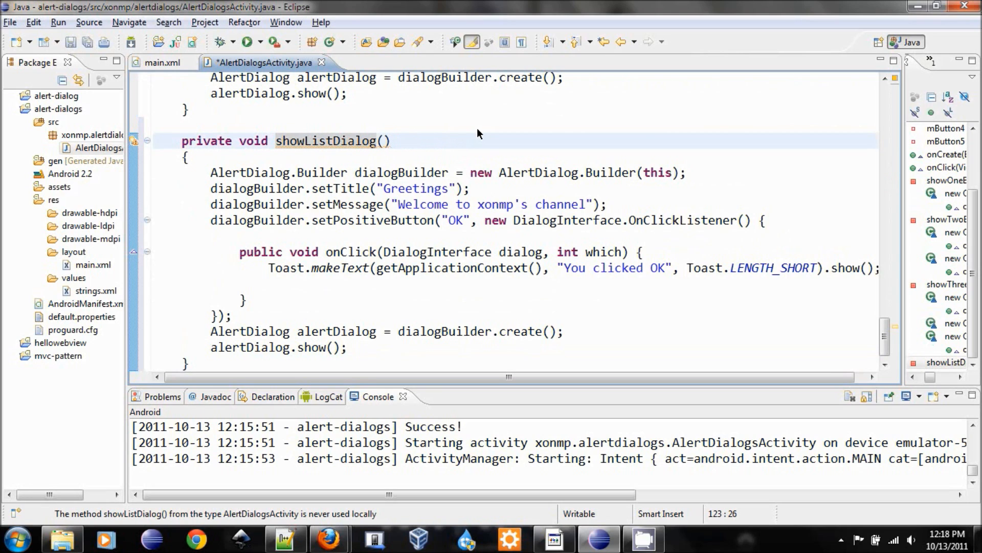
{"action": "left_click", "coordinate": [688, 171]}
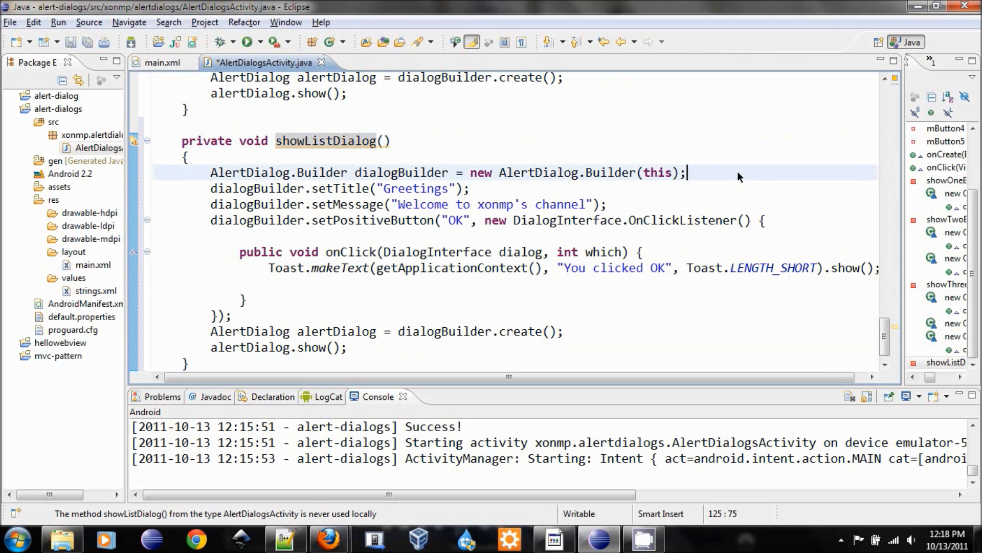
{"action": "key", "text": "enter"}
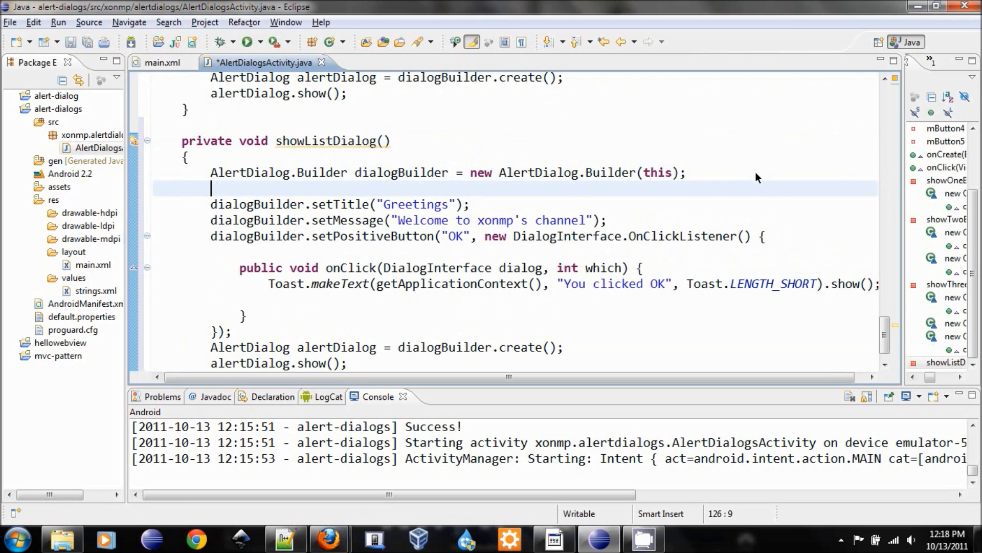
{"action": "type", "text": "Sing"}
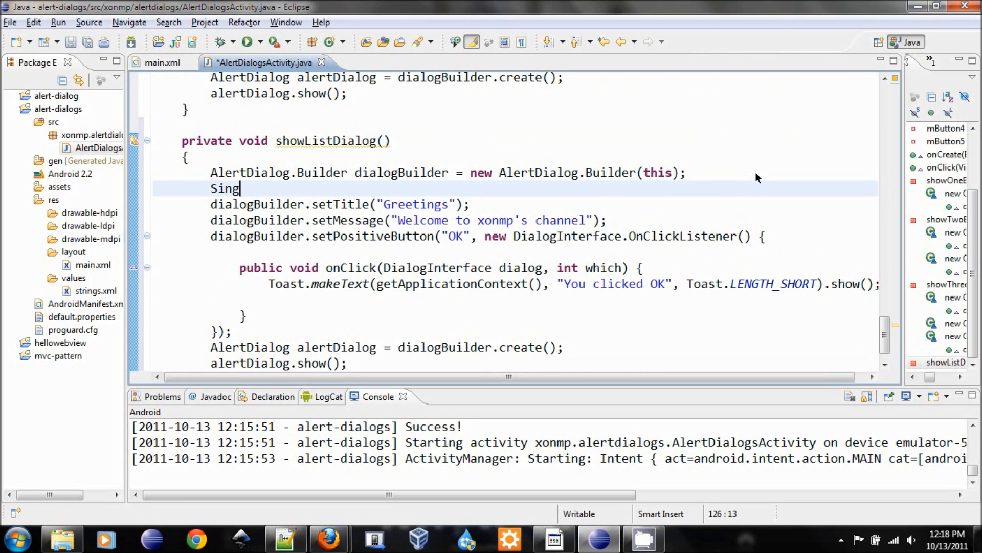
{"action": "type", "text": "String[]"}
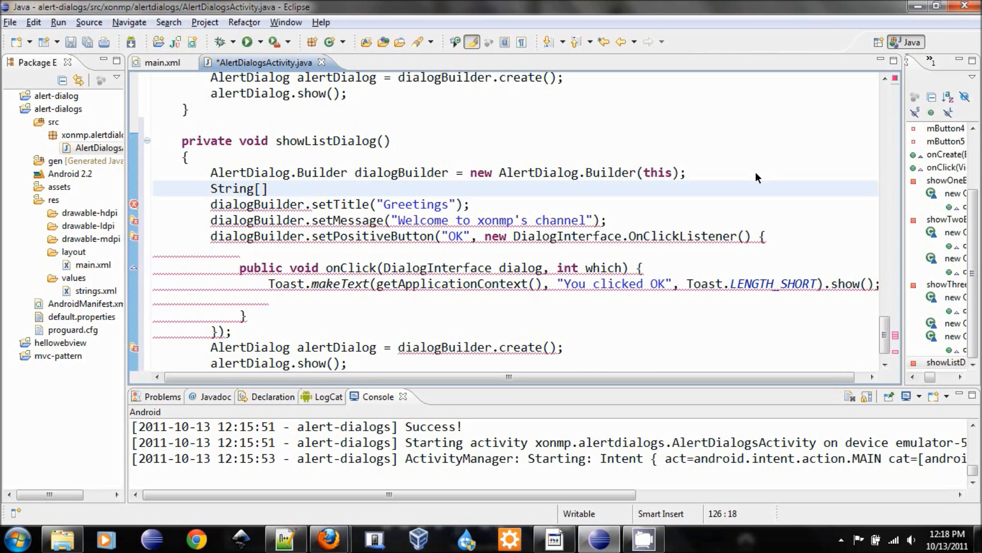
{"action": "type", "text": "colors ="}
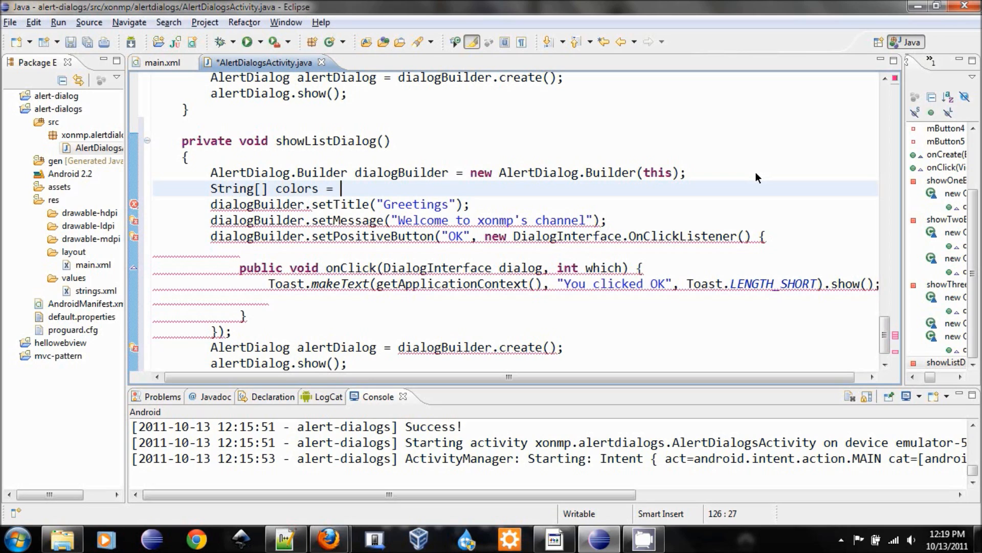
{"action": "type", "text": "{\""}
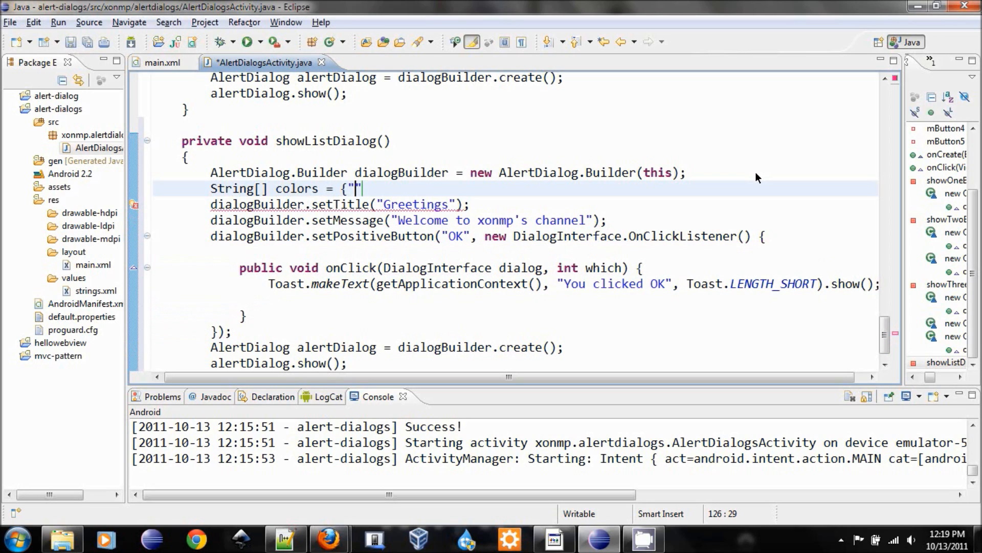
{"action": "type", "text": "Red"}
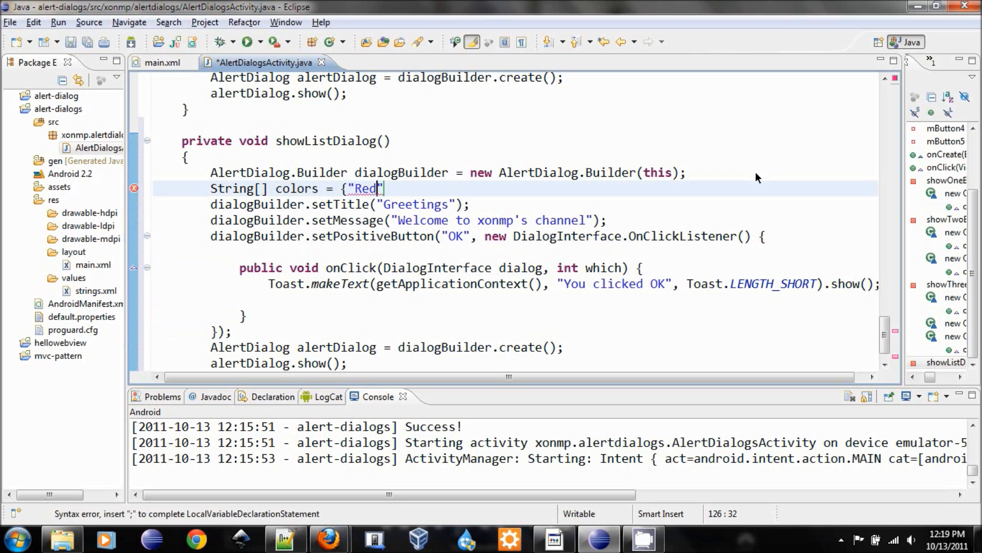
{"action": "type", "text": ", \"\""}
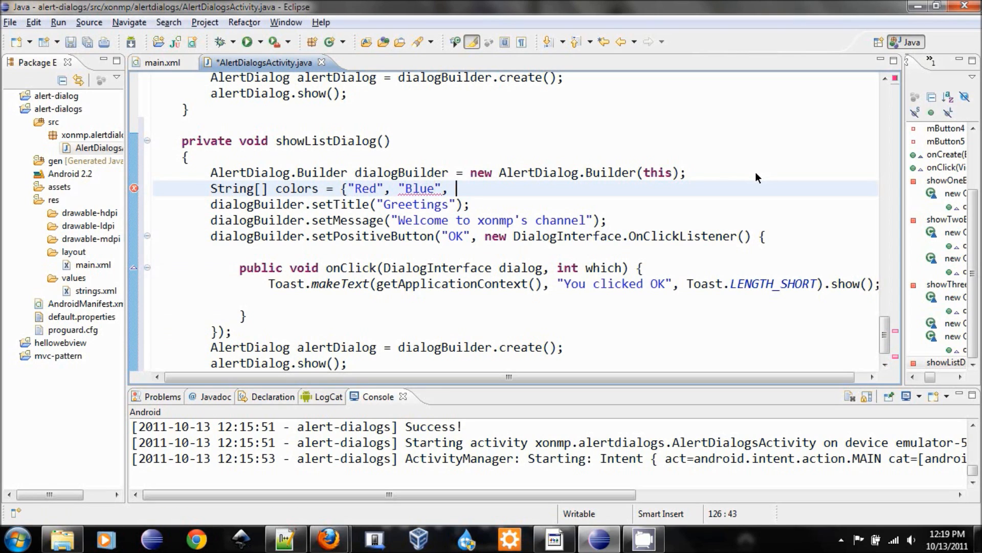
{"action": "type", "text": "\"Yello\""}
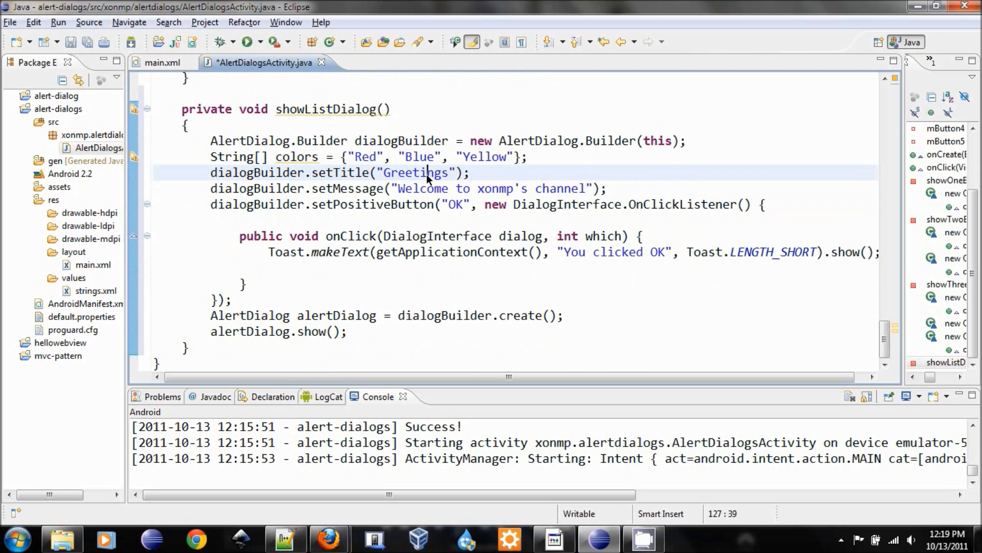
Title it 'Select a color' and set the items with a listener toasting colors[which]
{"action": "type", "text": "Select a colo"}
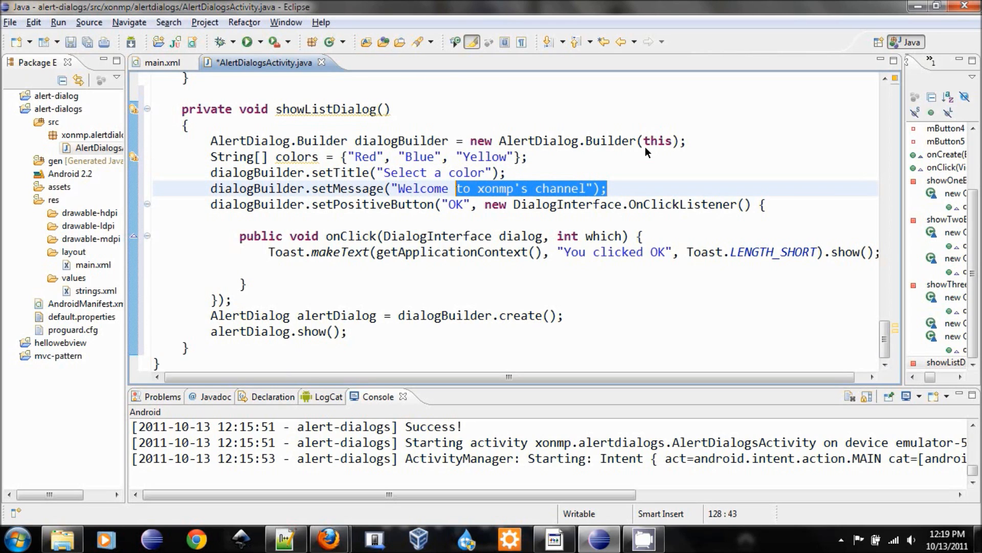
{"action": "key", "text": "Delete"}
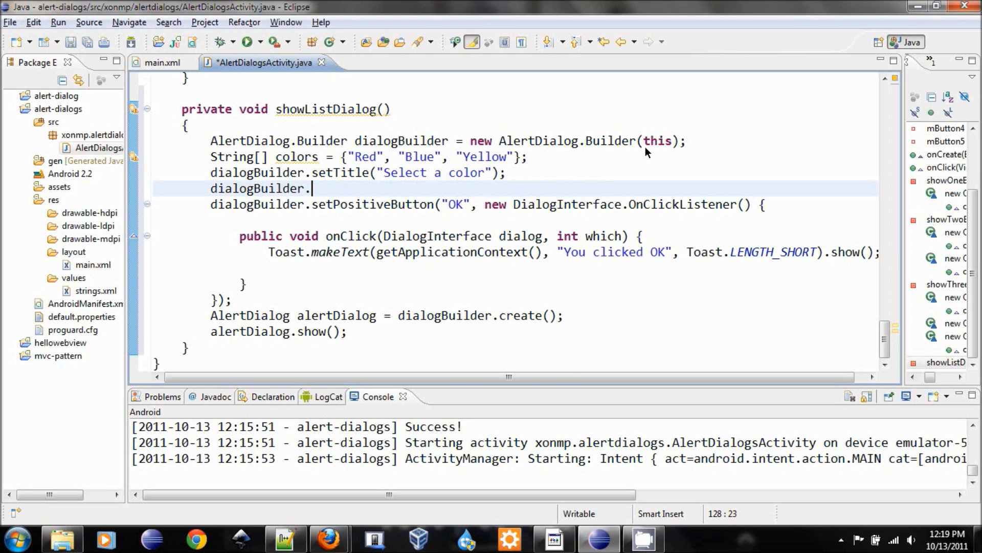
{"action": "type", "text": "seti"}
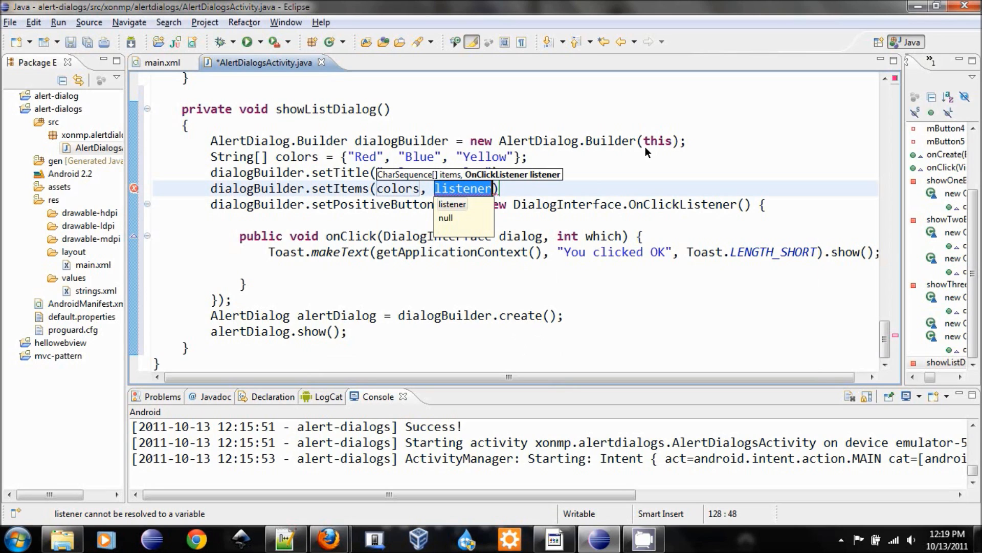
{"action": "type", "text": "new"}
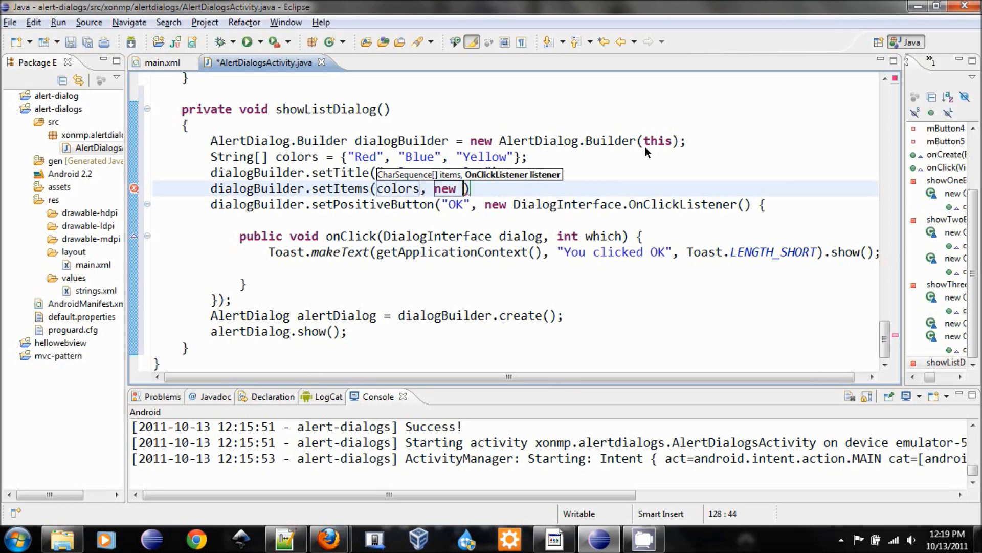
{"action": "type", "text": "DialogInterface"}
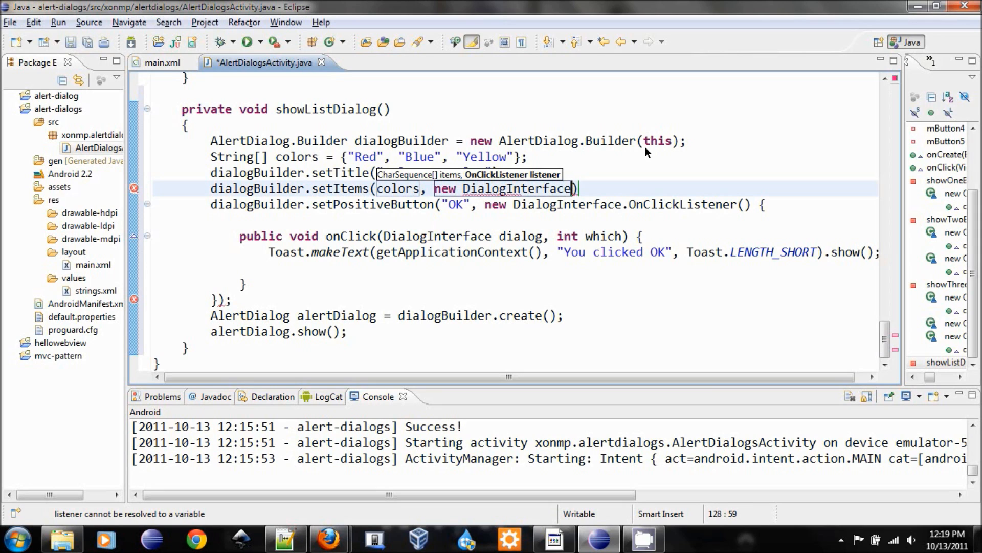
{"action": "type", "text": ".OnClickListener("}
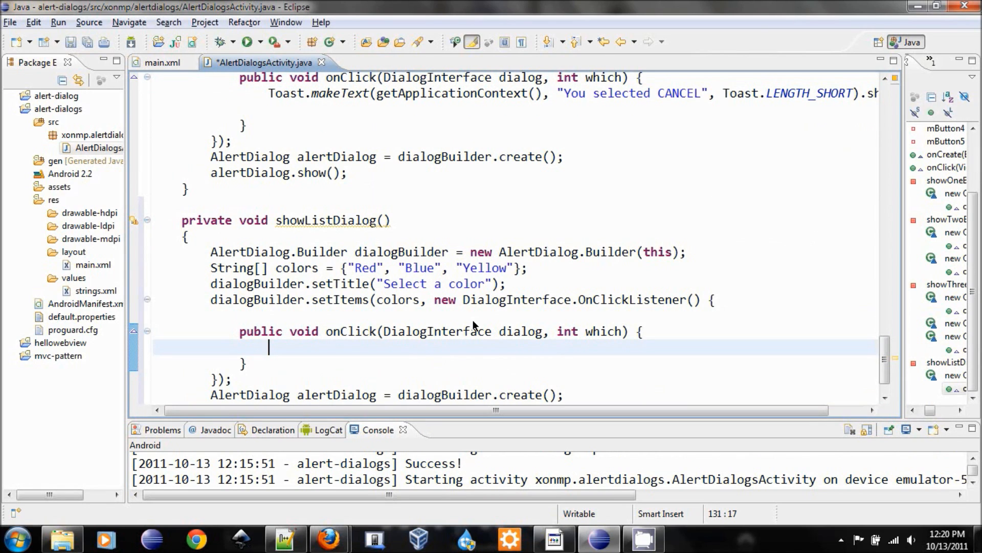
{"action": "type", "text": "Toast.makeText(context, text, duration"}
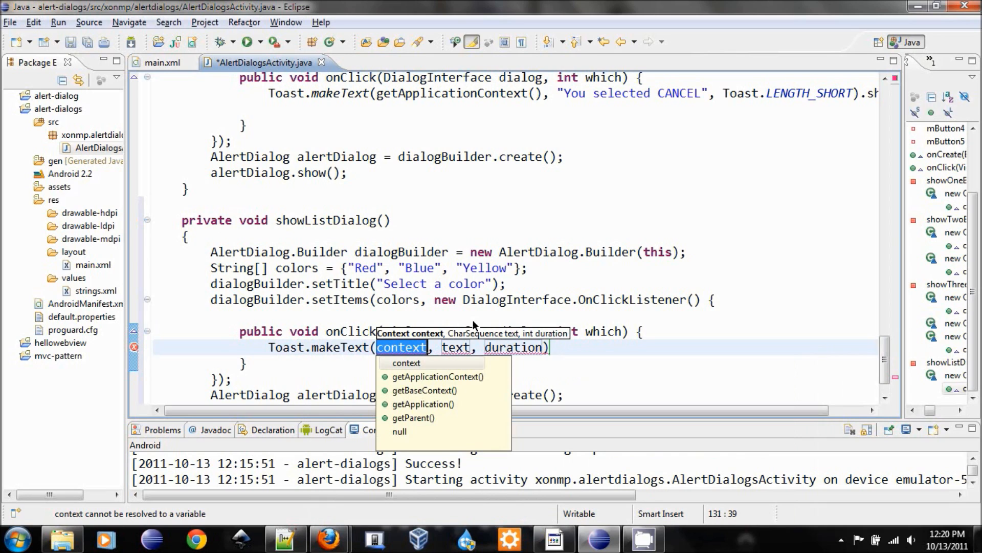
{"action": "mouse_move", "coordinate": [579, 80]}
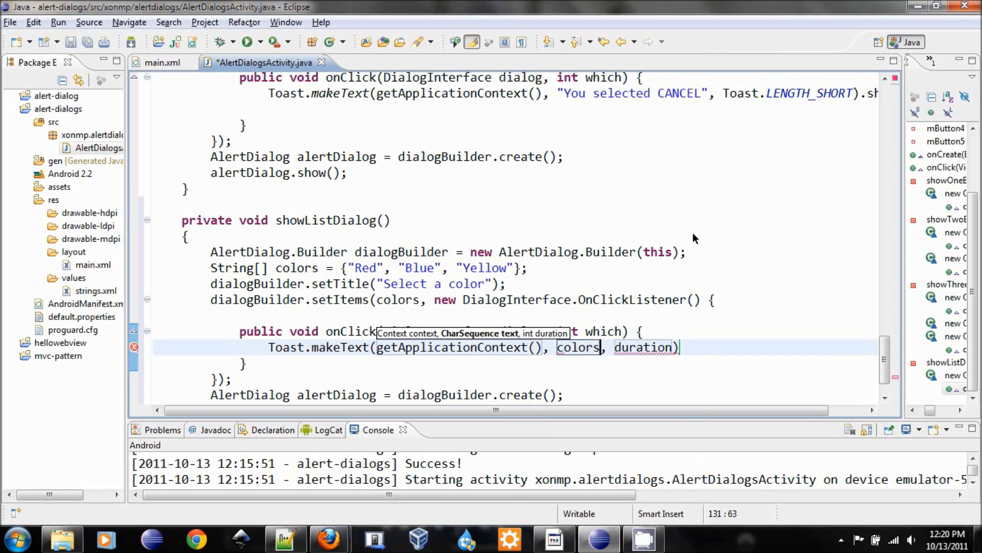
{"action": "type", "text": "[which]"}
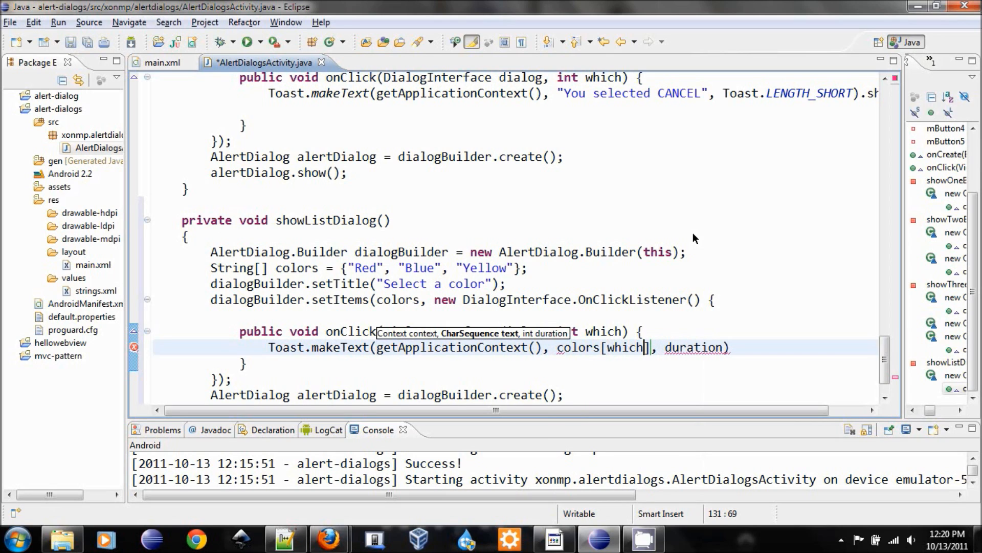
{"action": "type", "text": "Toats"}
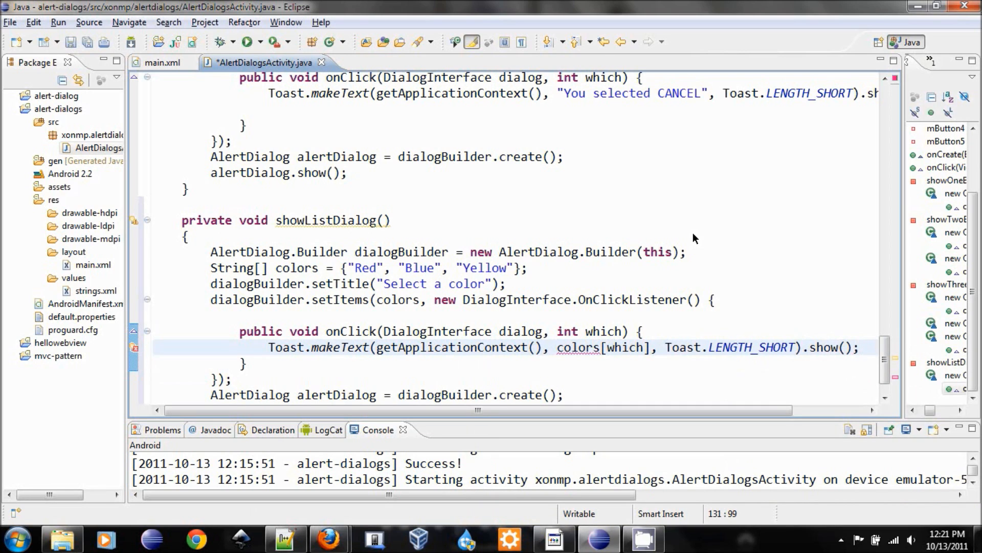
Save, then apply the quick fix making colors final so colors[which] compiles
{"action": "key", "text": "ctrl+s"}
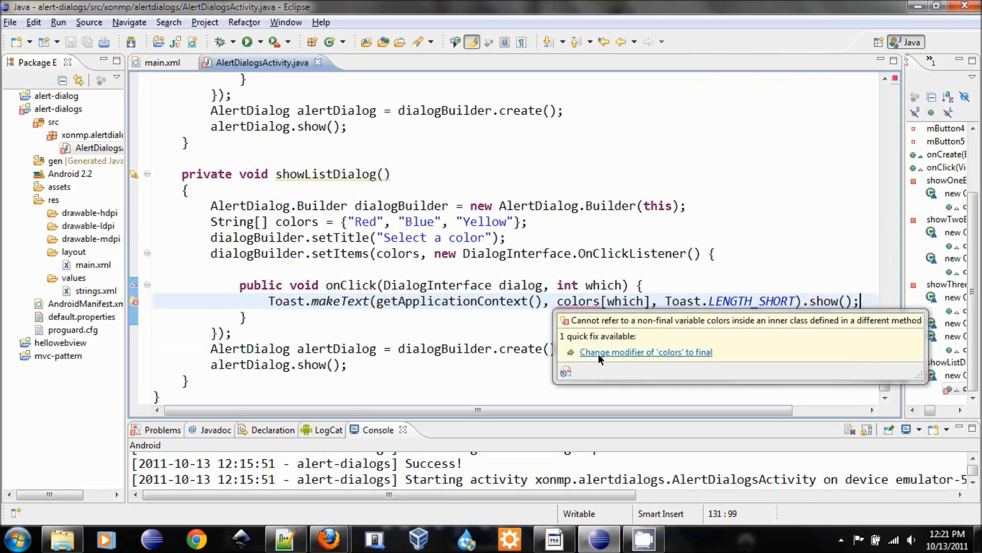
{"action": "left_click", "coordinate": [646, 351]}
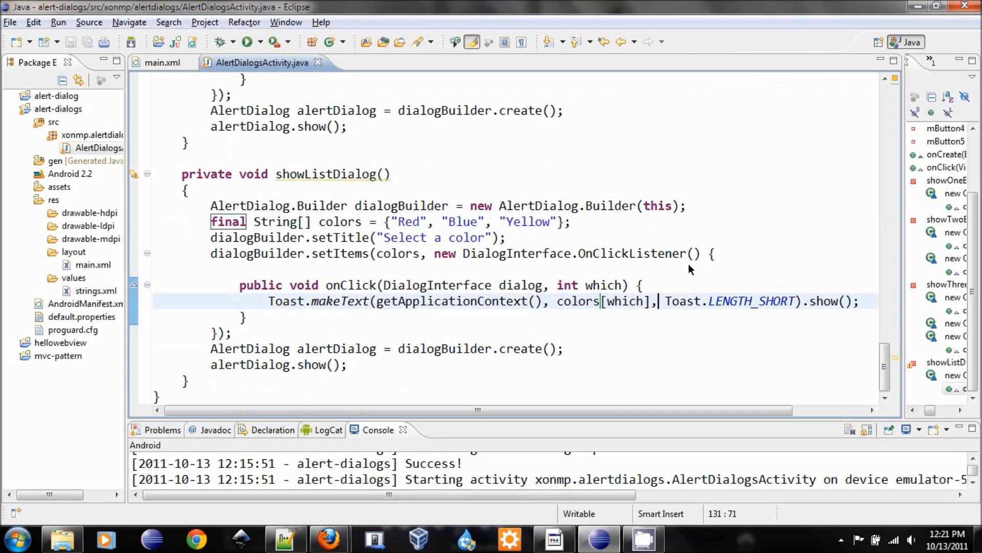
{"action": "mouse_move", "coordinate": [589, 282]}
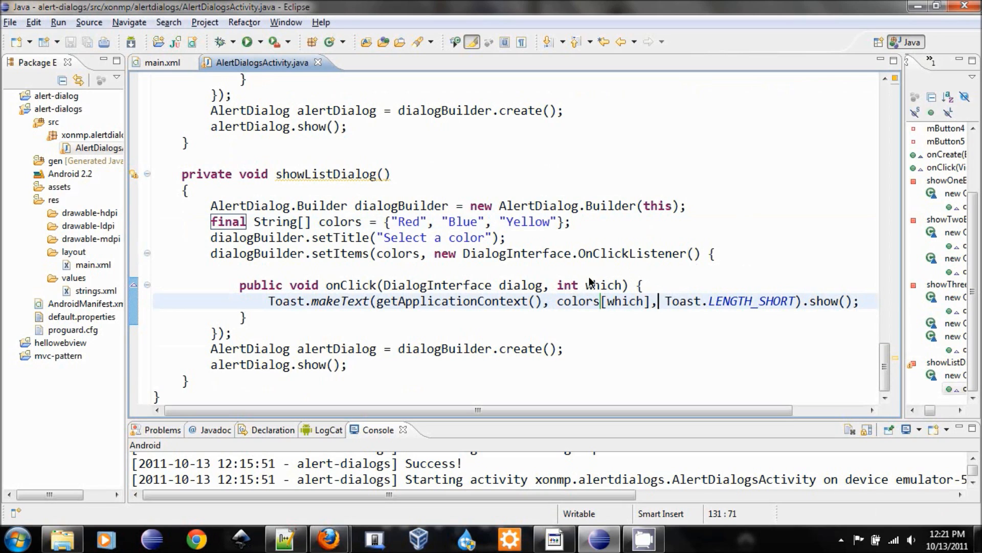
{"action": "double_click", "coordinate": [604, 285]}
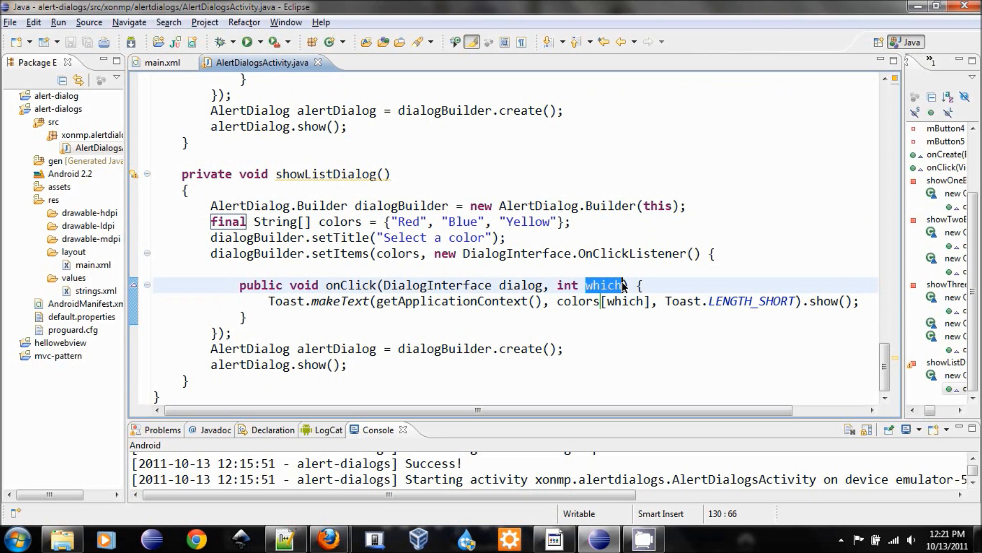
{"action": "mouse_move", "coordinate": [398, 227]}
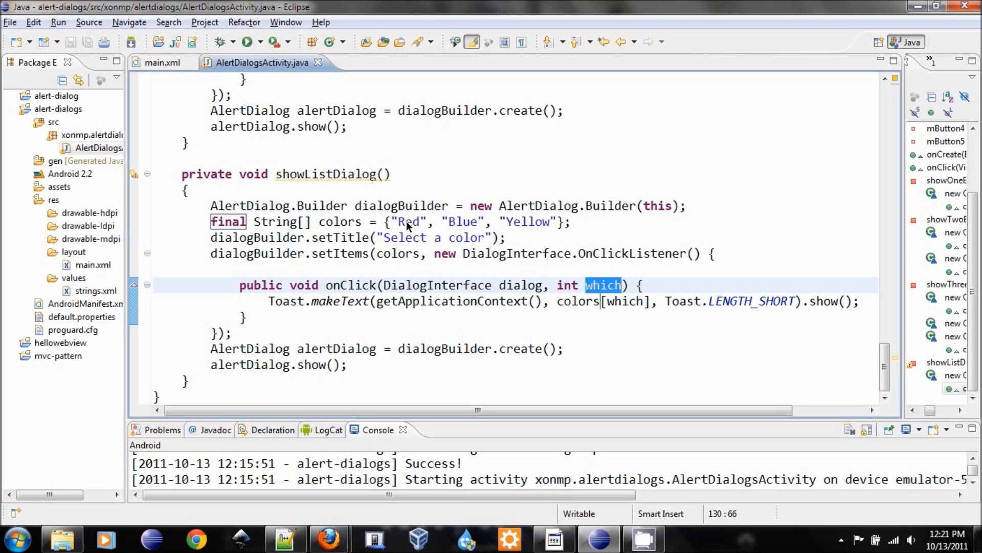
{"action": "mouse_move", "coordinate": [464, 224]}
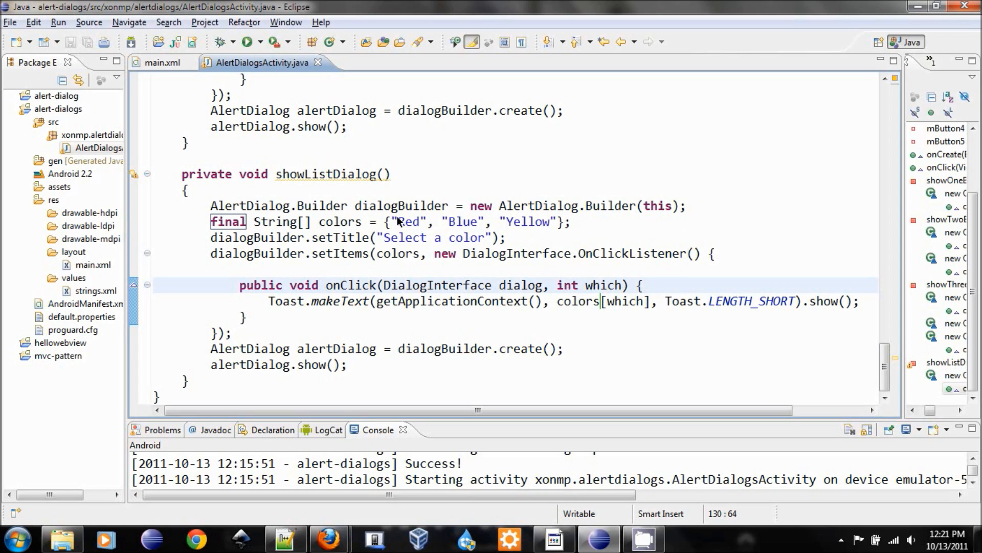
{"action": "mouse_move", "coordinate": [601, 285]}
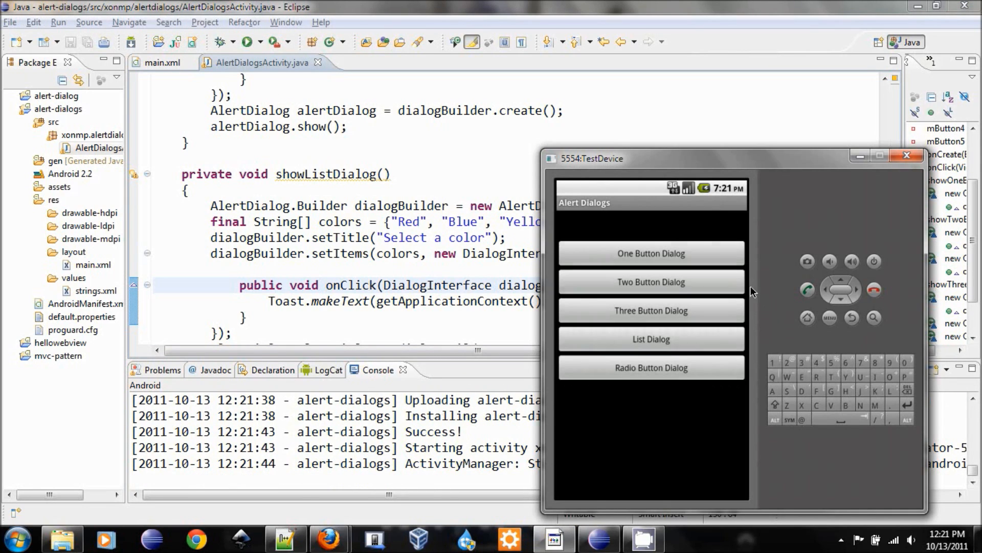
{"action": "mouse_move", "coordinate": [675, 319]}
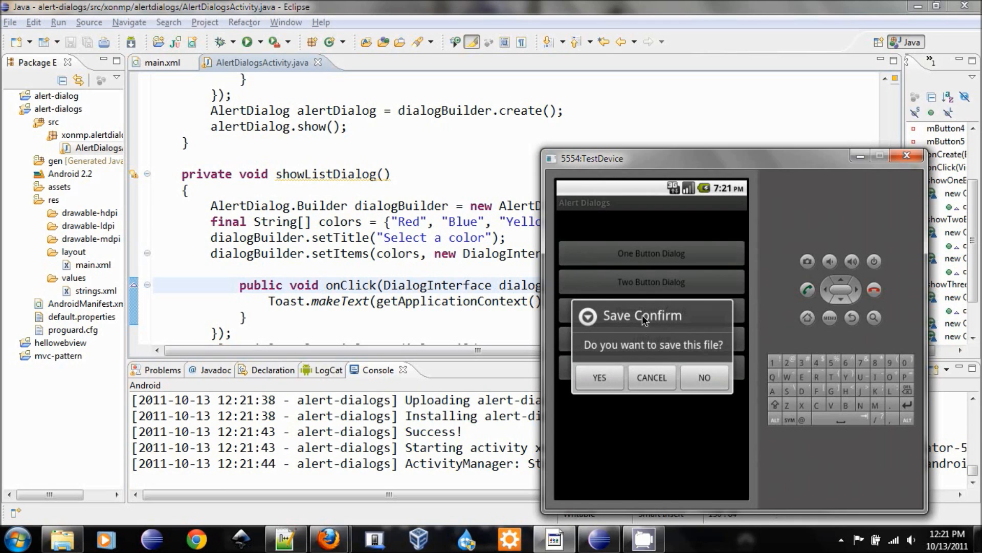
Answer the Save Confirm dialog with CANCEL, then NO, producing the 'You selected CANCEL' toast
{"action": "left_click", "coordinate": [651, 377]}
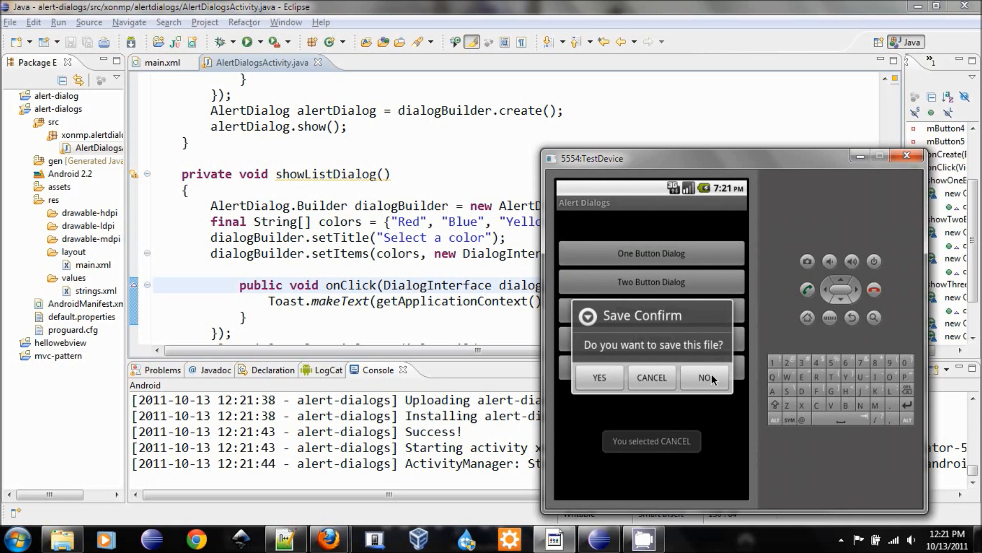
{"action": "left_click", "coordinate": [707, 377]}
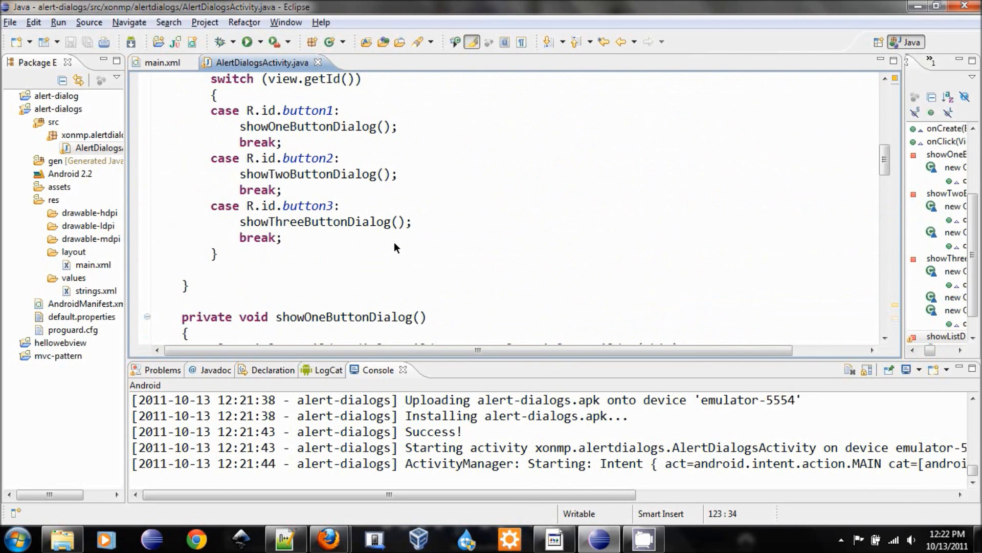
Add 'case R.id.button4: showListDialog(); break;' to the click switch and rebuild the app
{"action": "type", "text": "case"}
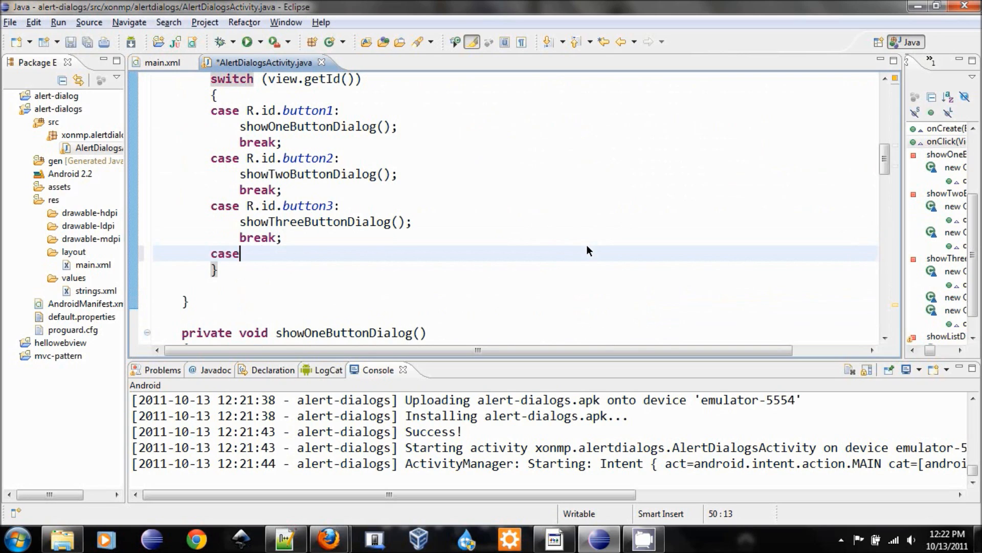
{"action": "type", "text": "R.id.button4:"}
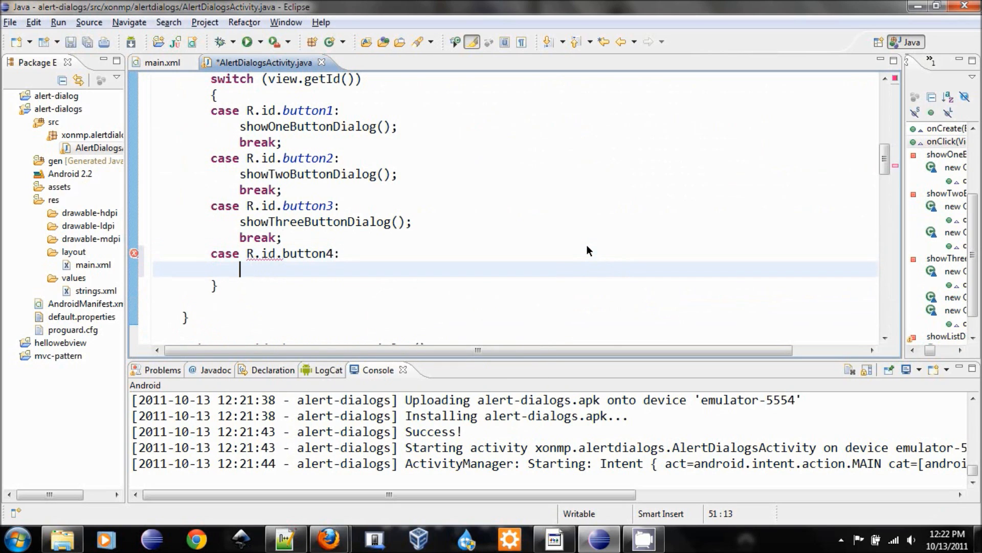
{"action": "type", "text": "showListDial"}
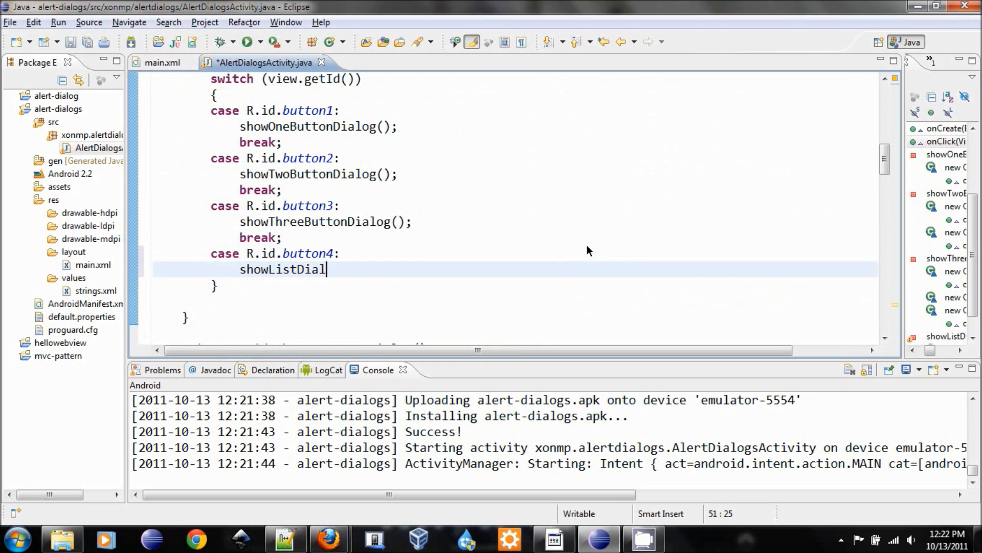
{"action": "type", "text": "og();"}
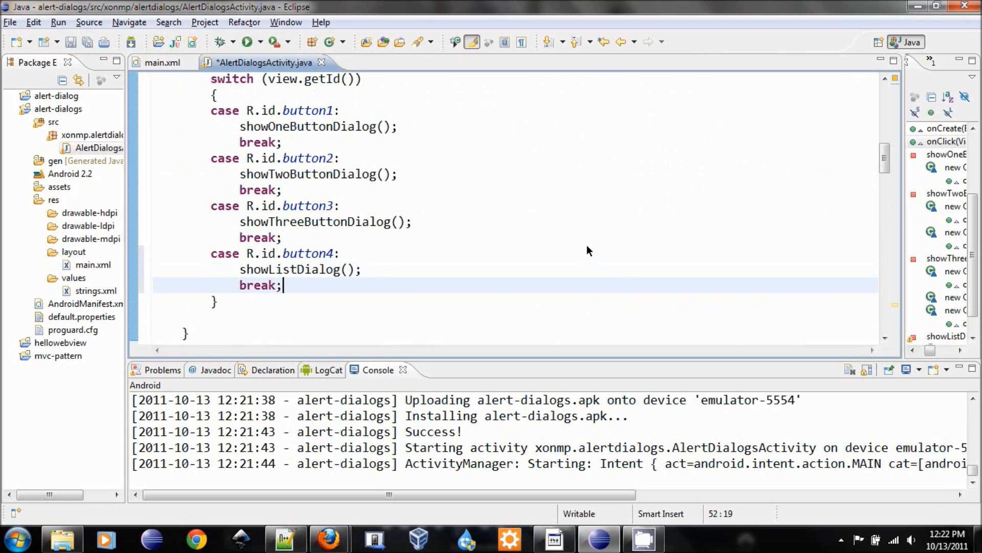
{"action": "key", "text": "ctrl+s"}
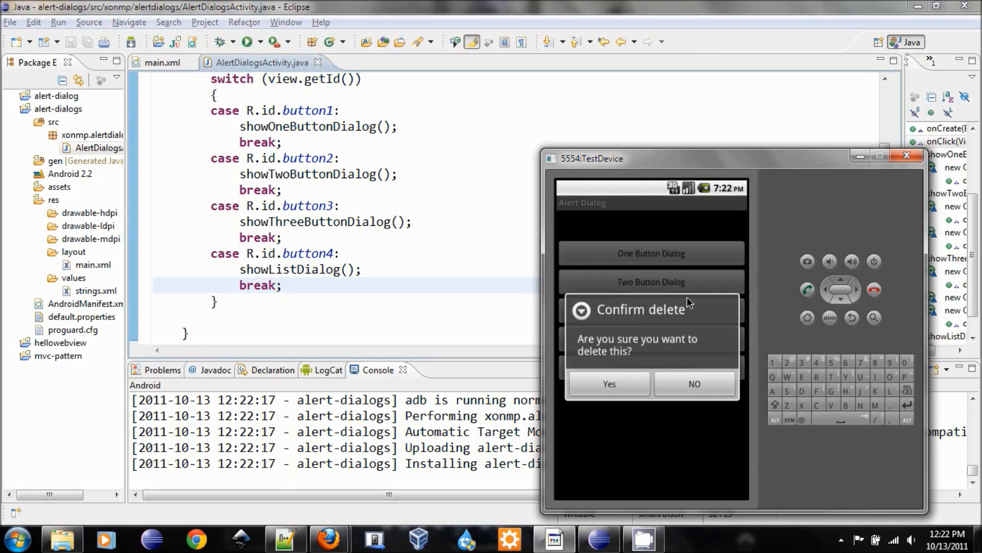
{"action": "mouse_move", "coordinate": [685, 277]}
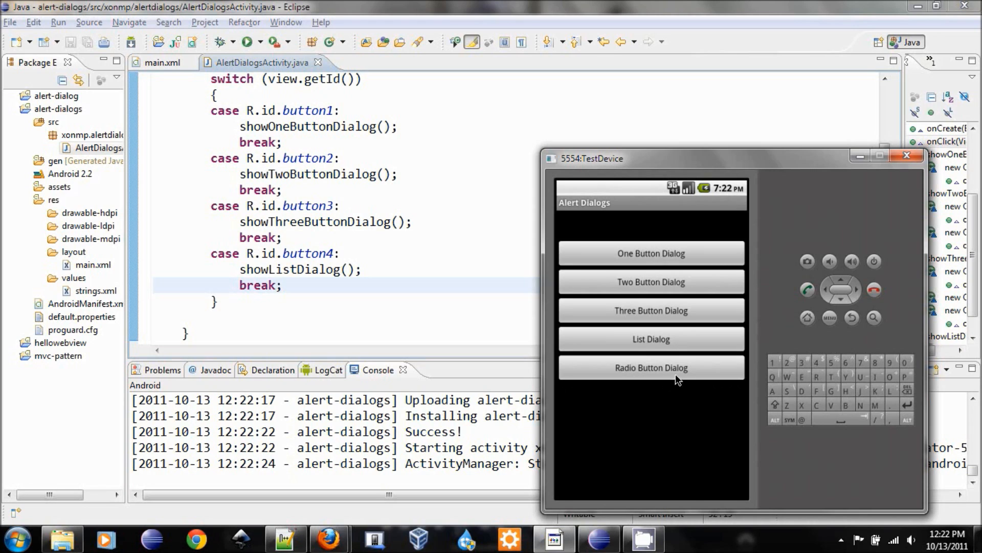
Open the Select a color list from List Dialog, choose Blue, and reopen the list
{"action": "left_click", "coordinate": [651, 339]}
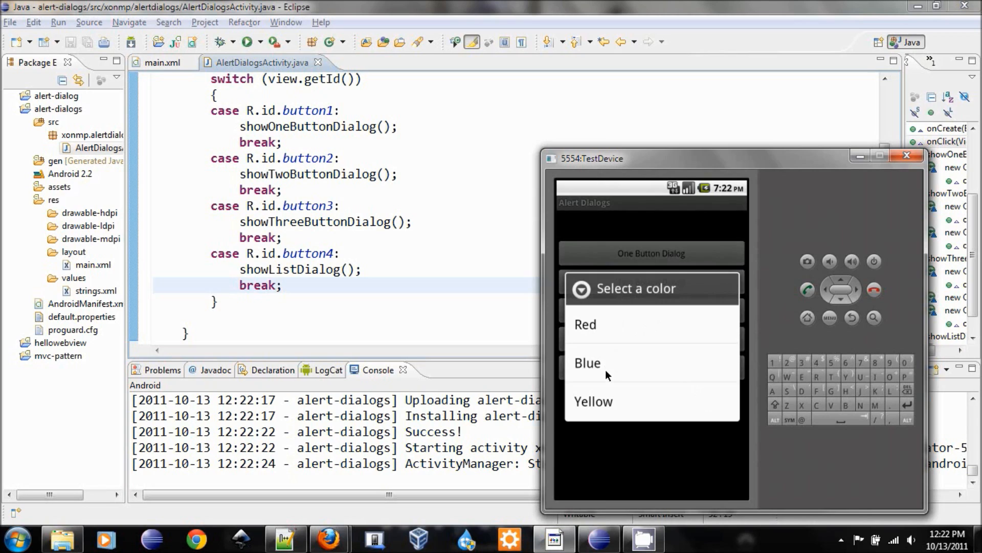
{"action": "left_click", "coordinate": [587, 362]}
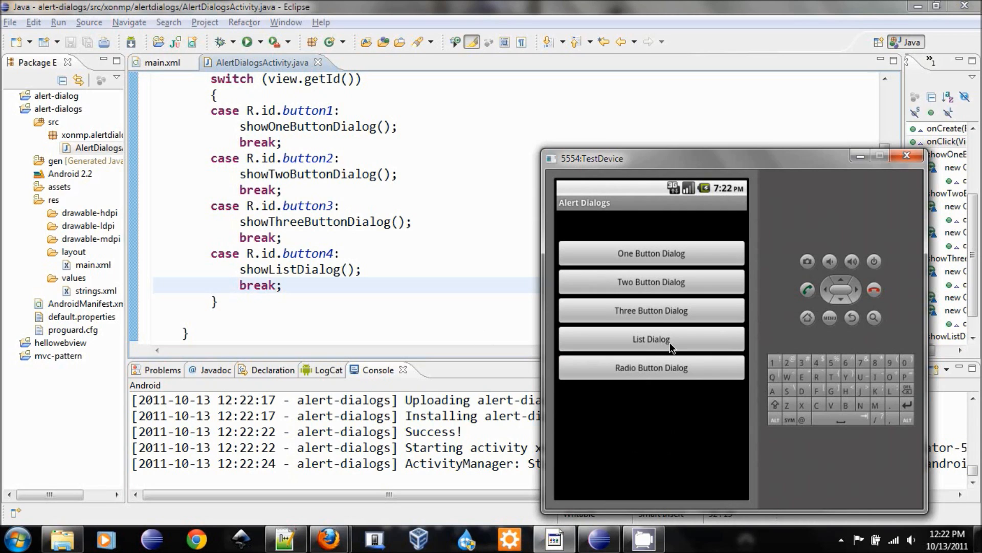
{"action": "left_click", "coordinate": [651, 339]}
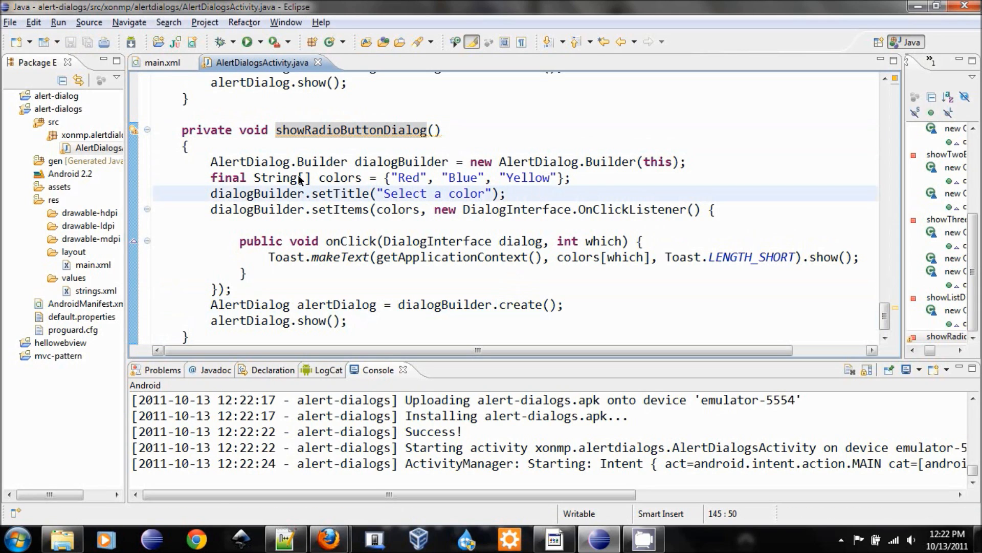
{"action": "mouse_move", "coordinate": [360, 213]}
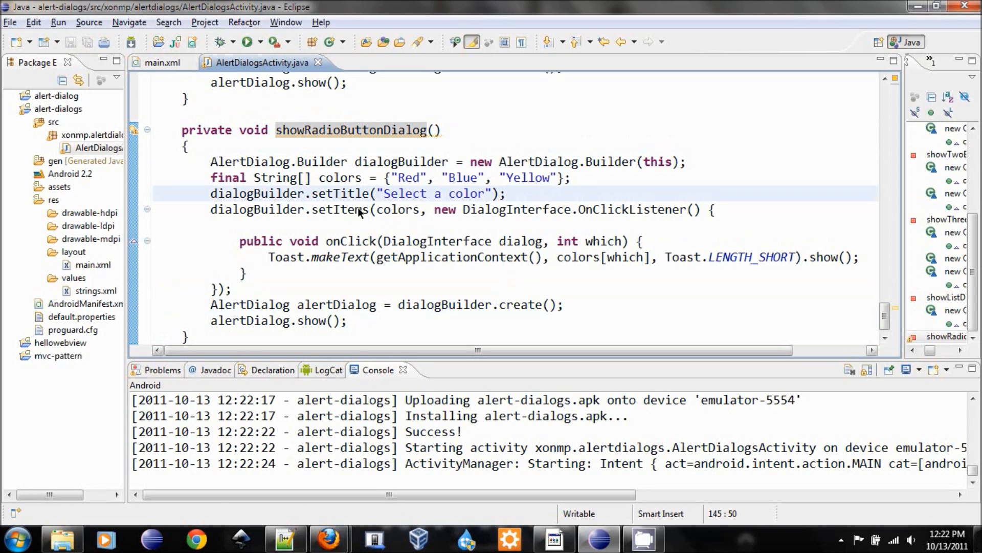
Replace the radio dialog's setItems with dialogBuilder.setSingleChoiceItems(colors, -1, new OnClickListener)
{"action": "left_click", "coordinate": [507, 193]}
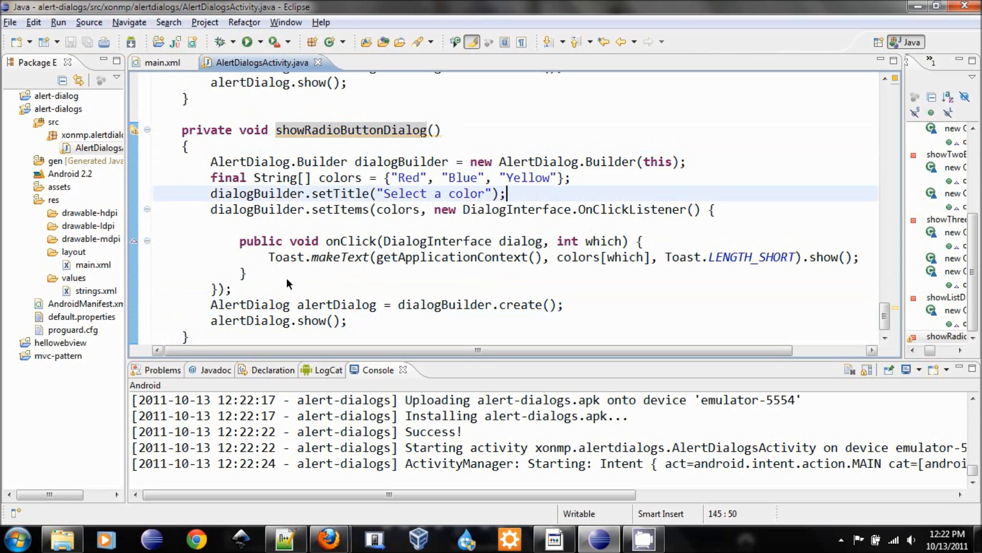
{"action": "type", "text": "dial"}
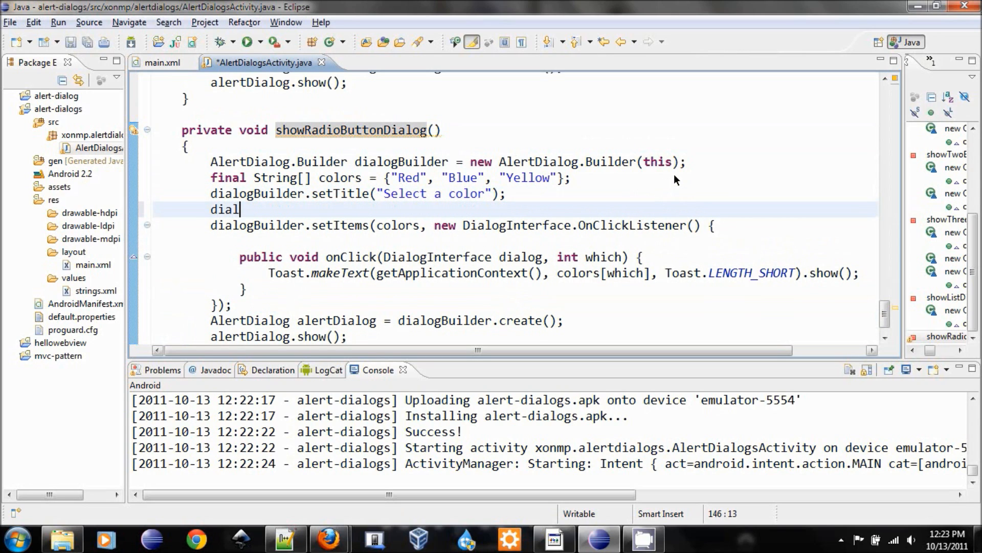
{"action": "type", "text": ".se"}
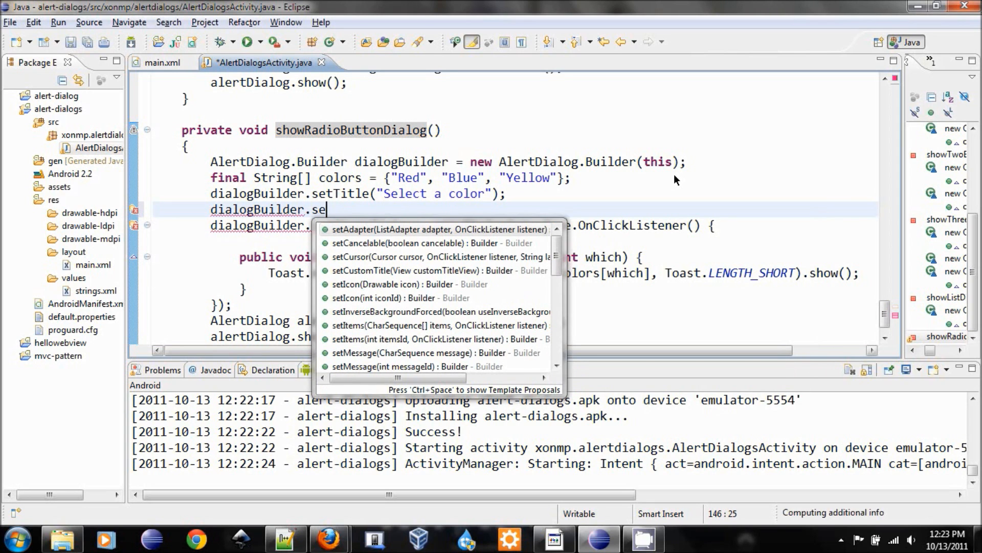
{"action": "type", "text": "t"}
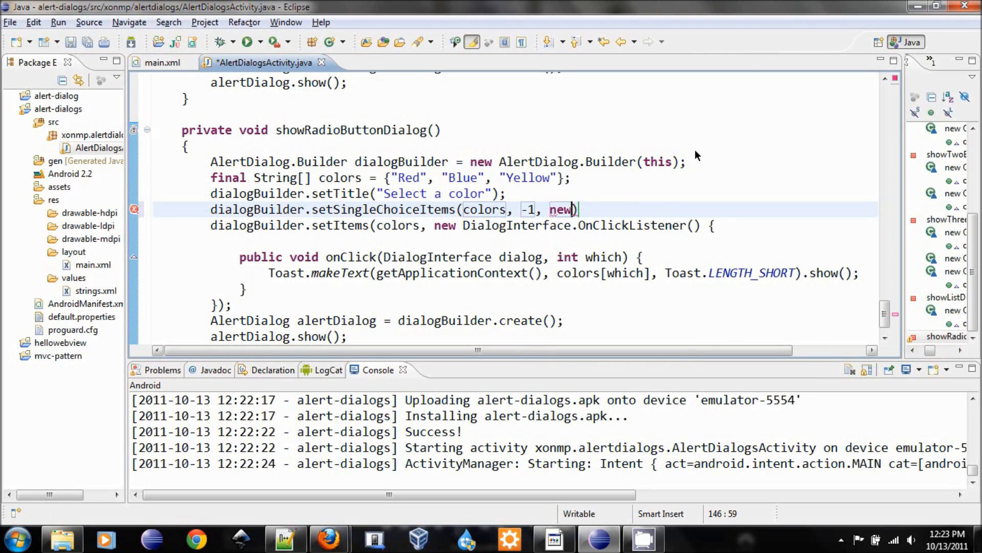
{"action": "type", "text": "DialogInterface.OnClickListener("}
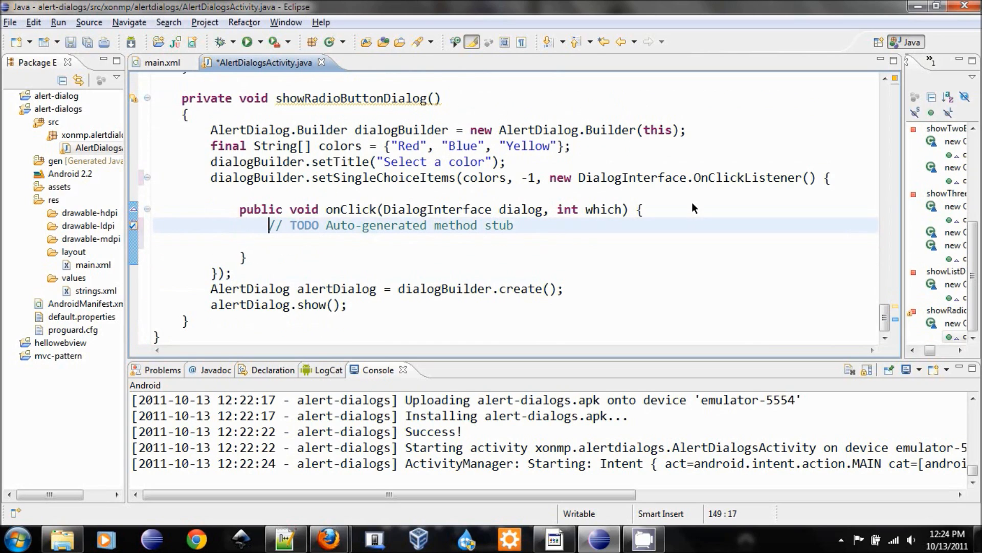
In onClick, toast colors[which] with Toast.LENGTH_SHORT and show it
{"action": "type", "text": "T"}
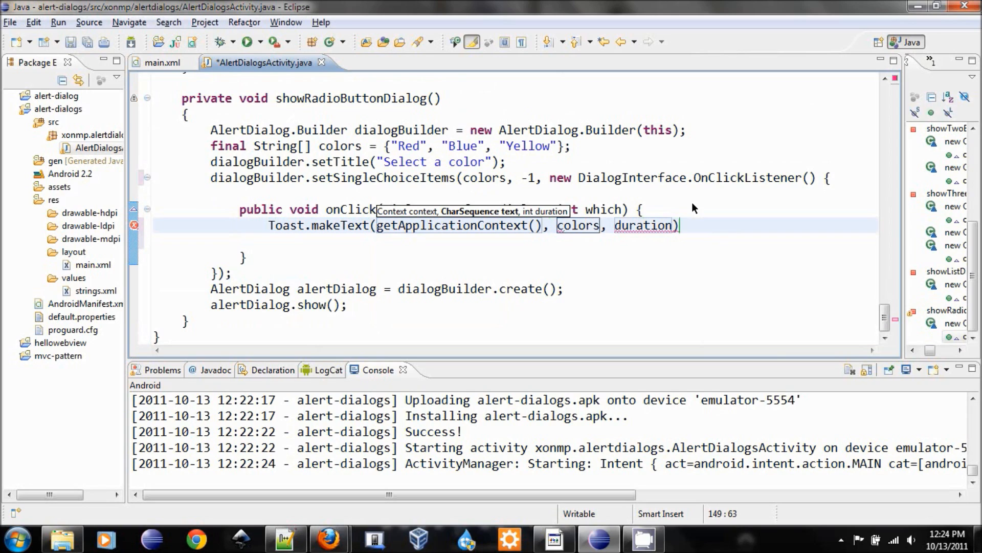
{"action": "type", "text": "[which"}
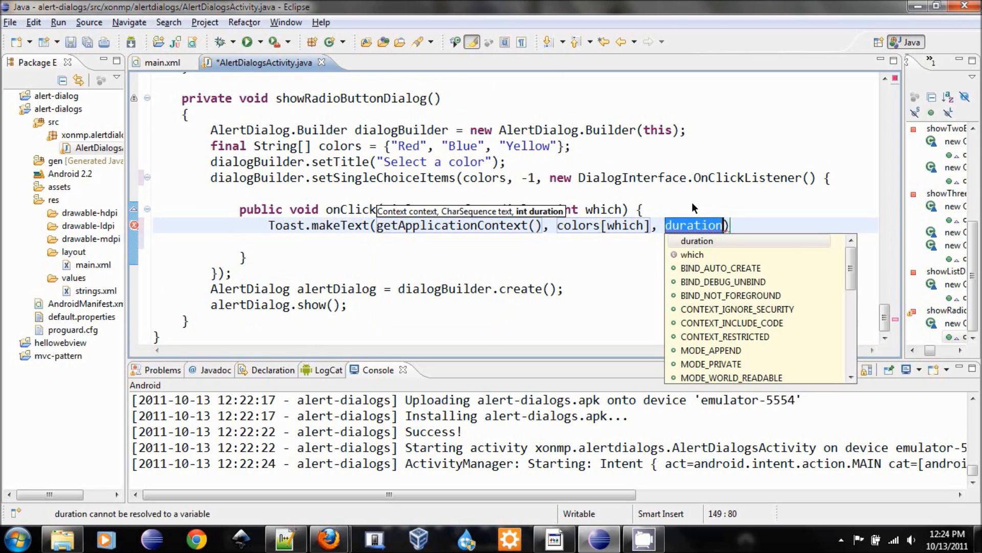
{"action": "type", "text": "Toast."}
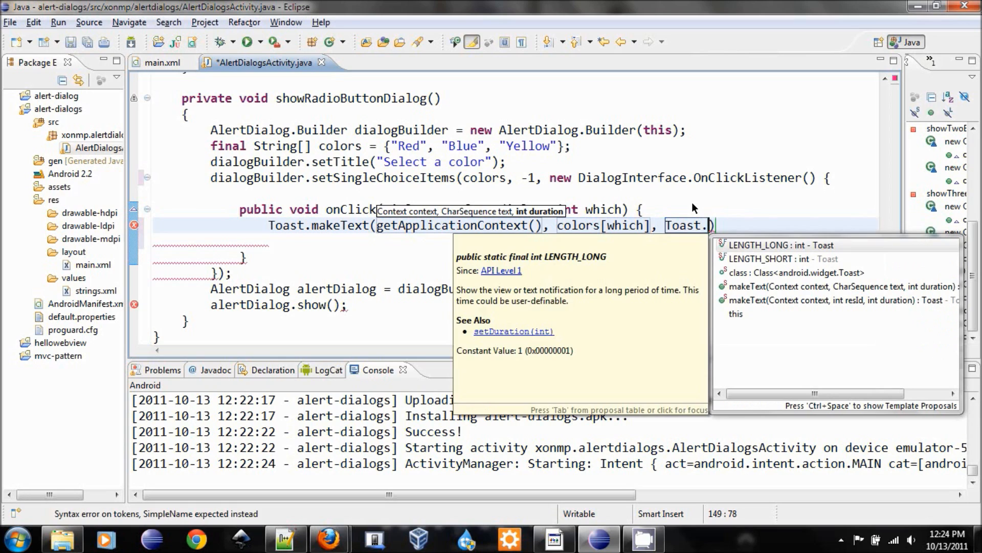
{"action": "type", "text": "LENGTH_SHORT)."}
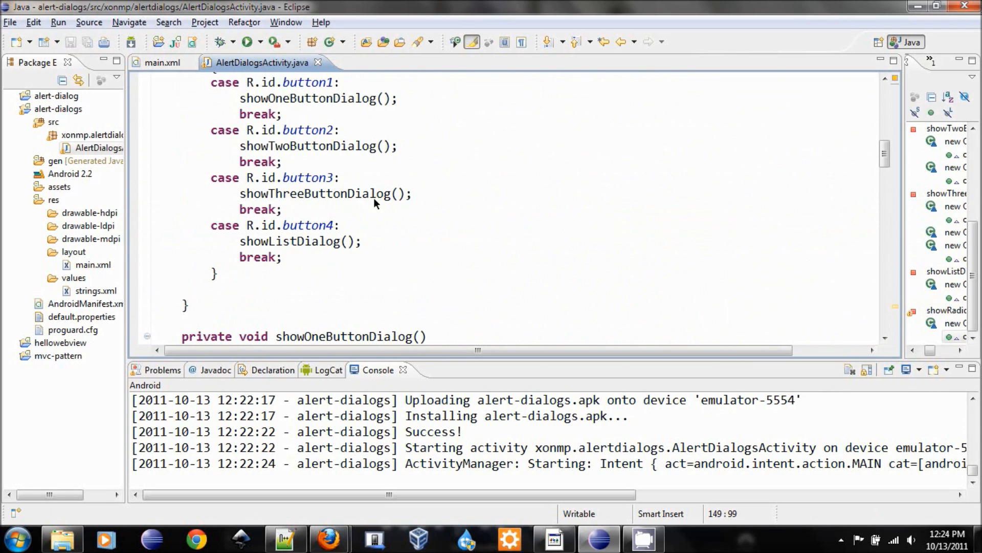
Add 'case R.id.button5: showRadioButtonDialog(); break;' to the switch and relaunch the app
{"action": "type", "text": "case"}
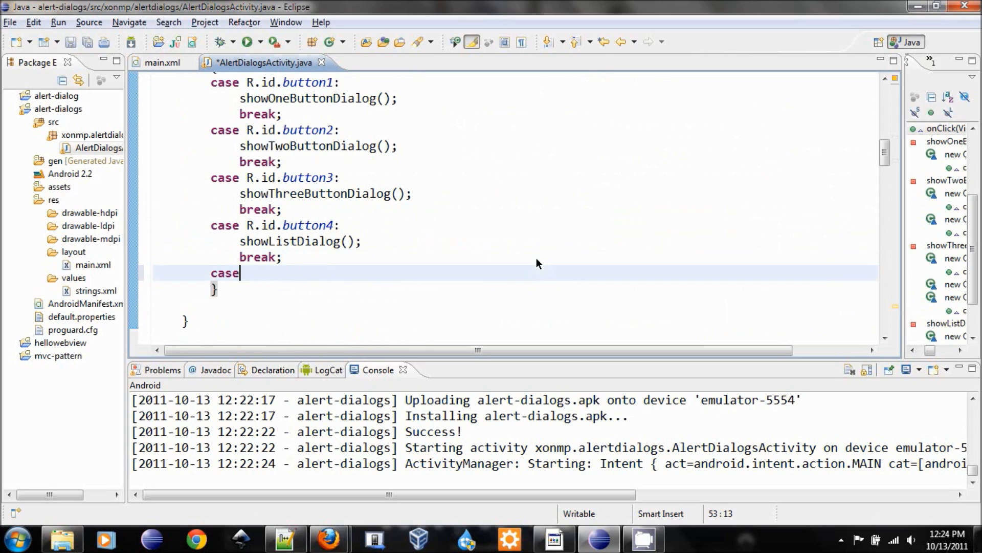
{"action": "type", "text": "R.id.button5:"}
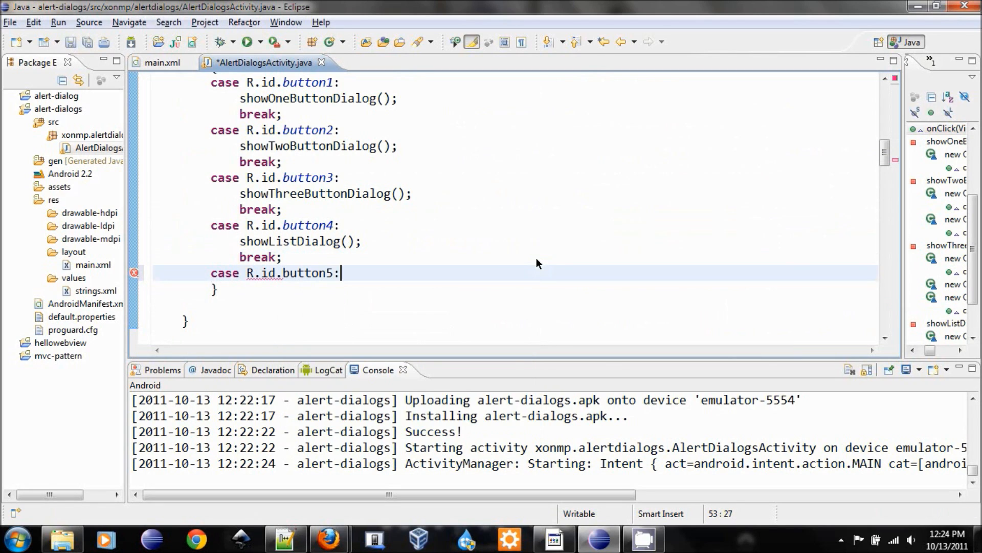
{"action": "type", "text": "show"}
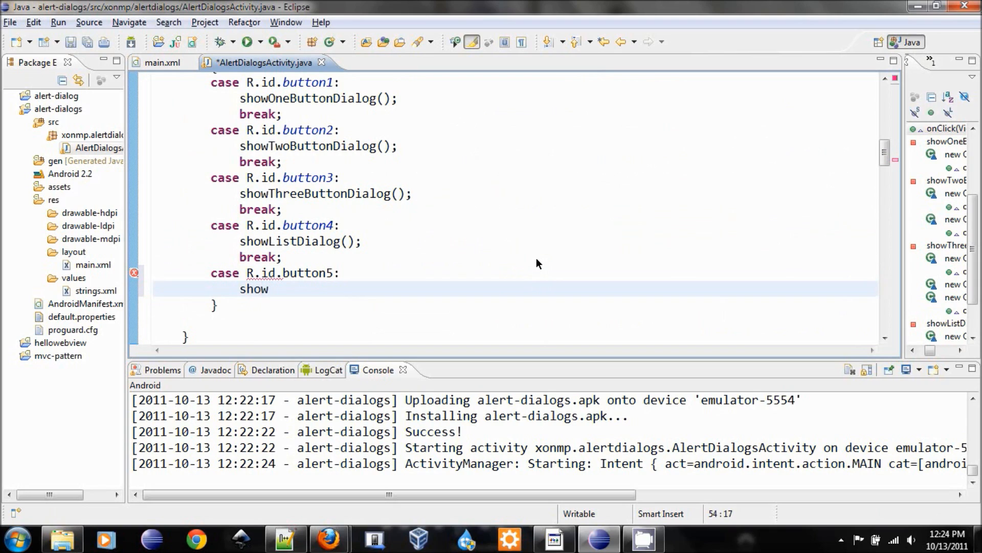
{"action": "type", "text": "Radio"}
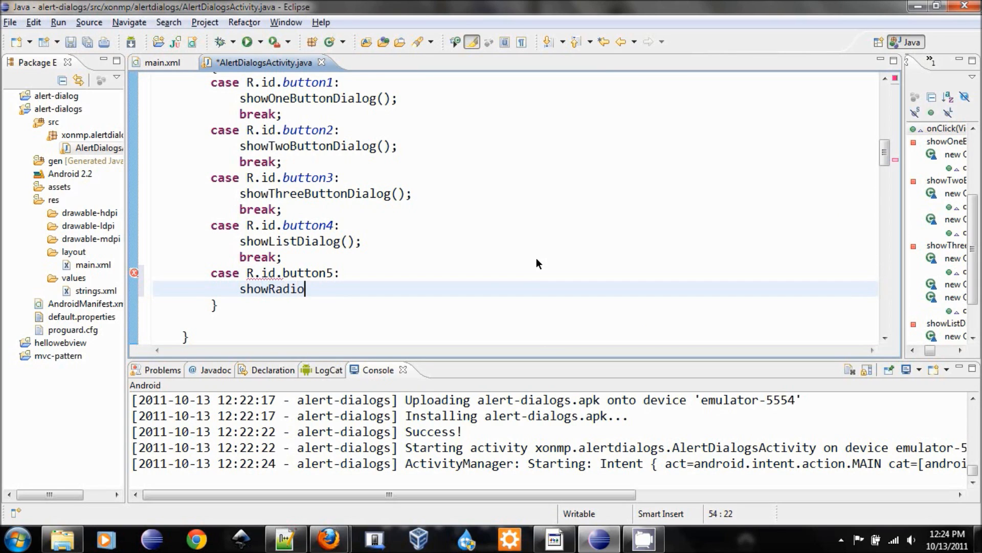
{"action": "type", "text": "ButtonDialog();"}
{"action": "type", "text": "bre"}
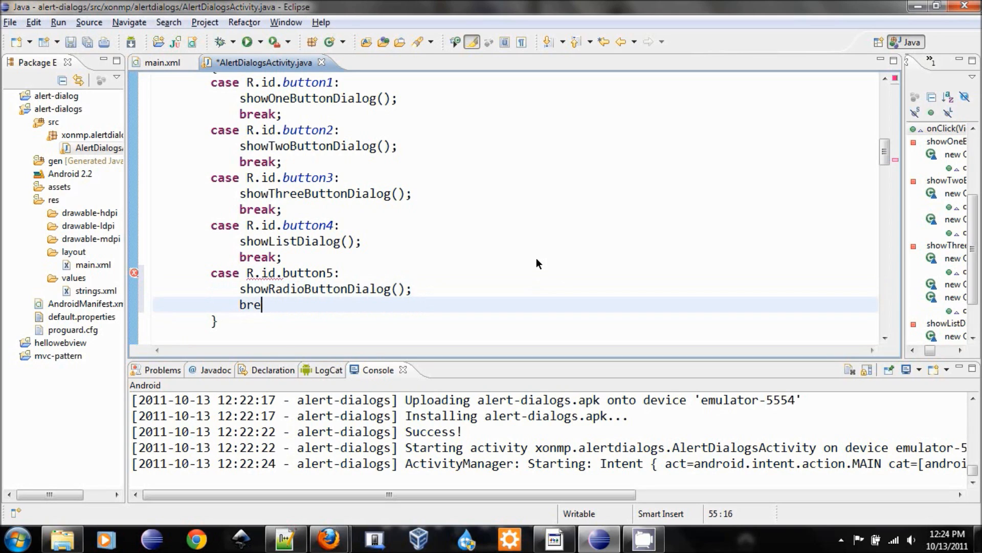
{"action": "type", "text": "ak;"}
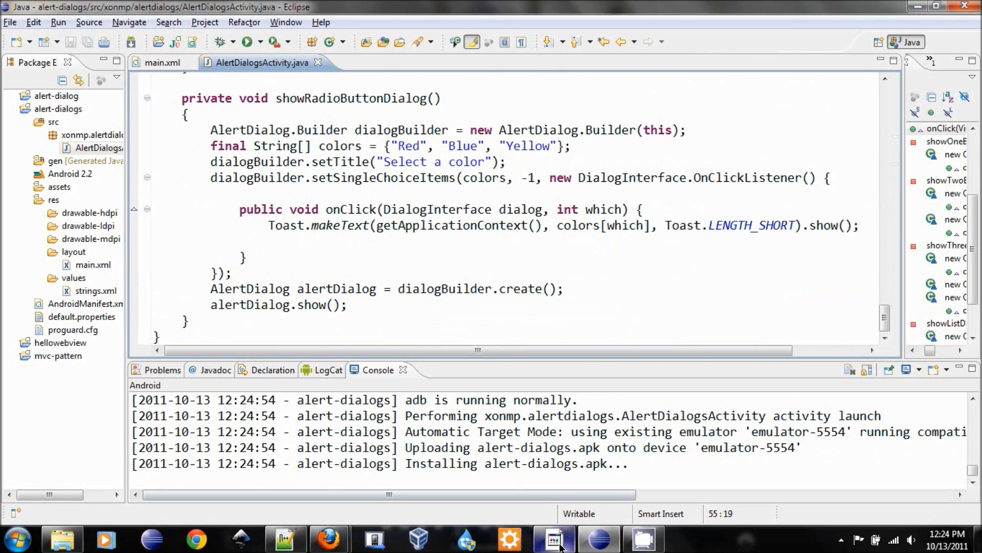
Clear the leftover confirm-delete prompt, pick colours in the radio Select a color dialog and dismiss it
{"action": "left_click", "coordinate": [553, 539]}
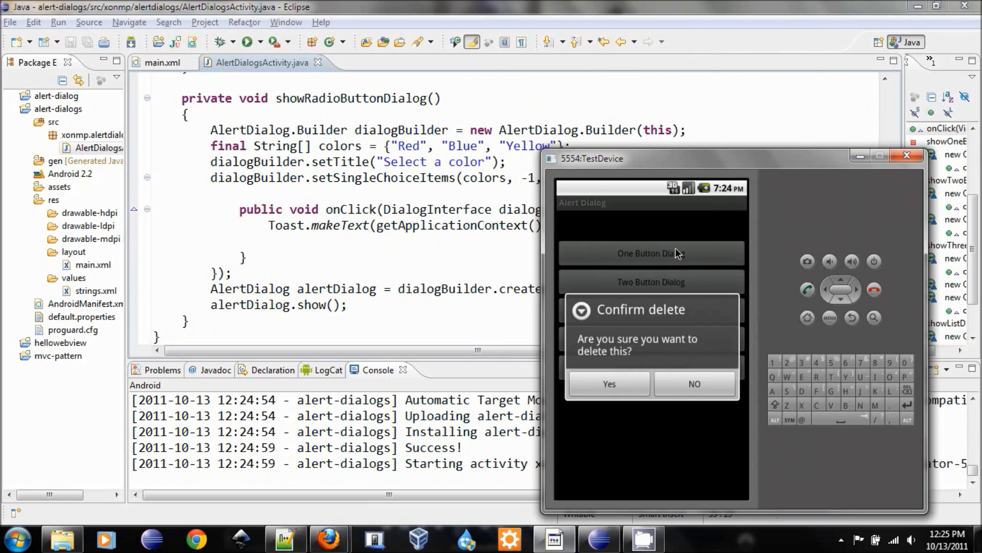
{"action": "left_click", "coordinate": [694, 384]}
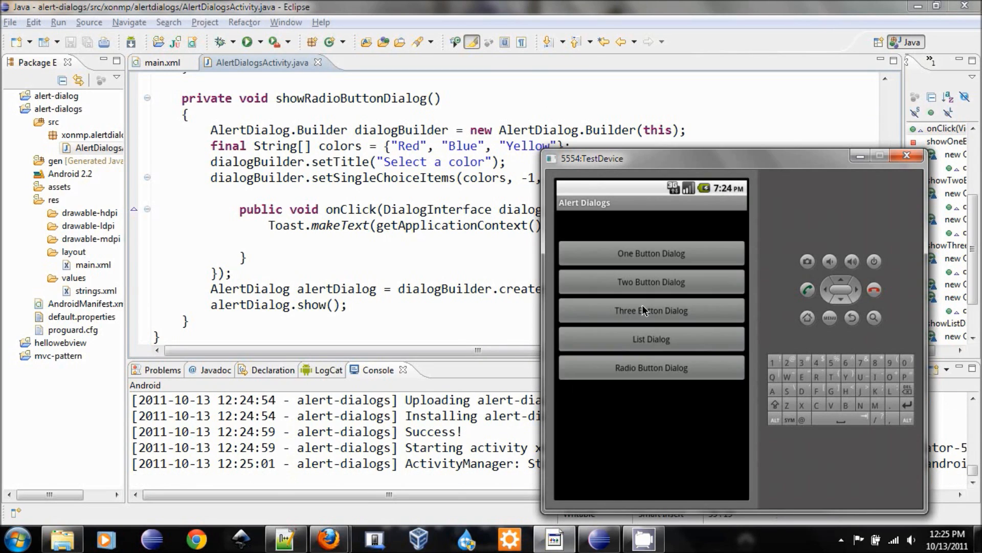
{"action": "mouse_move", "coordinate": [652, 367]}
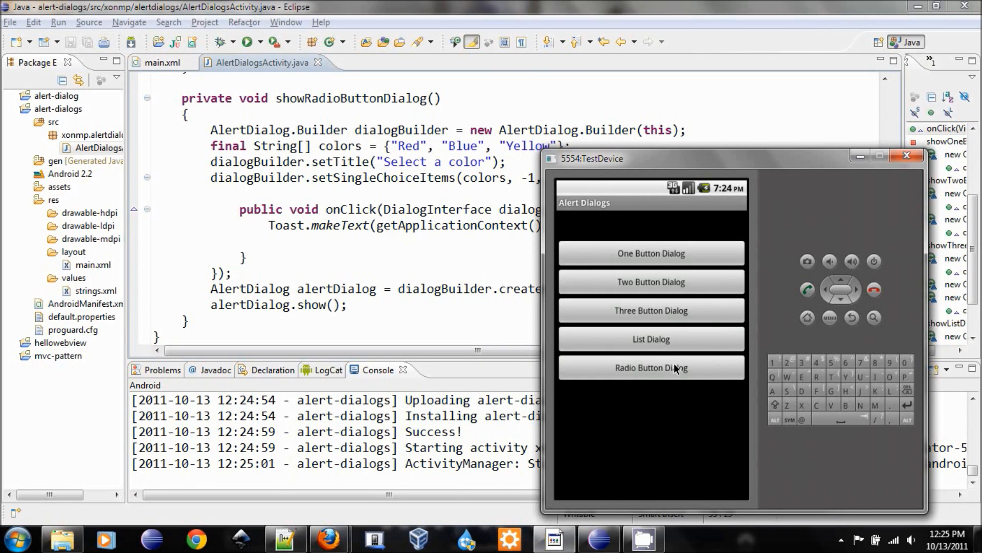
{"action": "left_click", "coordinate": [650, 368]}
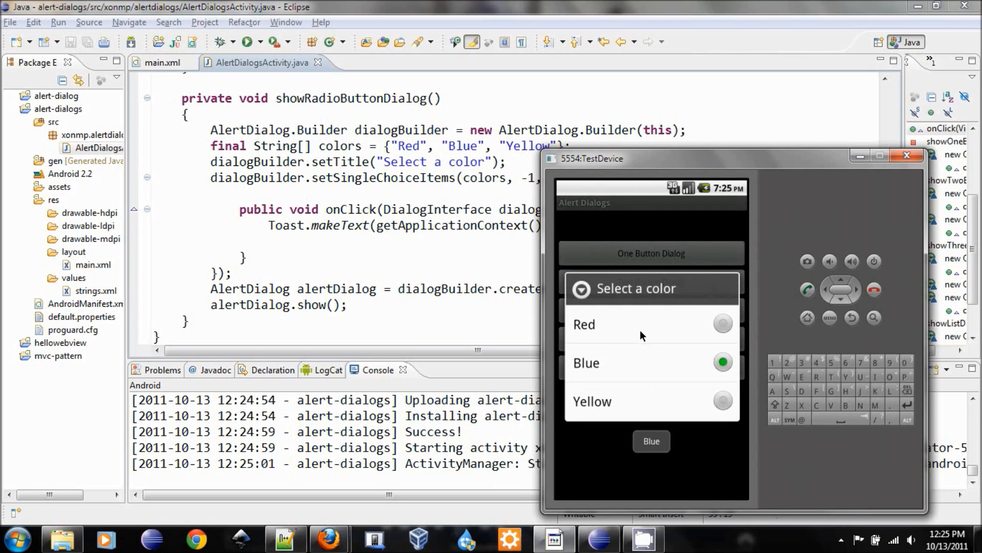
{"action": "left_click", "coordinate": [584, 324]}
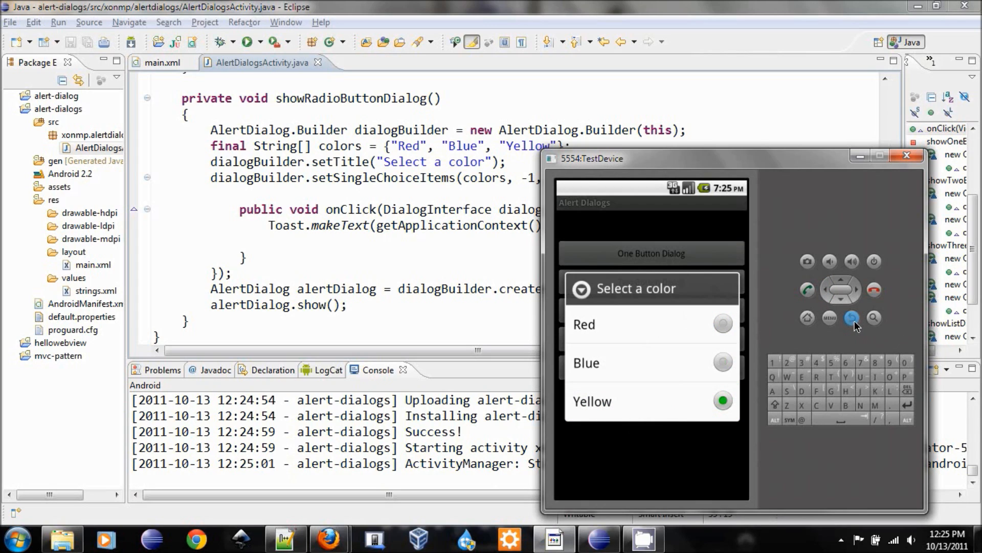
{"action": "left_click", "coordinate": [852, 319]}
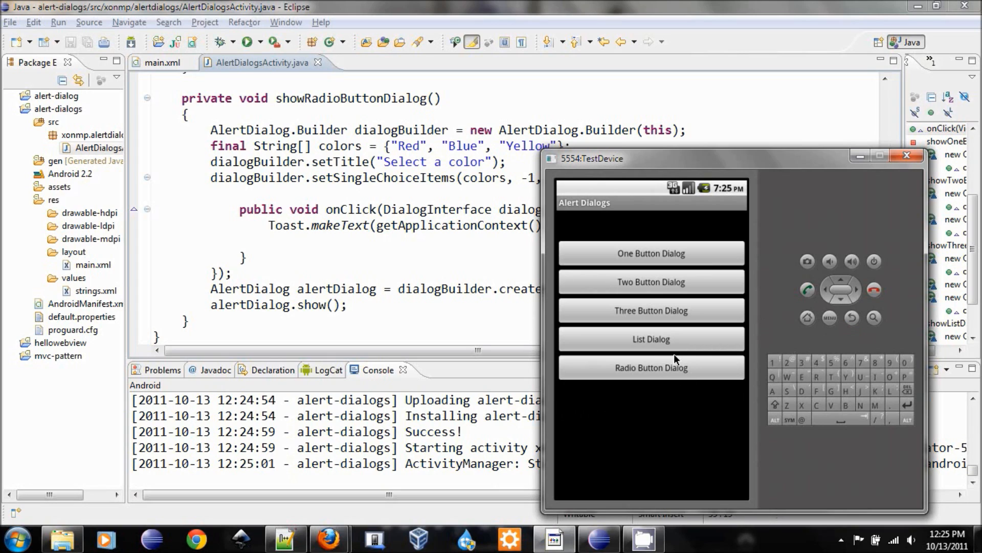
Choose Blue from the plain colour list, then answer the Save Confirm dialog
{"action": "left_click", "coordinate": [651, 368]}
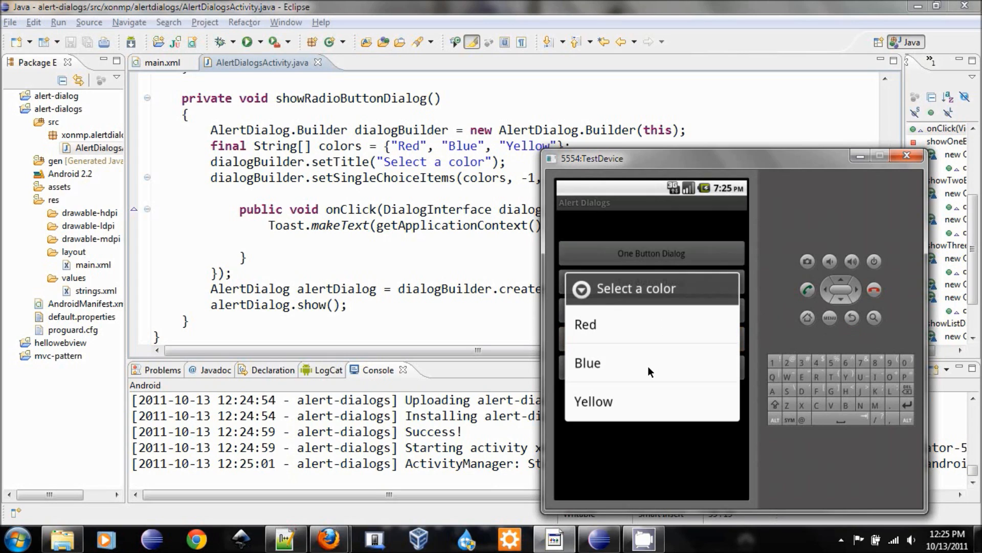
{"action": "left_click", "coordinate": [586, 324]}
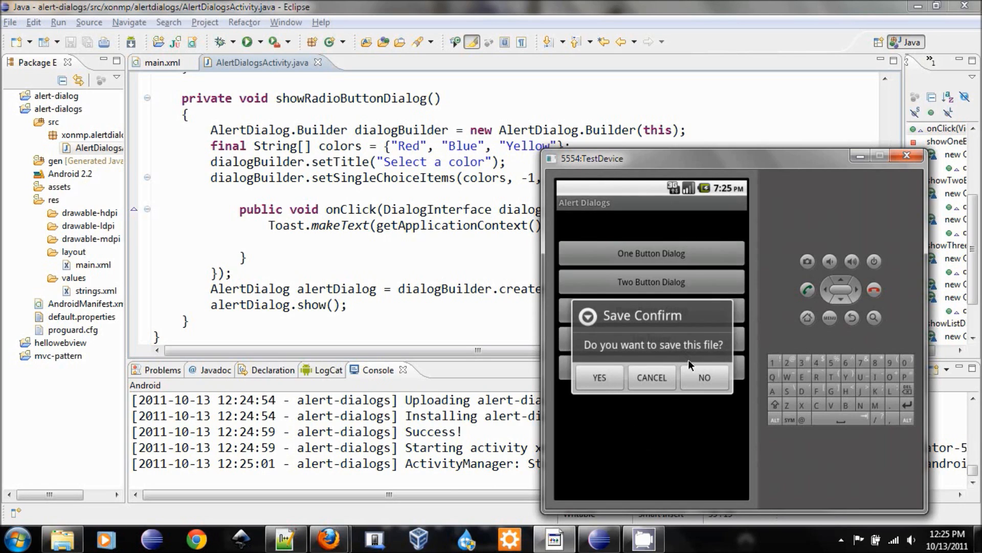
{"action": "left_click", "coordinate": [704, 378]}
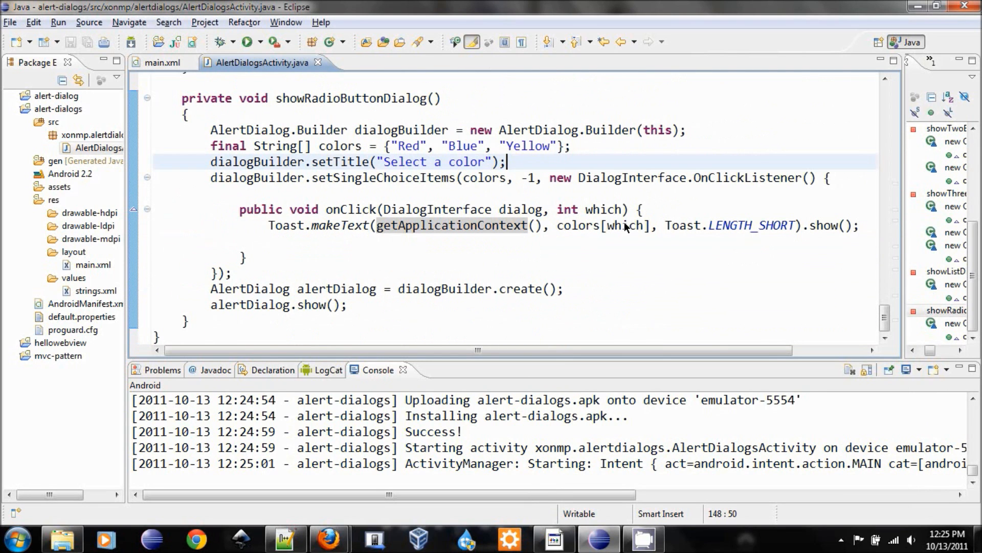
{"action": "mouse_move", "coordinate": [447, 196]}
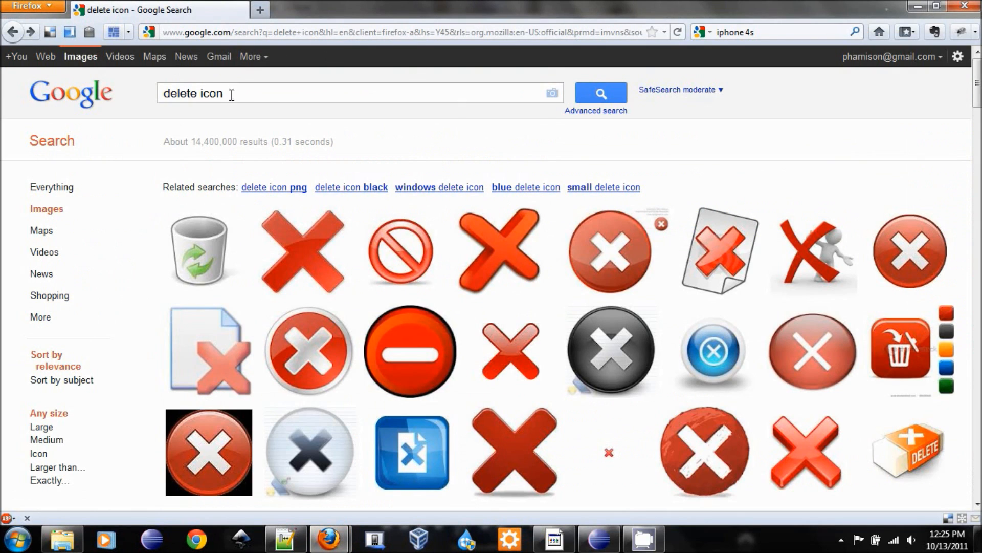
Scroll down the Google Images results for 'delete icon'
{"action": "scroll", "scroll_direction": "down", "scroll_amount": 3}
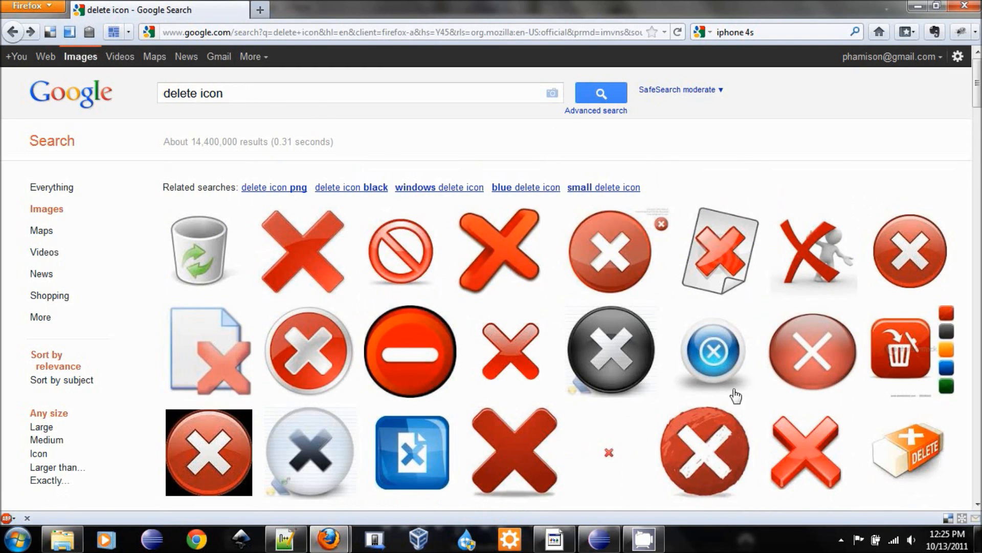
{"action": "scroll", "scroll_direction": "down", "scroll_amount": 3}
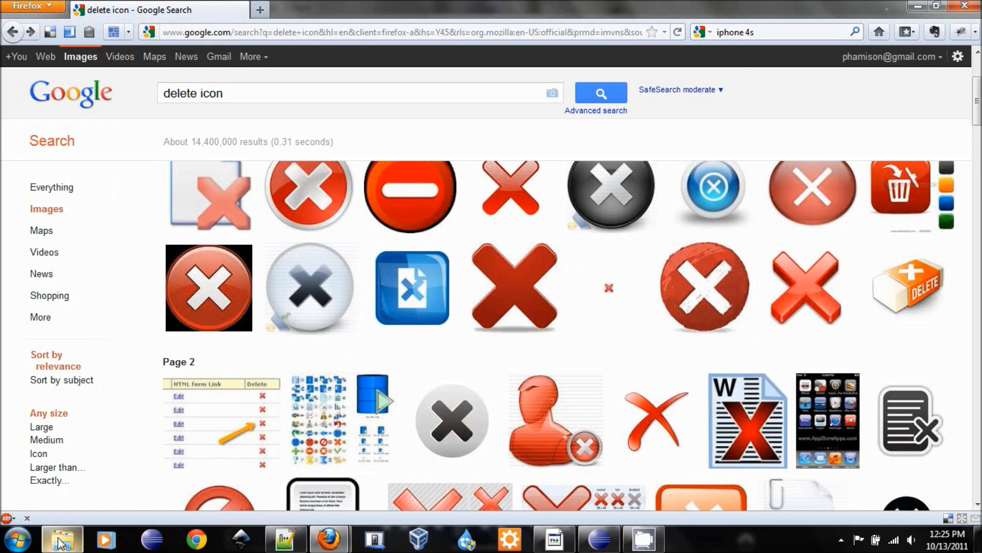
Browse Downloads to the save icon sizes folder and position the window beside Eclipse
{"action": "left_click", "coordinate": [61, 539]}
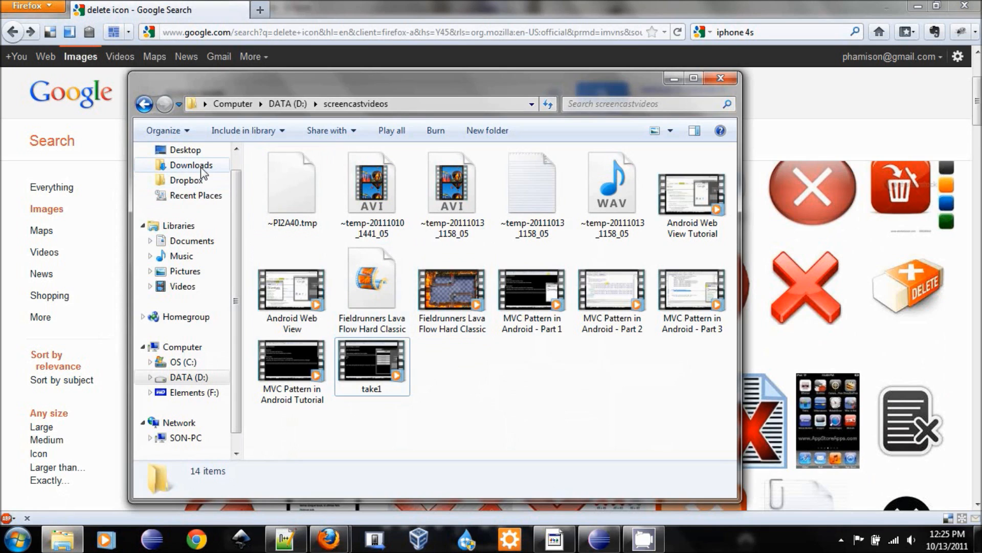
{"action": "left_click", "coordinate": [192, 165]}
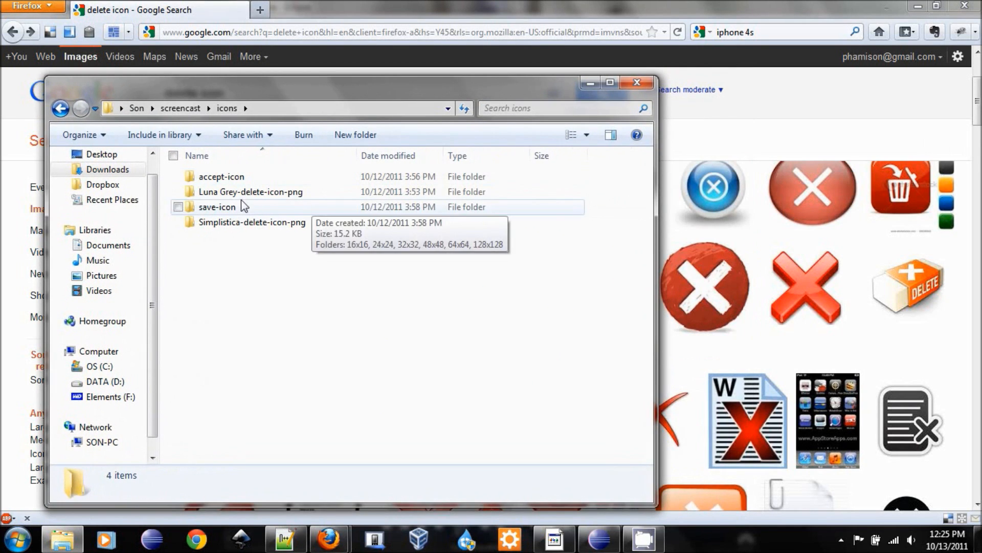
{"action": "double_click", "coordinate": [216, 206]}
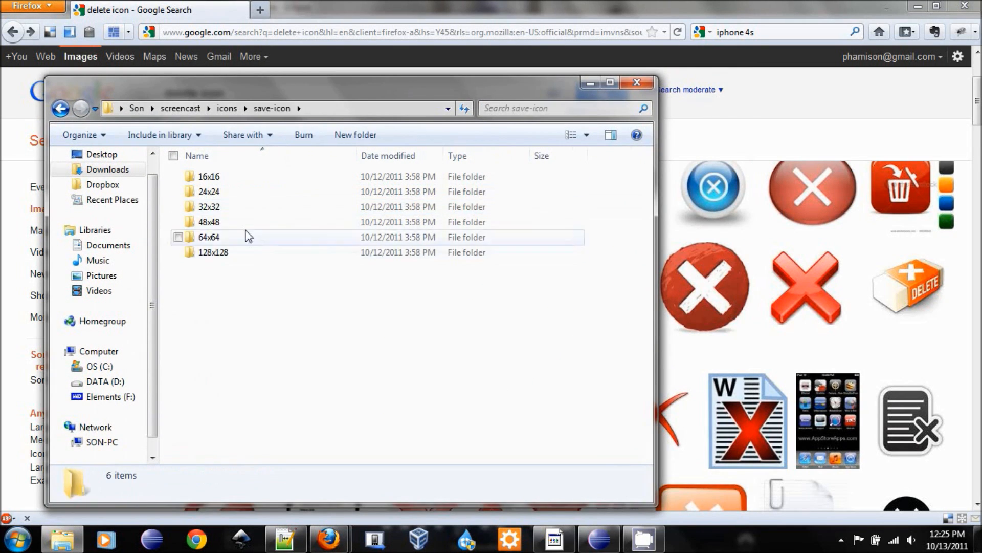
{"action": "left_click", "coordinate": [209, 222]}
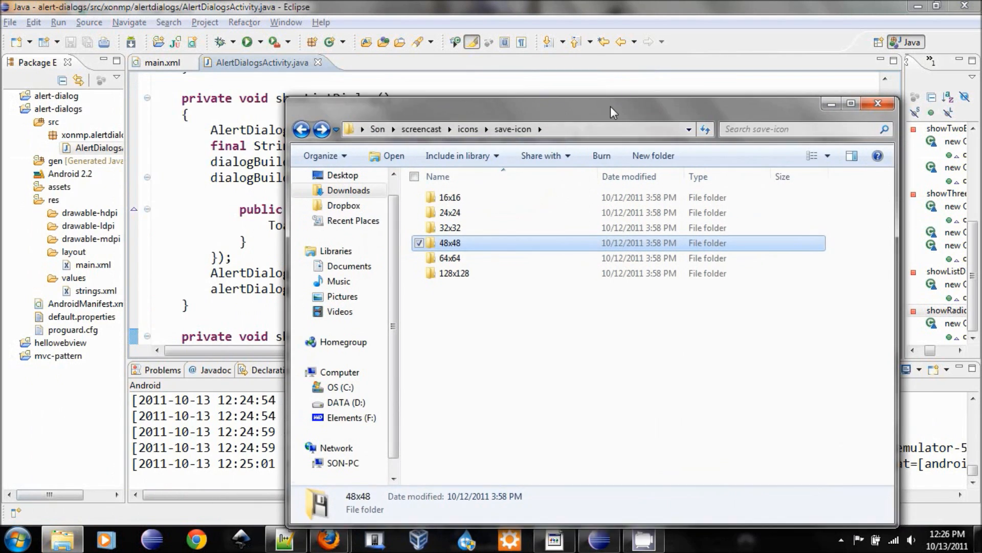
{"action": "left_click_drag", "start_coordinate": [613, 112], "coordinate": [613, 96]}
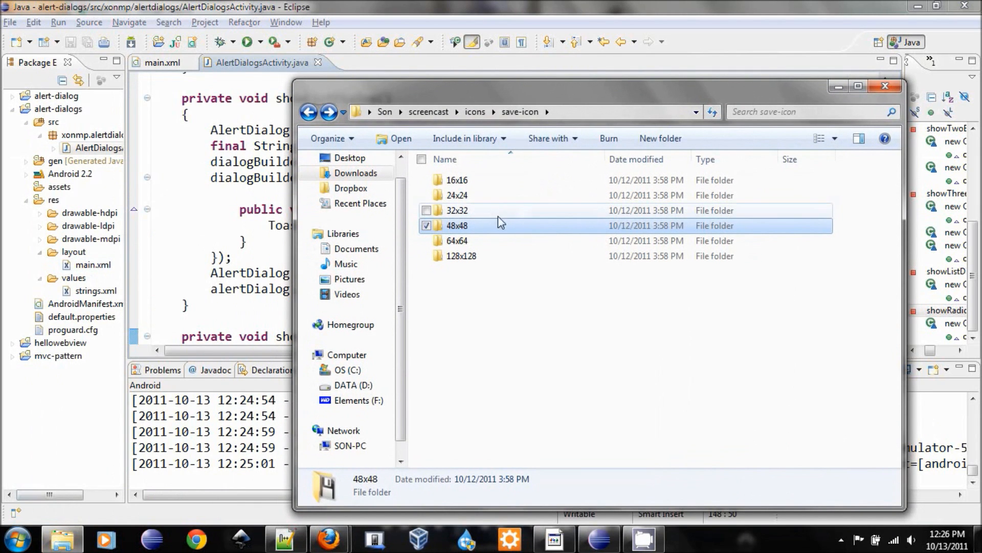
{"action": "left_click", "coordinate": [456, 210]}
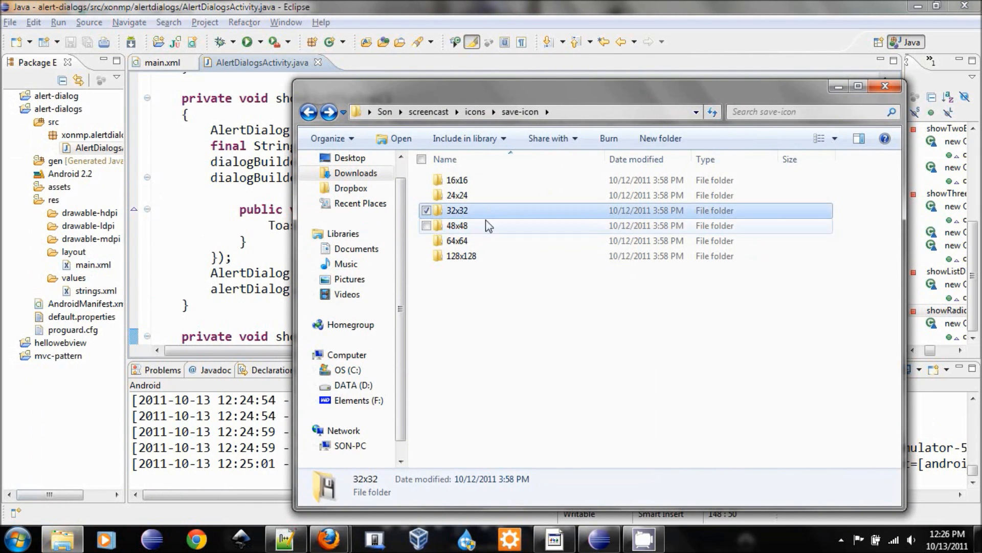
Copy the 32x32 save.png into a project drawable resource folder
{"action": "left_click", "coordinate": [884, 86]}
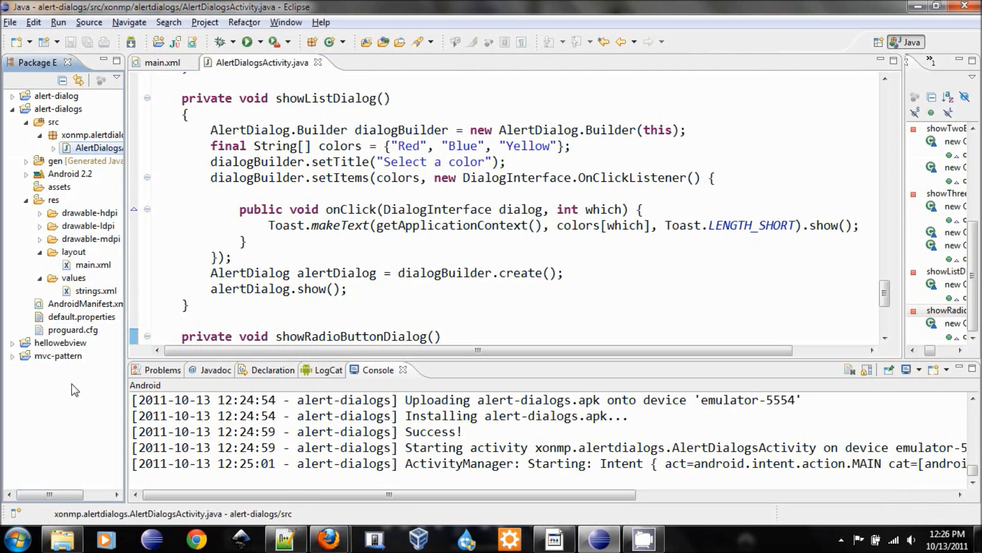
{"action": "left_click", "coordinate": [90, 225]}
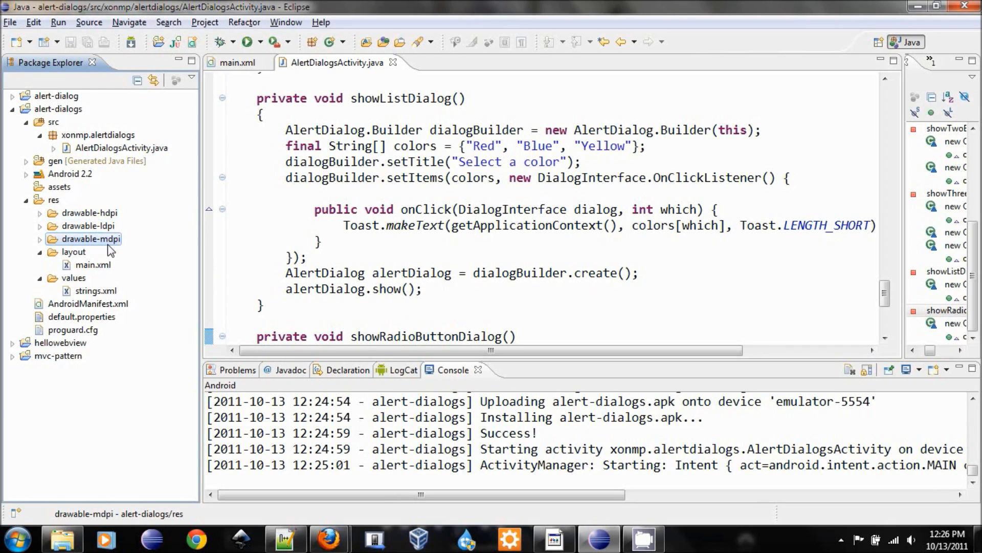
{"action": "left_click", "coordinate": [89, 225]}
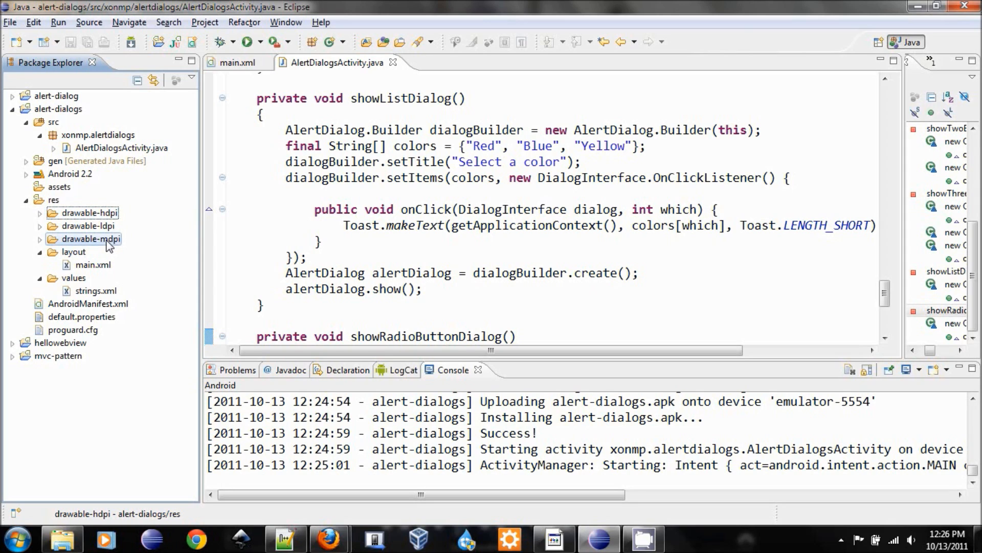
{"action": "left_click", "coordinate": [88, 225]}
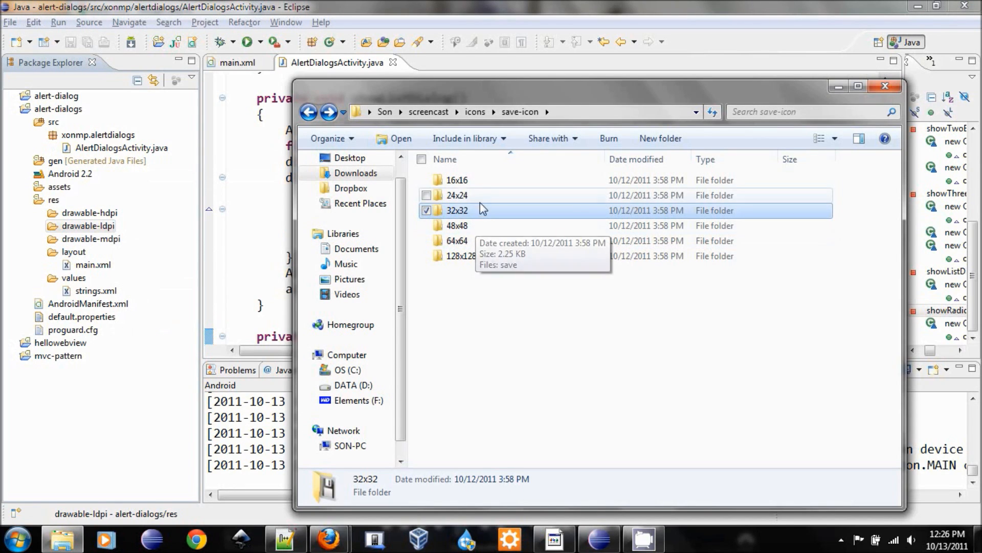
{"action": "double_click", "coordinate": [456, 210]}
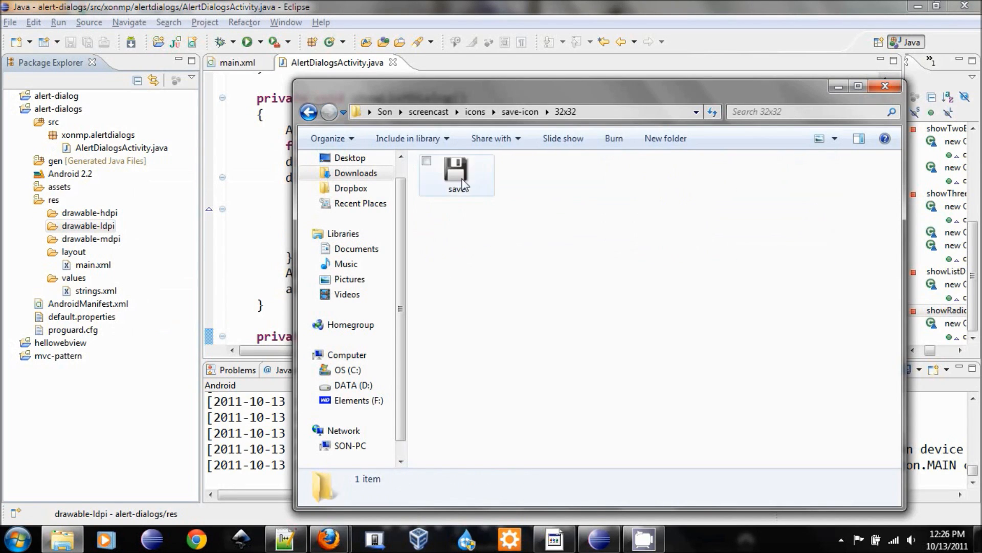
{"action": "left_click", "coordinate": [457, 171]}
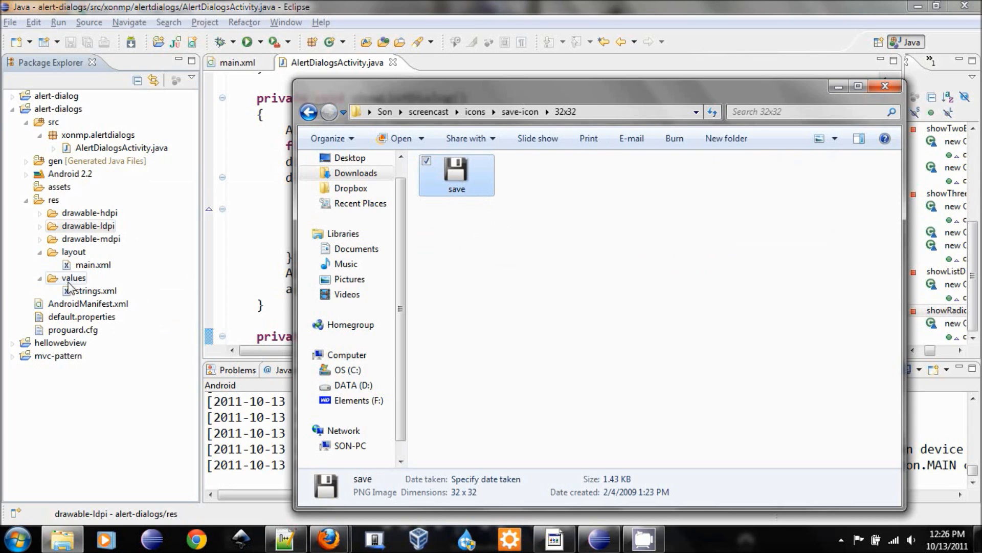
{"action": "right_click", "coordinate": [88, 226]}
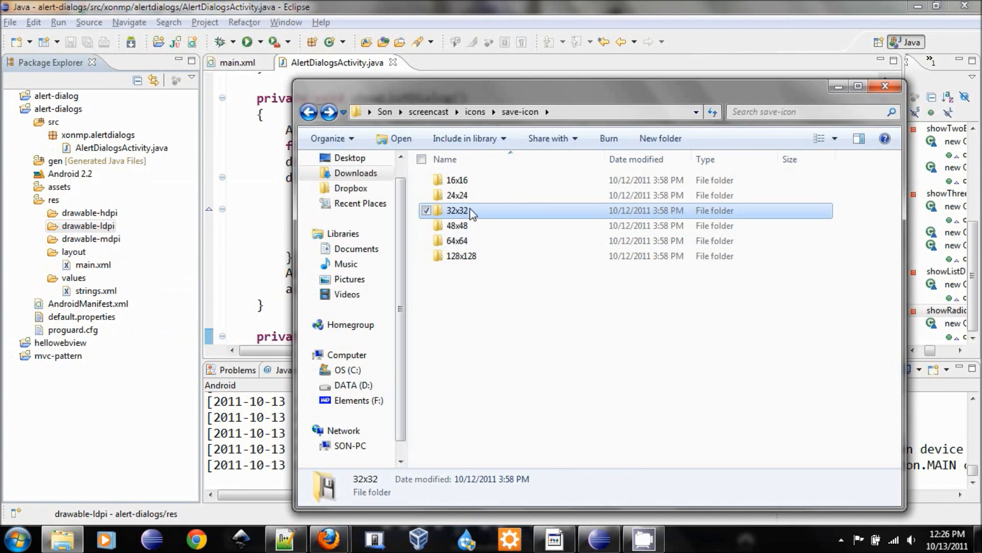
Copy the larger save.png into another drawable resource folder
{"action": "double_click", "coordinate": [457, 225]}
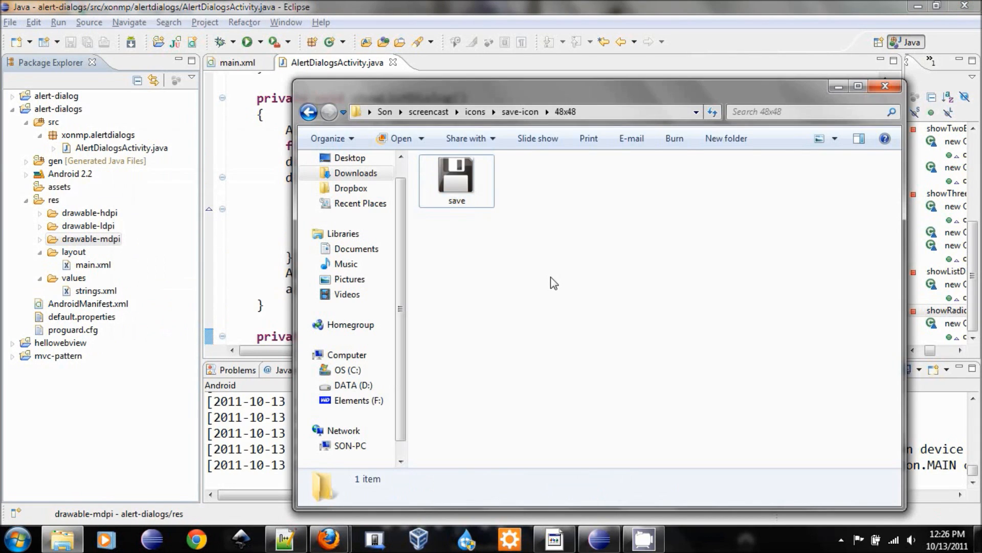
{"action": "left_click", "coordinate": [456, 178]}
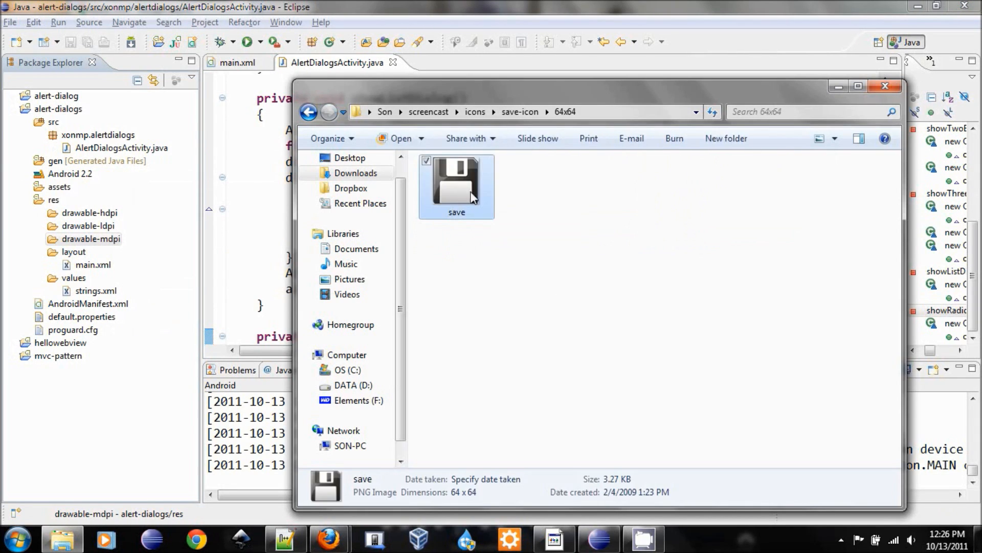
{"action": "right_click", "coordinate": [82, 212]}
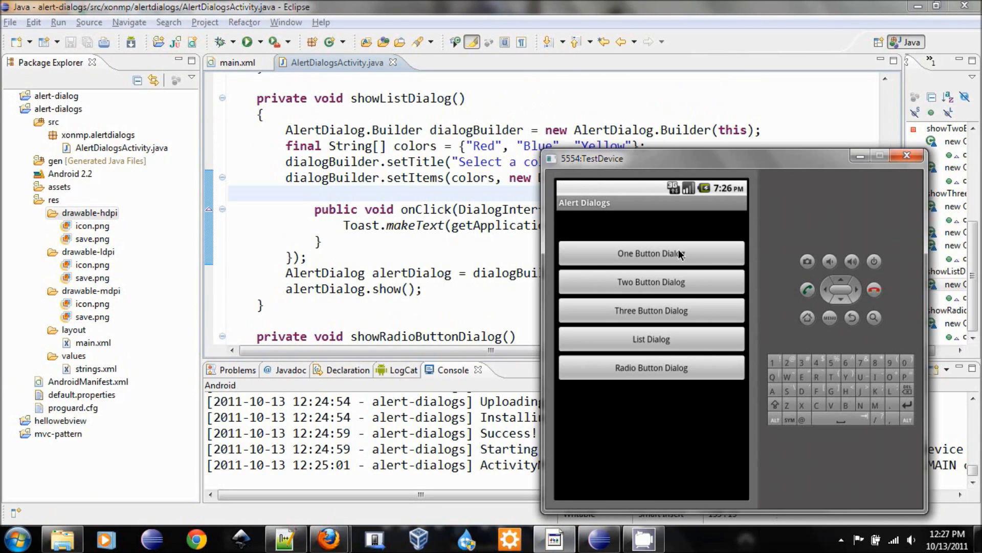
{"action": "left_click", "coordinate": [651, 281]}
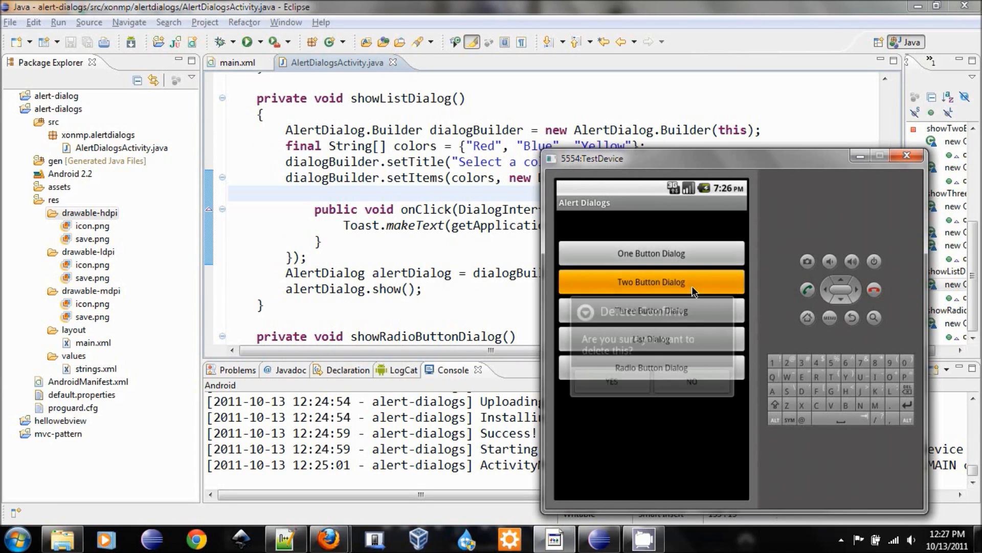
{"action": "left_click", "coordinate": [652, 281]}
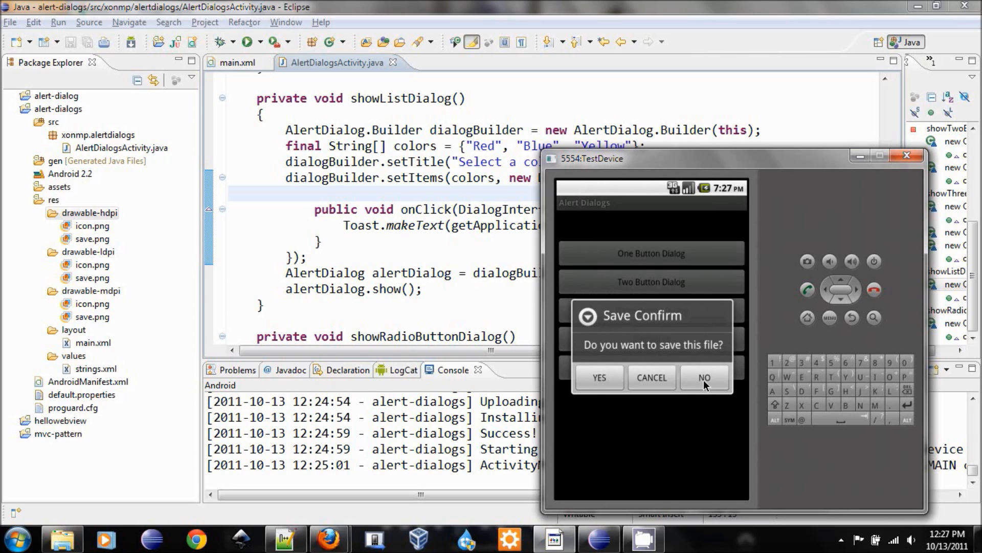
{"action": "left_click", "coordinate": [704, 378]}
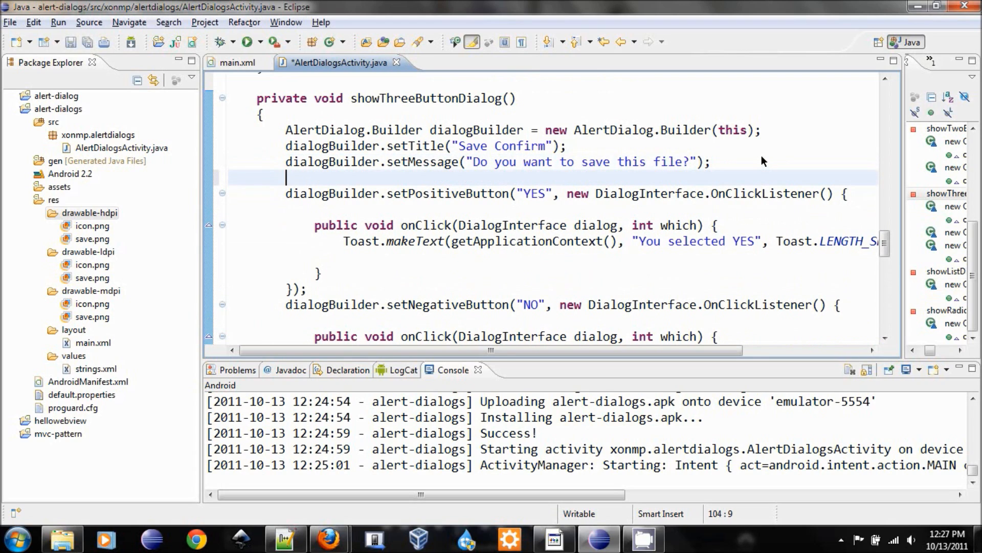
Add dialogBuilder.setIcon(R.drawable.save); to showThreeButtonDialog and rerun the app
{"action": "type", "text": "dialogBuilder.setIcon(R"}
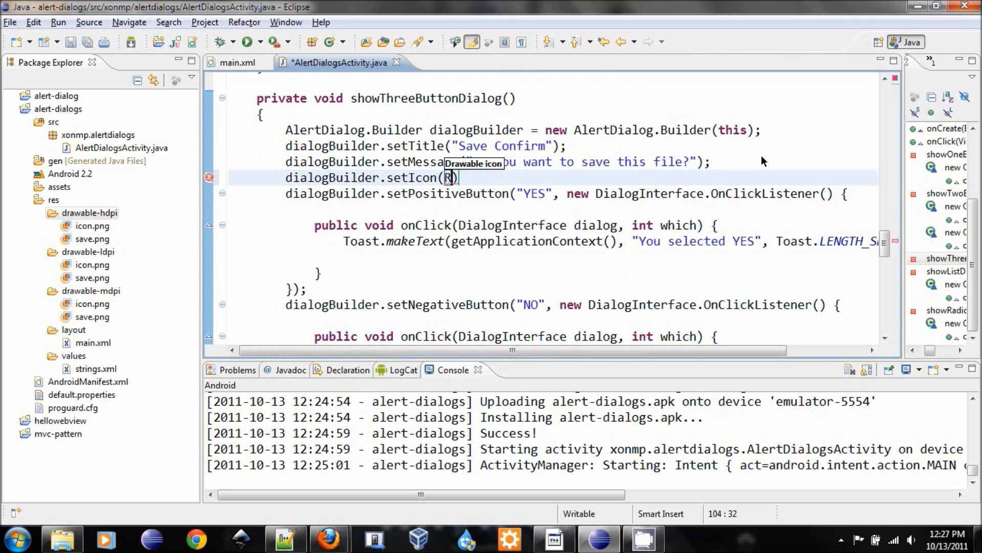
{"action": "type", "text": ".drawable"}
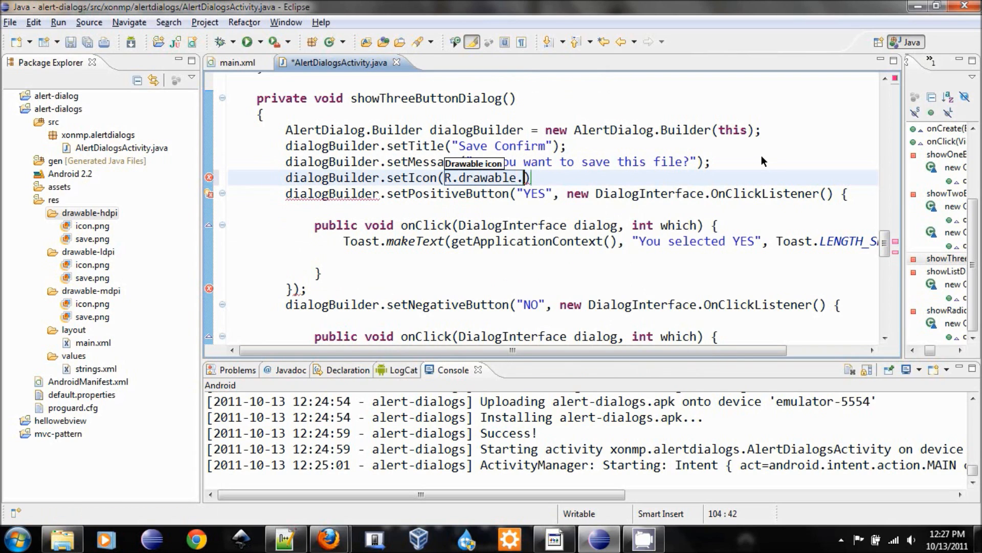
{"action": "type", "text": "."}
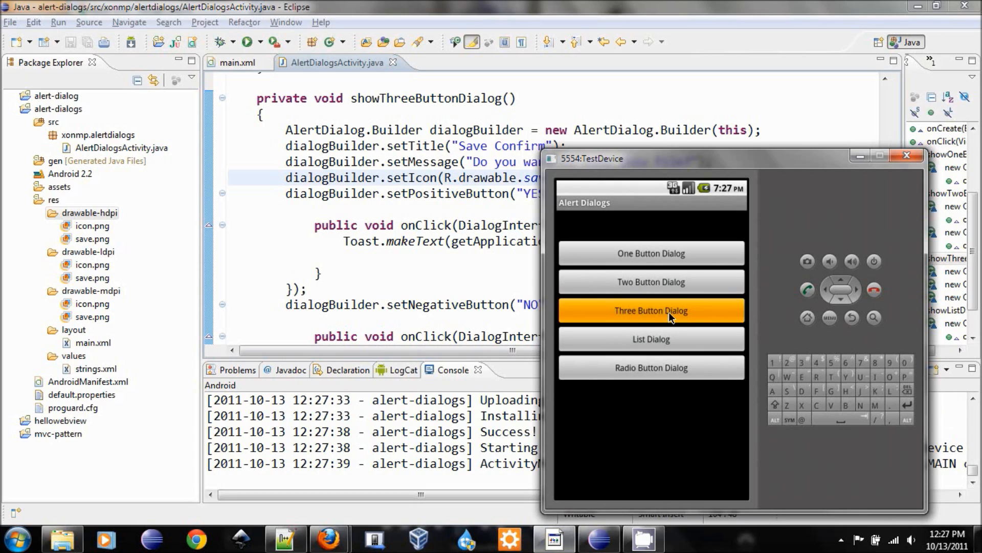
Open the Save Confirm dialog now showing the save icon, answer NO, then open the colour list
{"action": "left_click", "coordinate": [650, 310]}
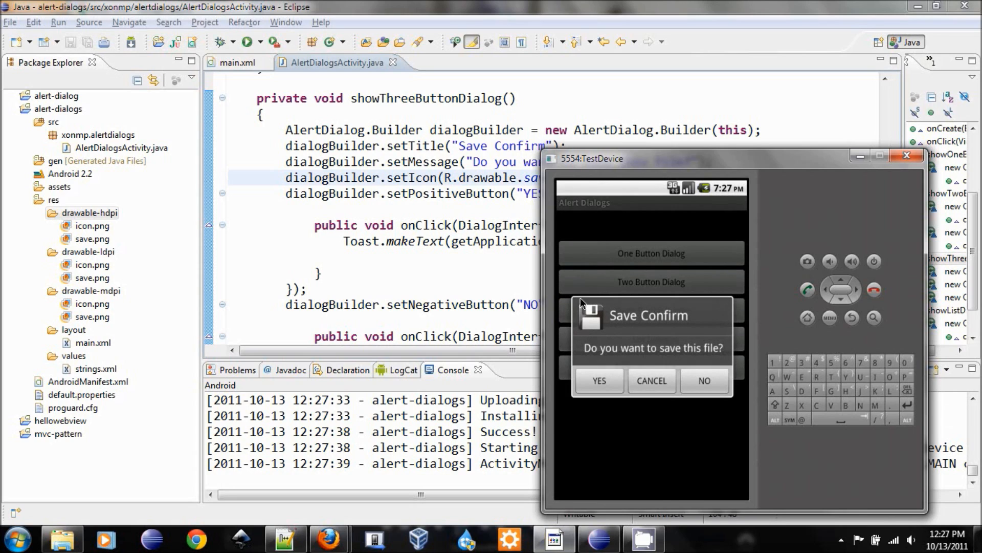
{"action": "mouse_move", "coordinate": [642, 363]}
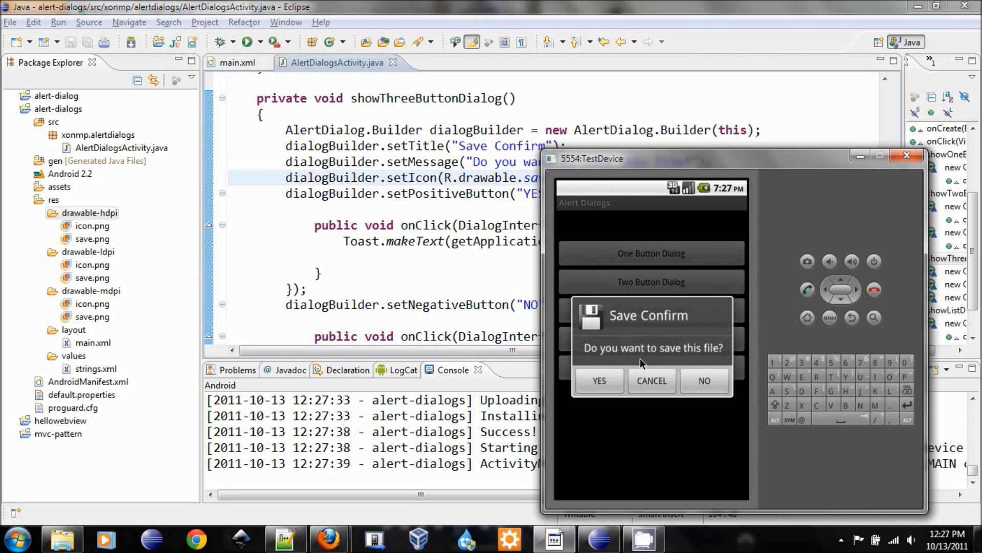
{"action": "left_click", "coordinate": [704, 381]}
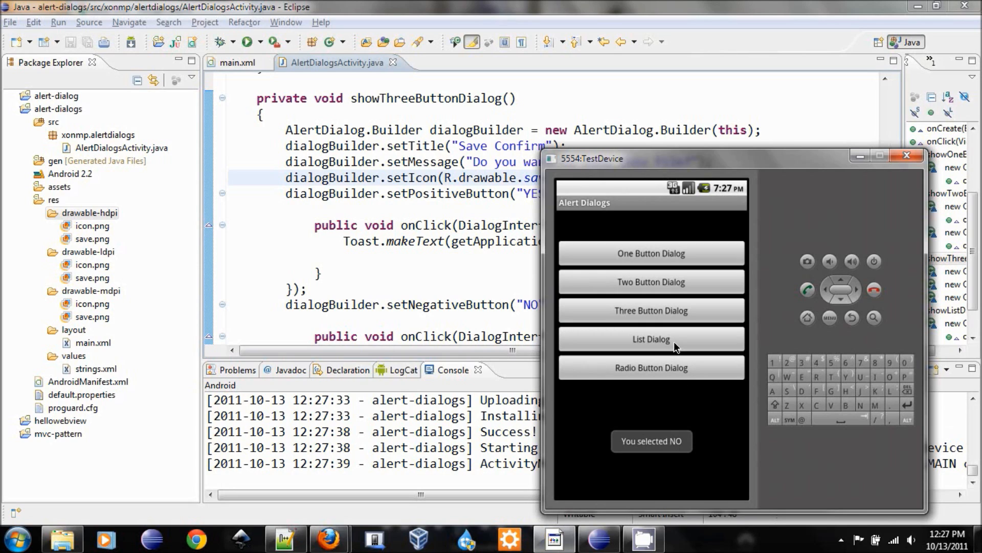
{"action": "left_click", "coordinate": [650, 339]}
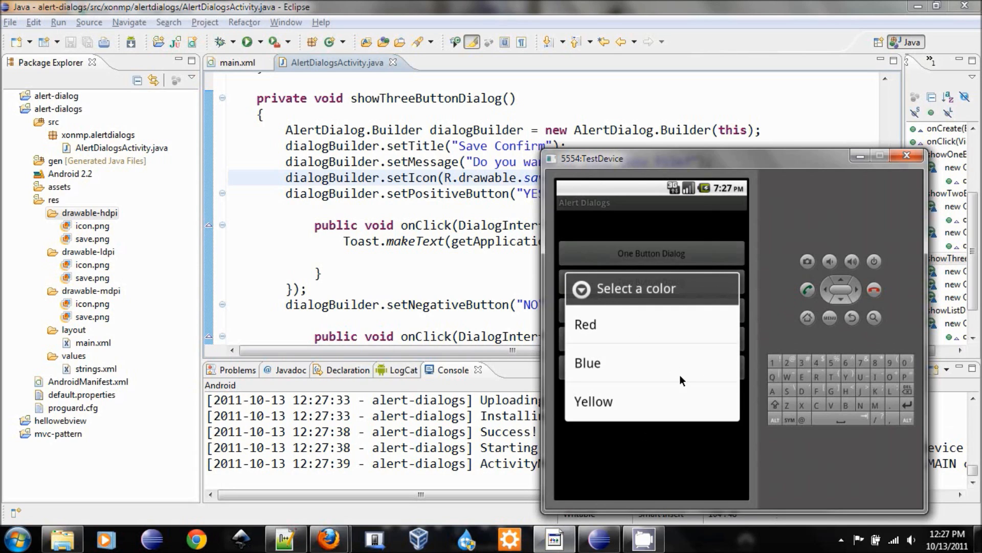